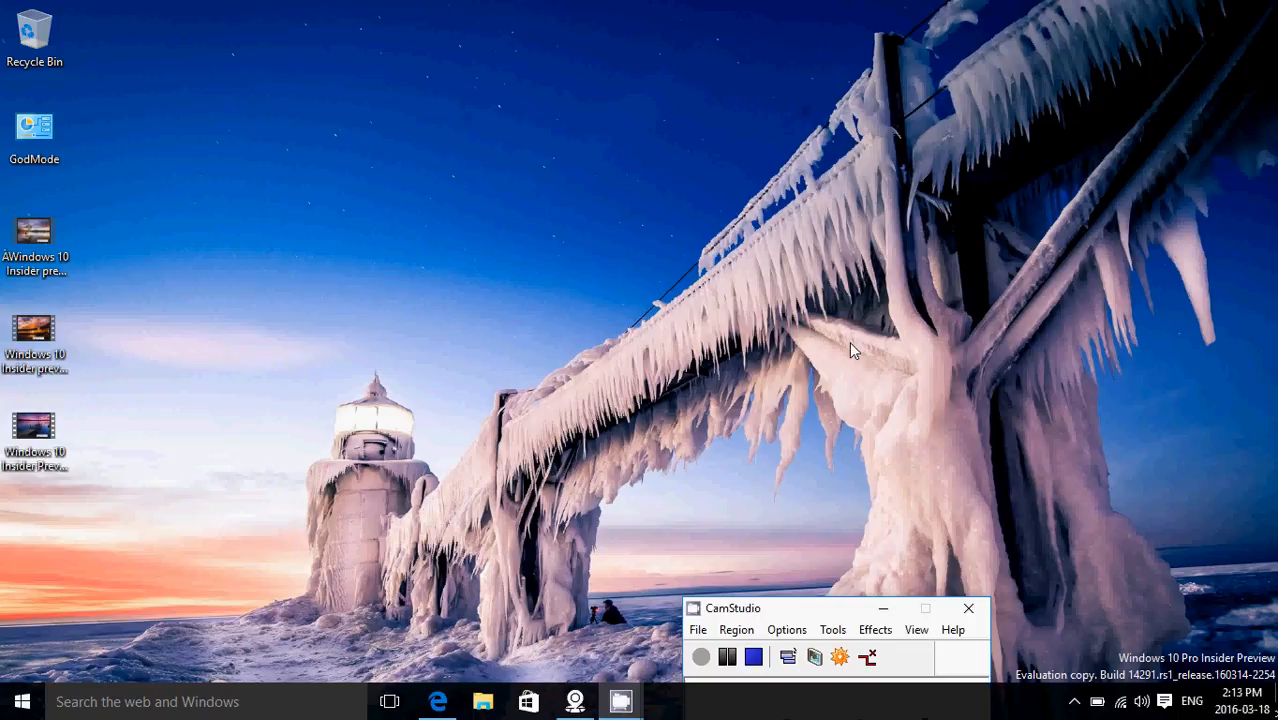
mouse_move(238, 560)
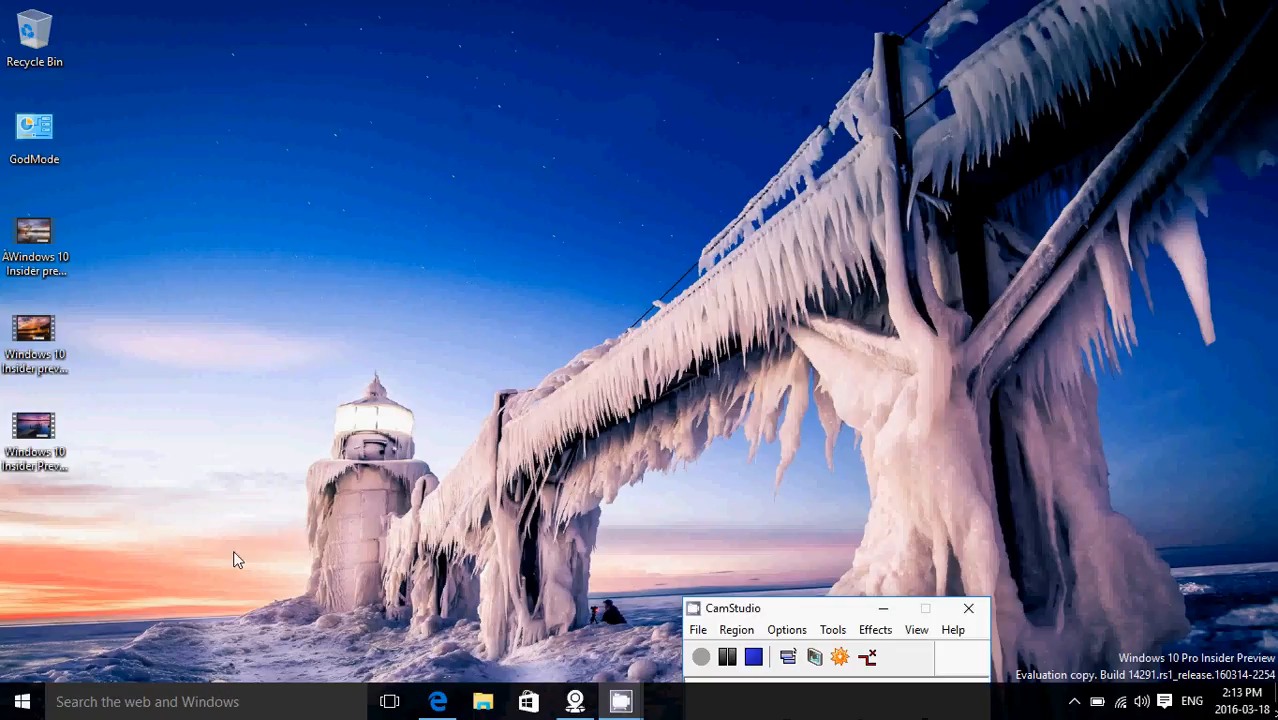
- Launch Maps from the taskbar and focus the empty search box over the Montreal map
left_click(22, 700)
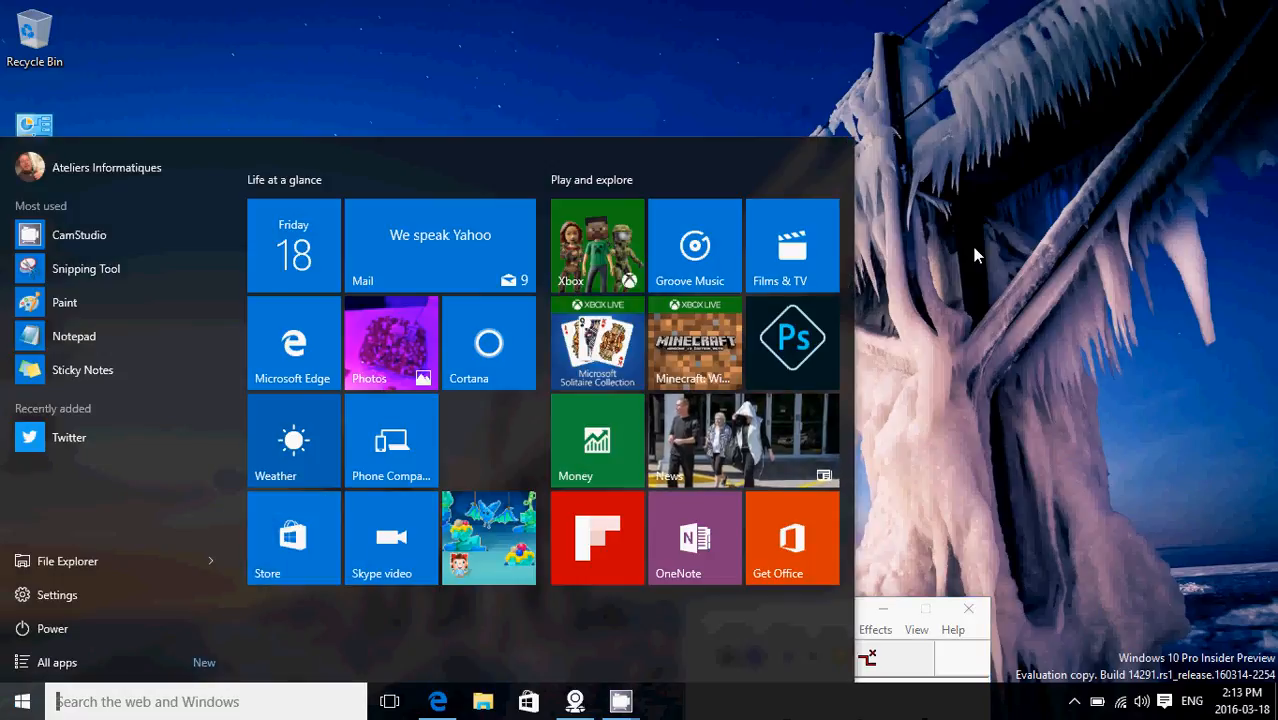
left_click(22, 700)
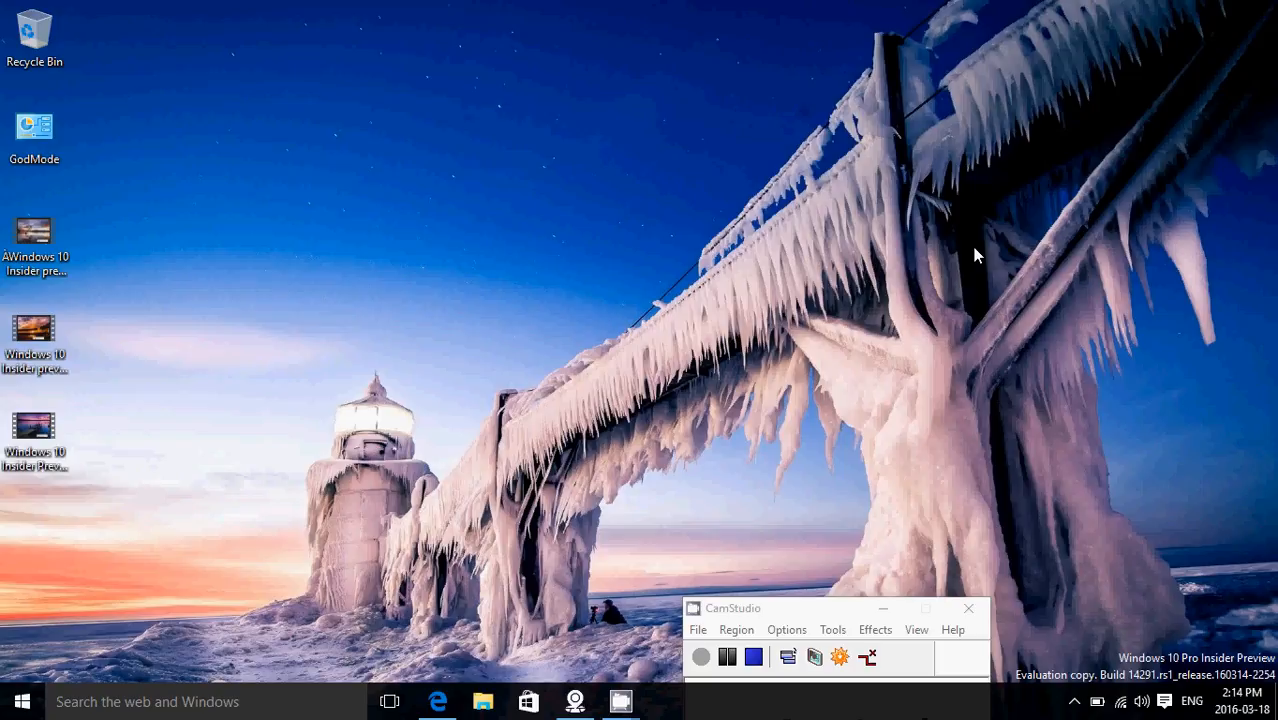
mouse_move(532, 630)
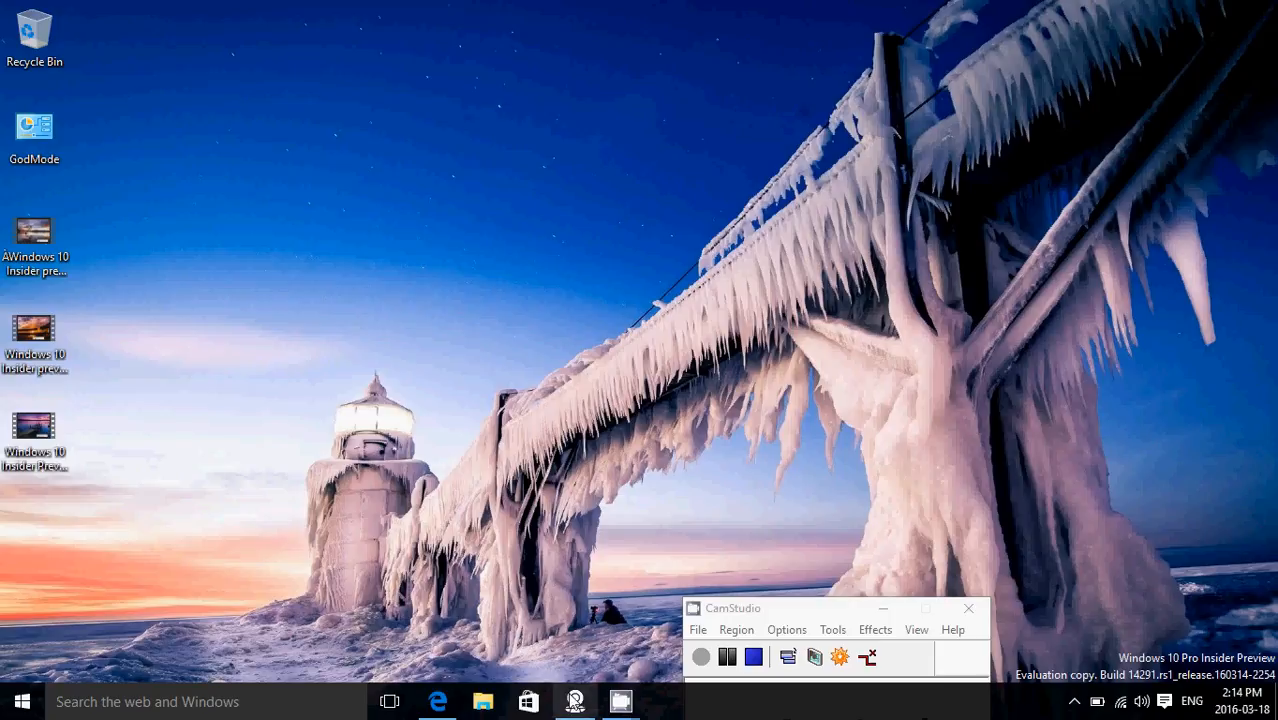
left_click(574, 700)
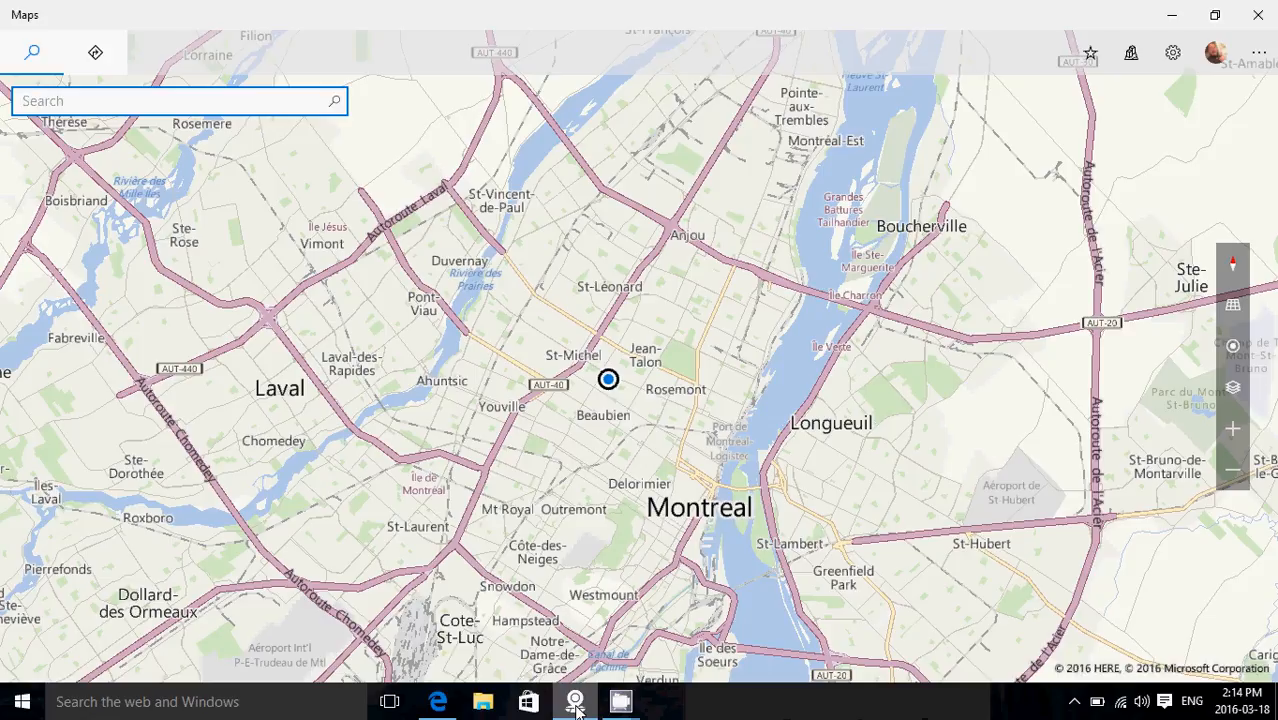
left_click(170, 100)
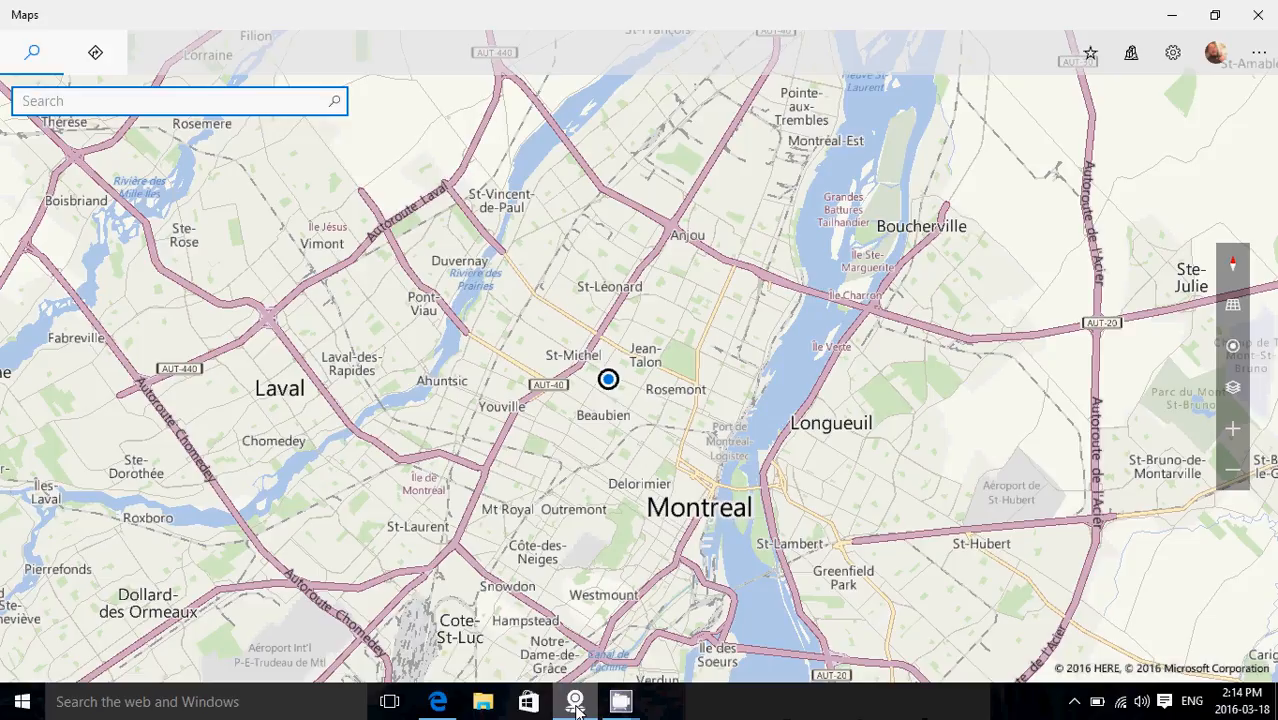
left_click(176, 100)
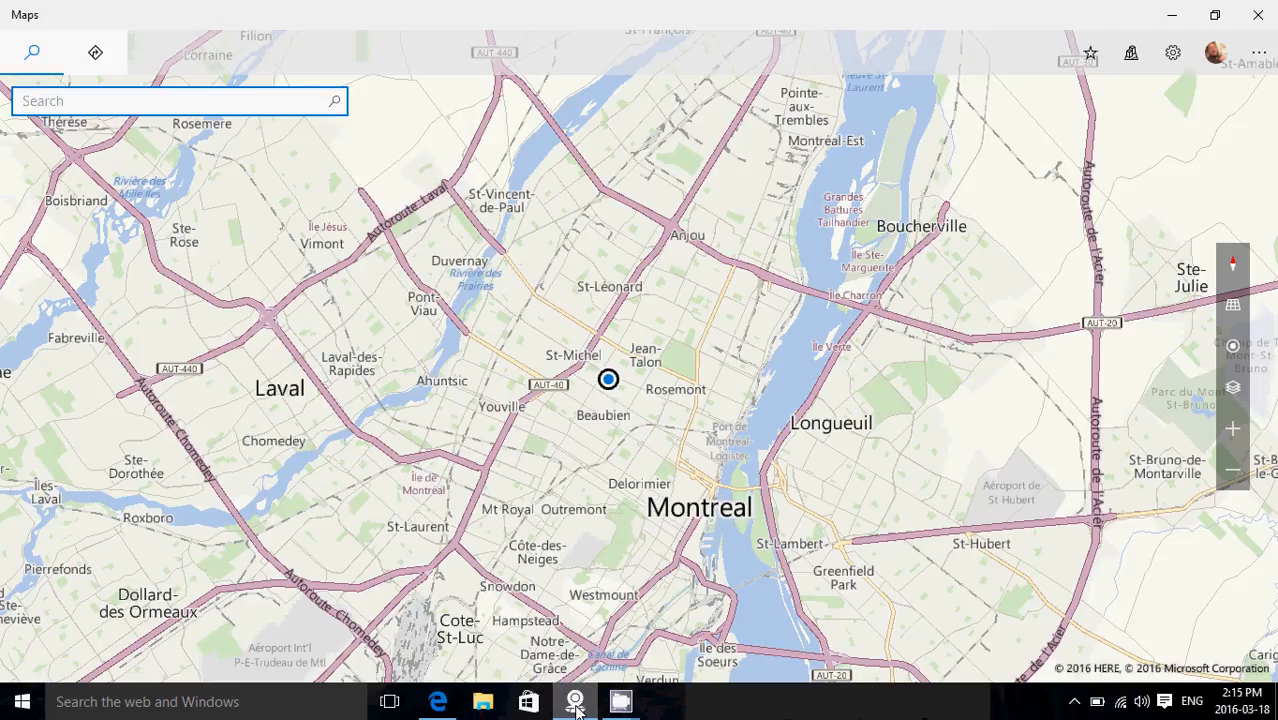
left_click(176, 100)
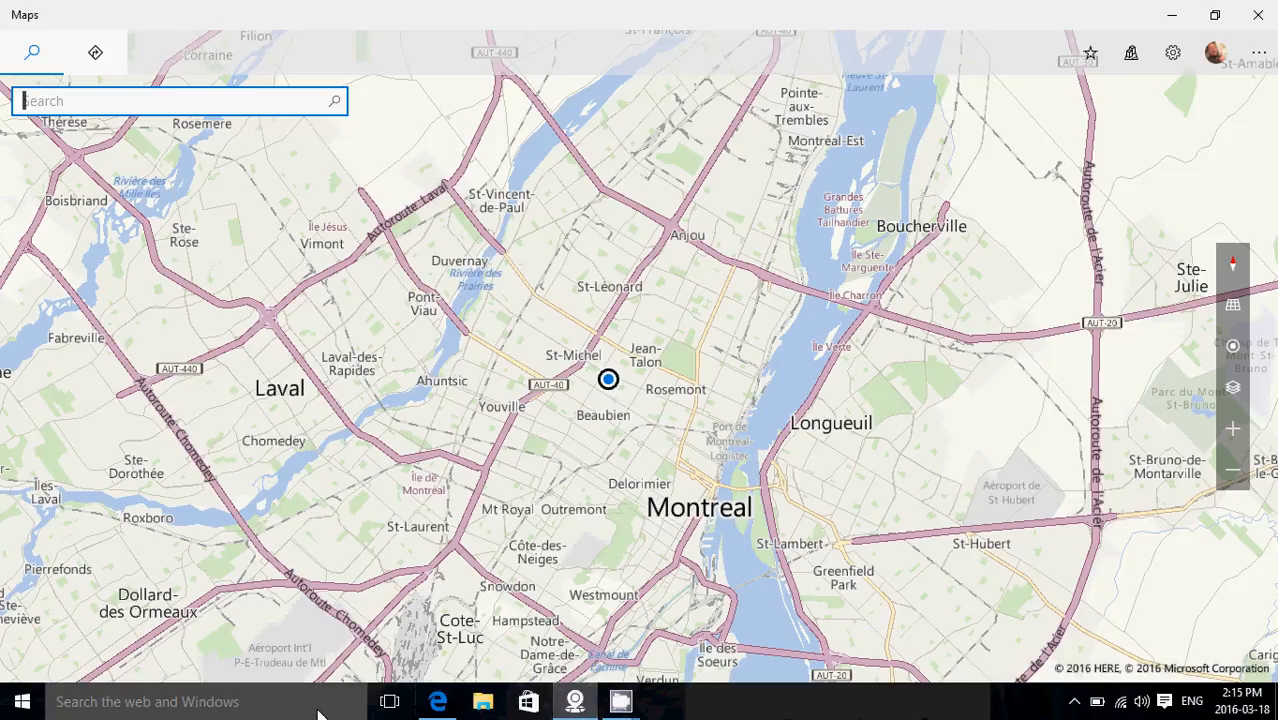
- Search 'ala', launch Alarms & Clock and maximize it on the 7:00 AM Good morning alarm
type("alarms")
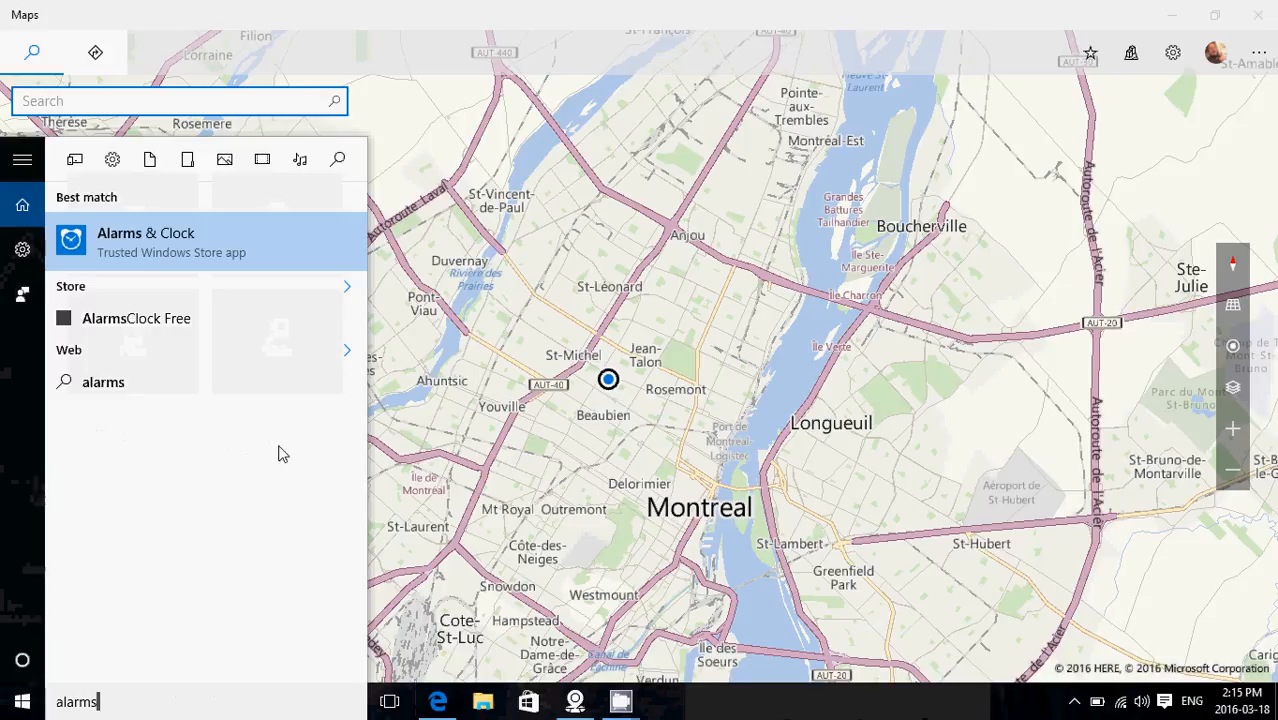
left_click(146, 242)
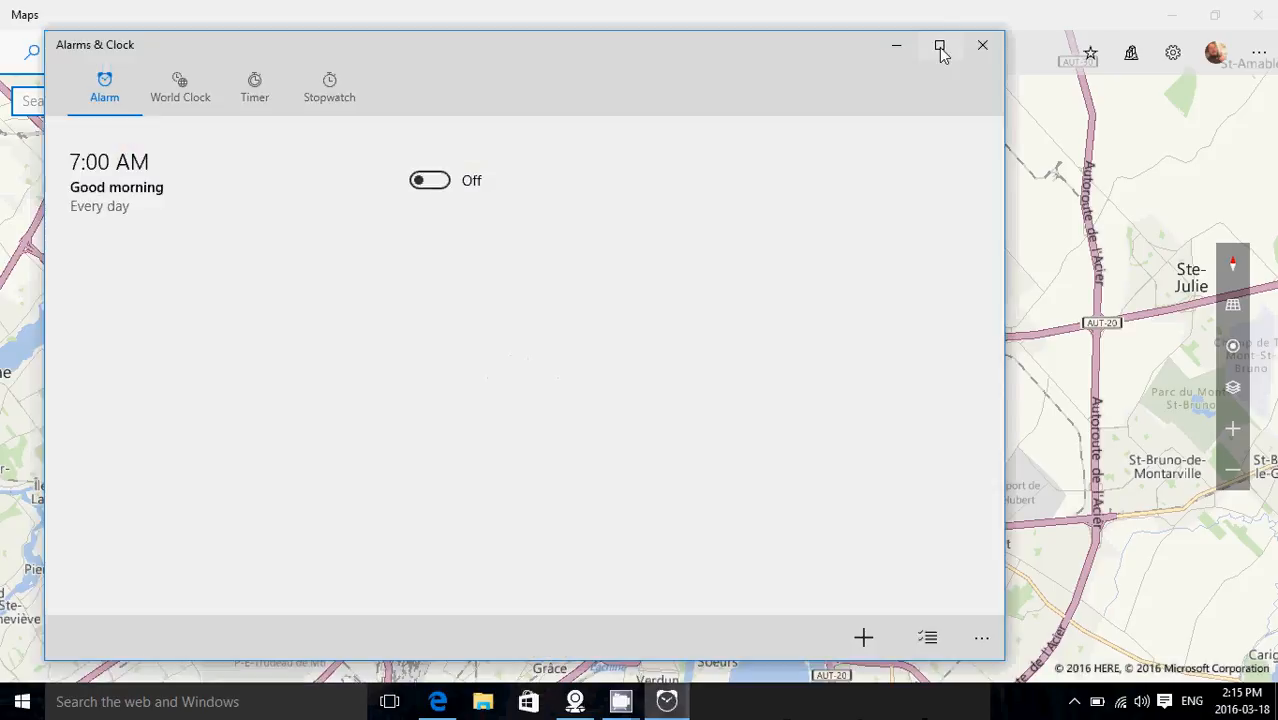
left_click(938, 44)
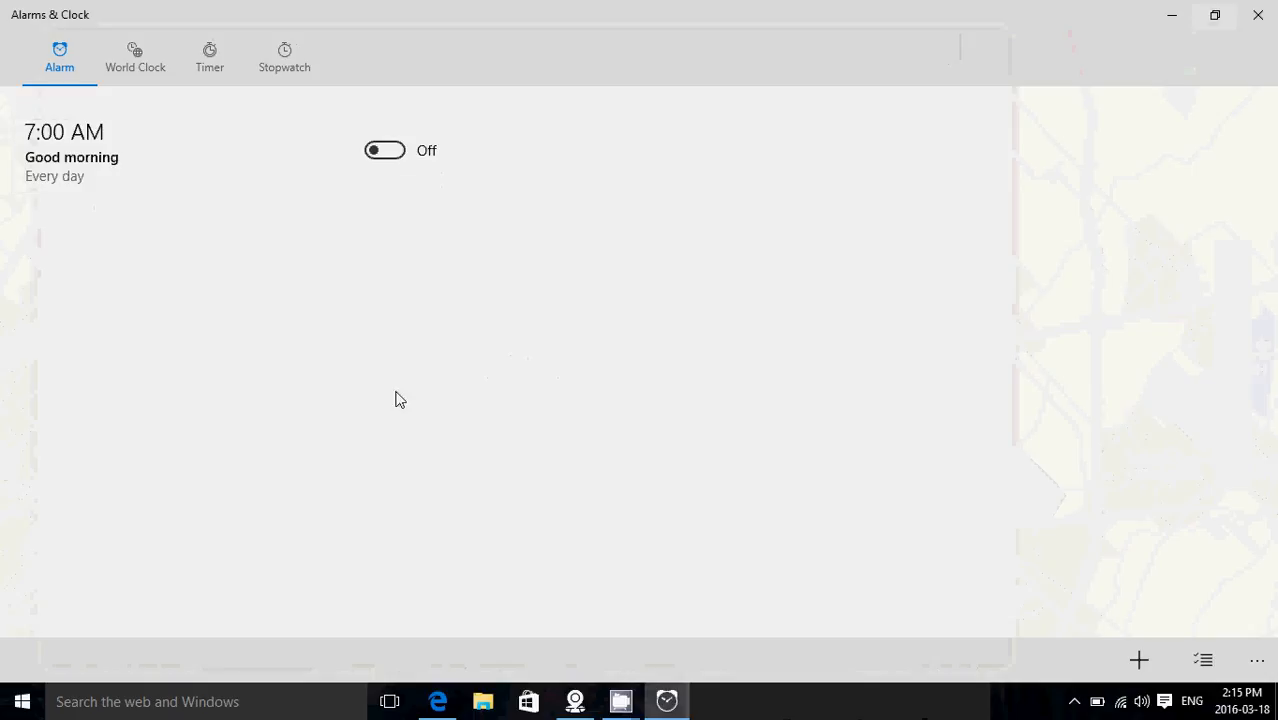
mouse_move(1236, 560)
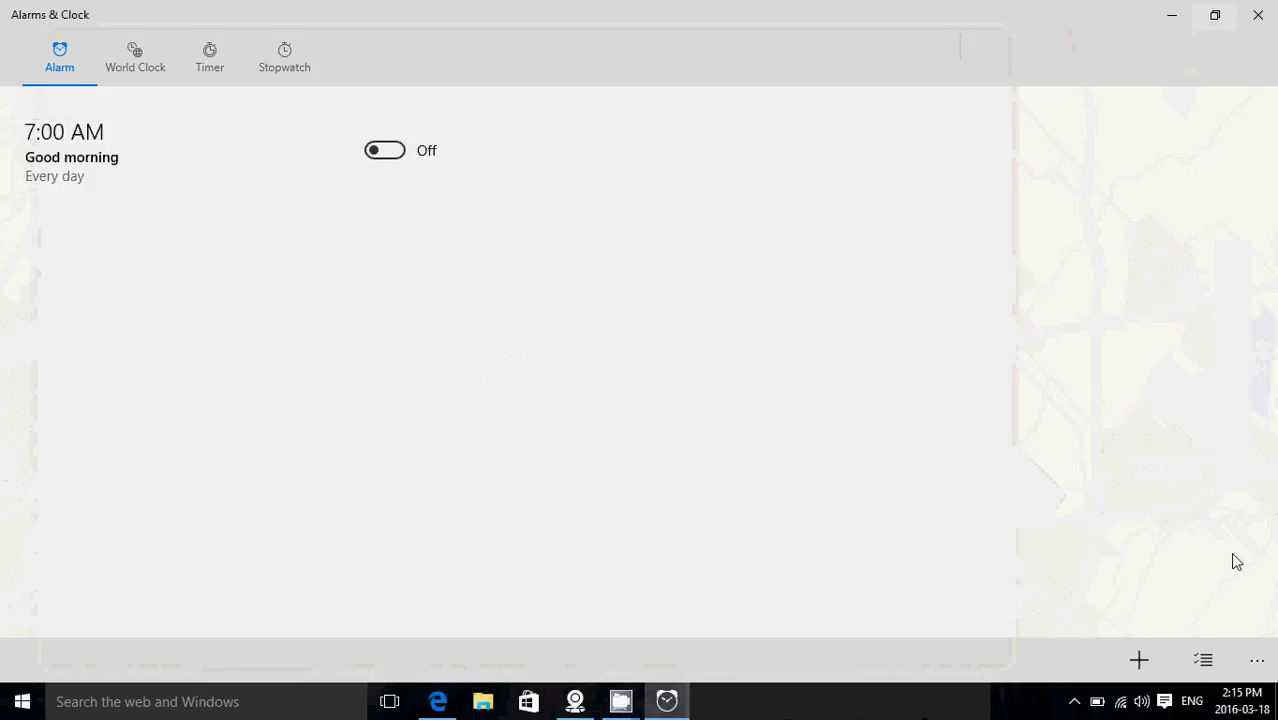
mouse_move(1204, 660)
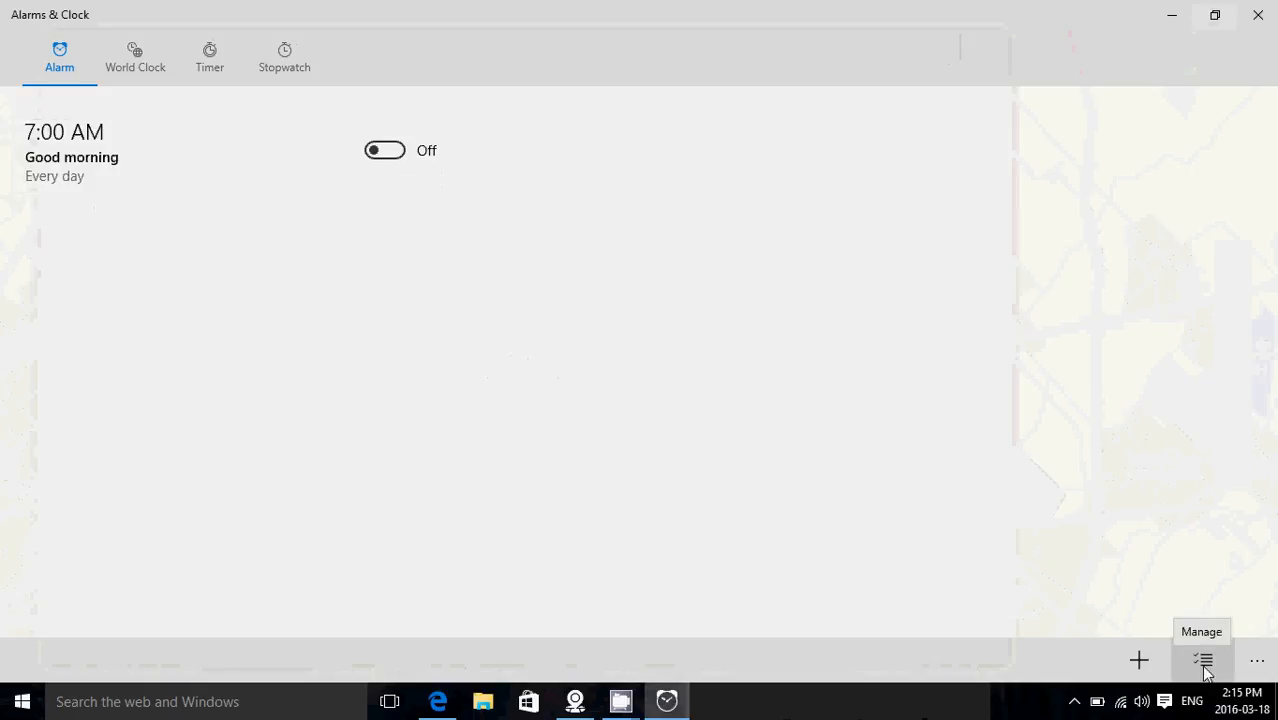
- Enter Manage mode on the alarm list, peek at the ... options menu, then finish with Done
left_click(1204, 660)
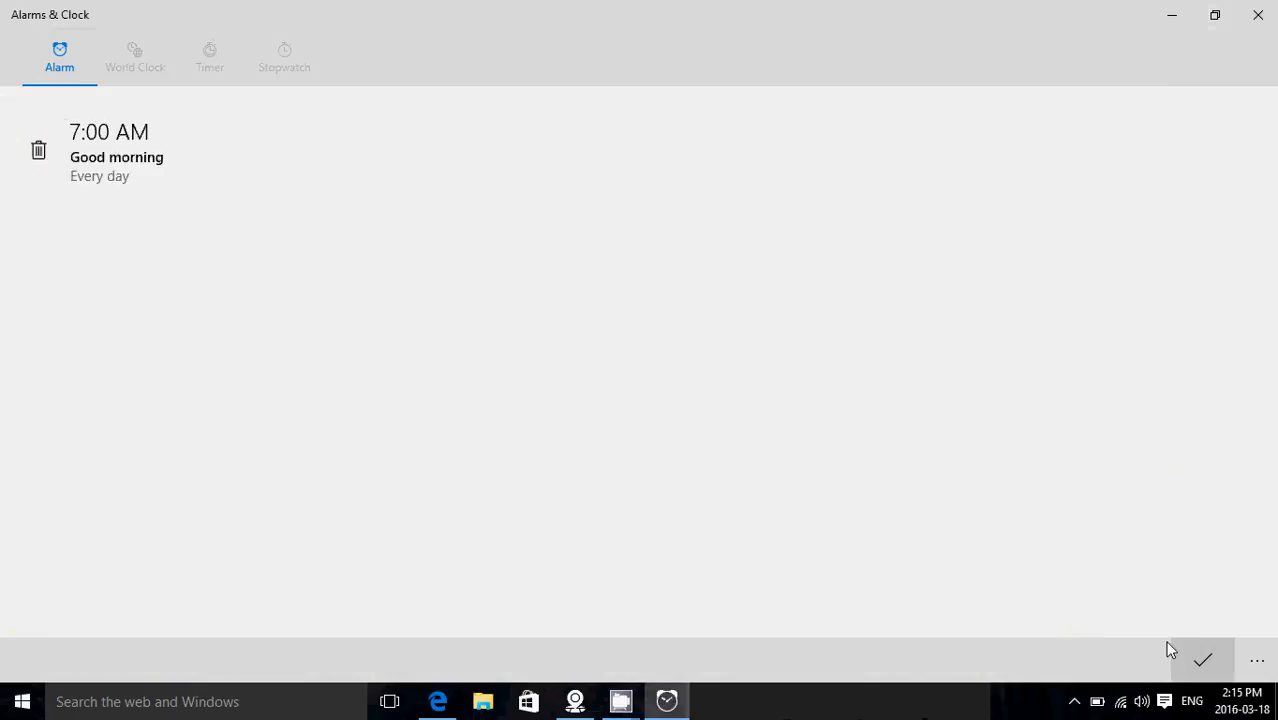
left_click(1256, 650)
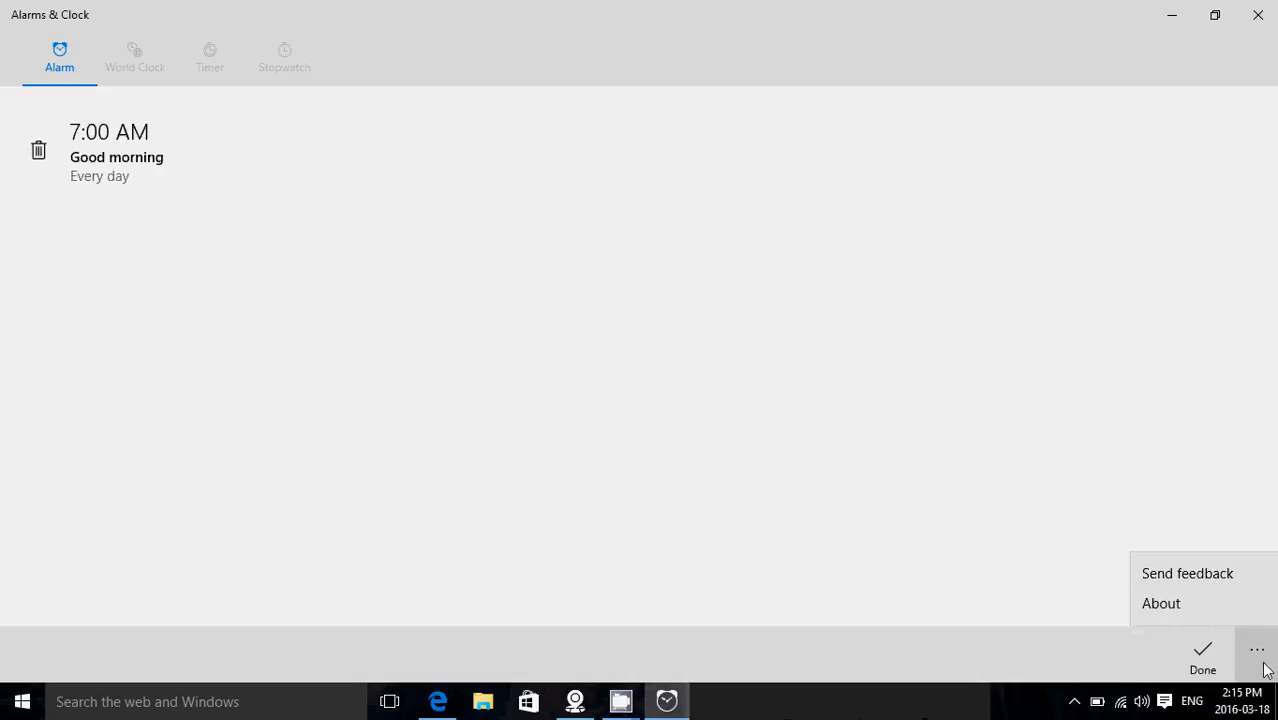
left_click(1256, 652)
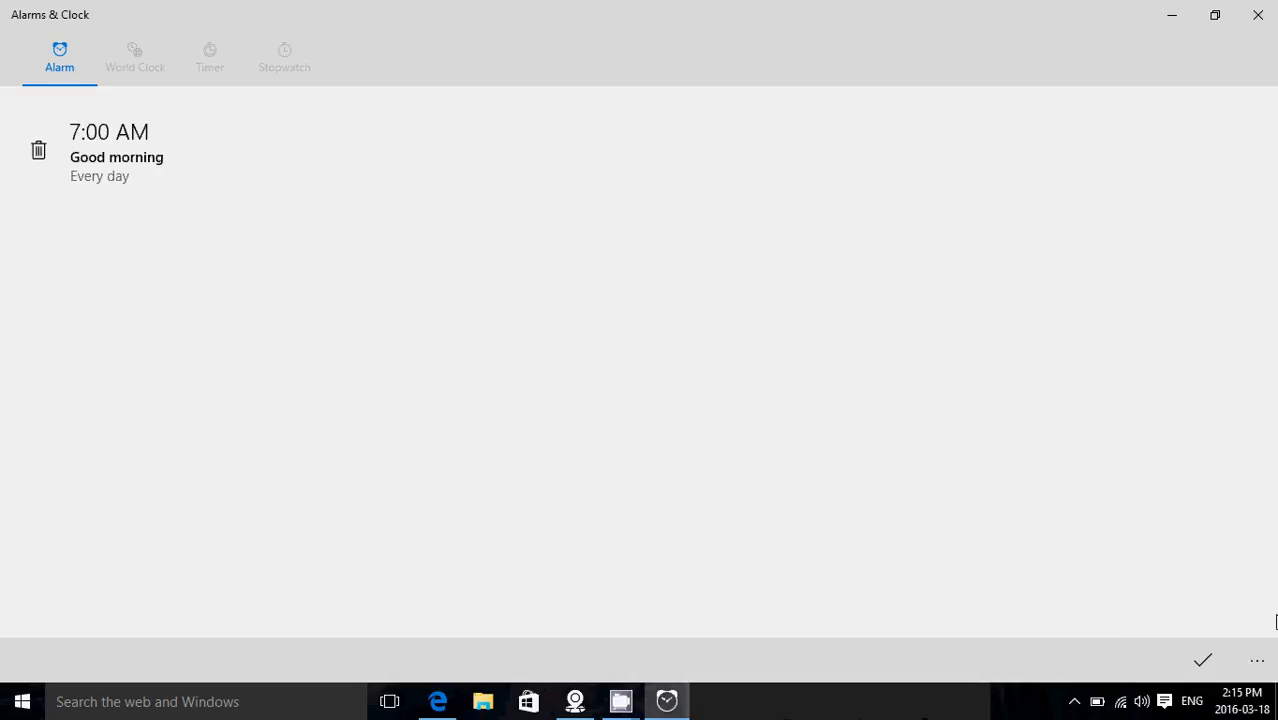
left_click(1256, 660)
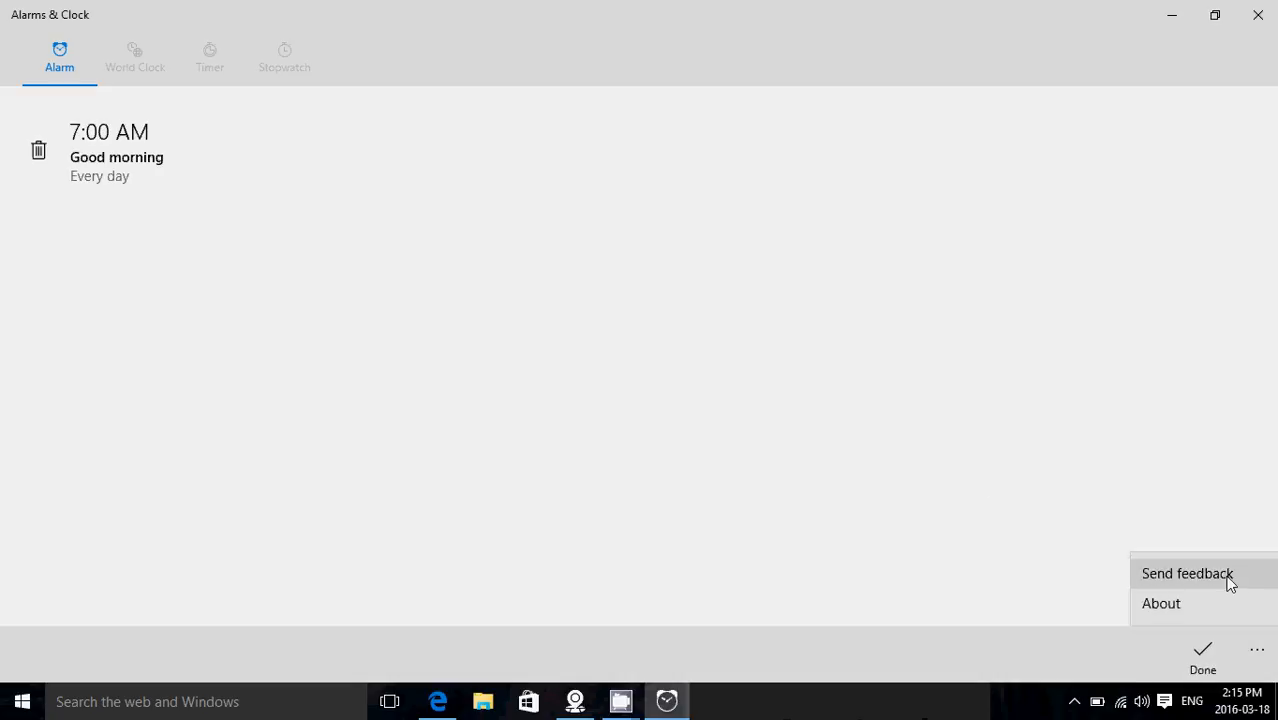
mouse_move(1204, 560)
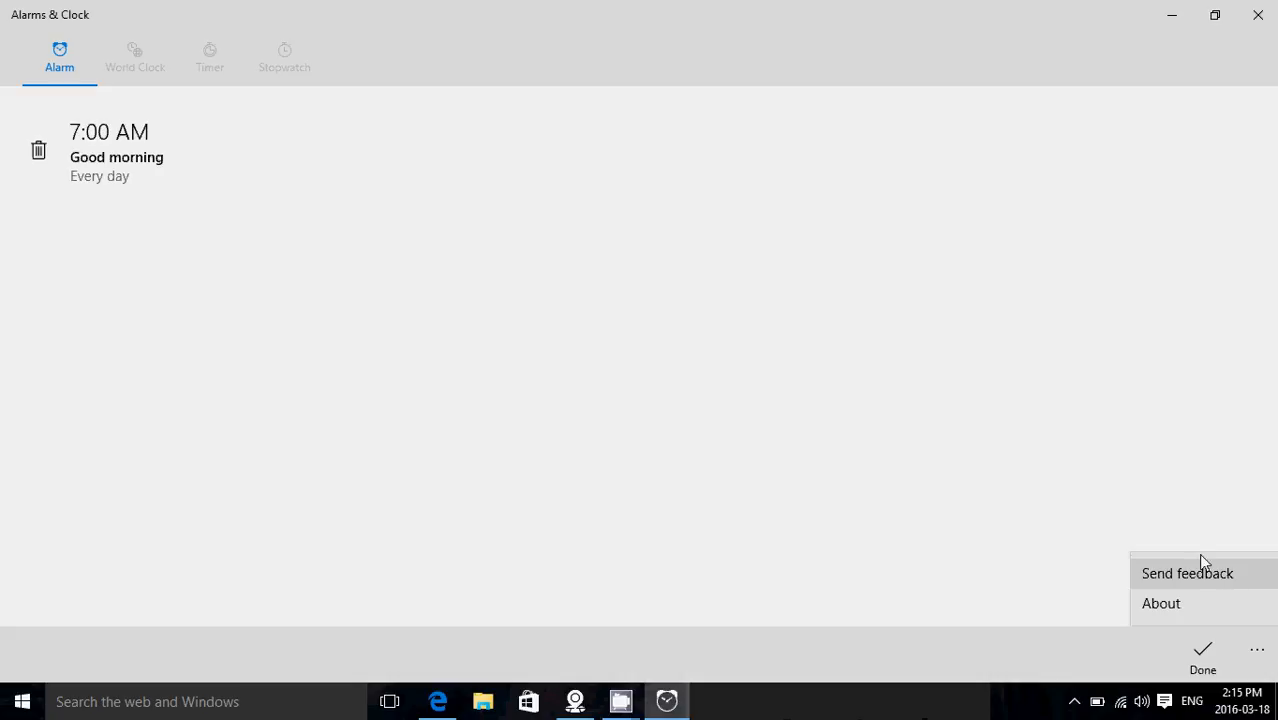
left_click(364, 348)
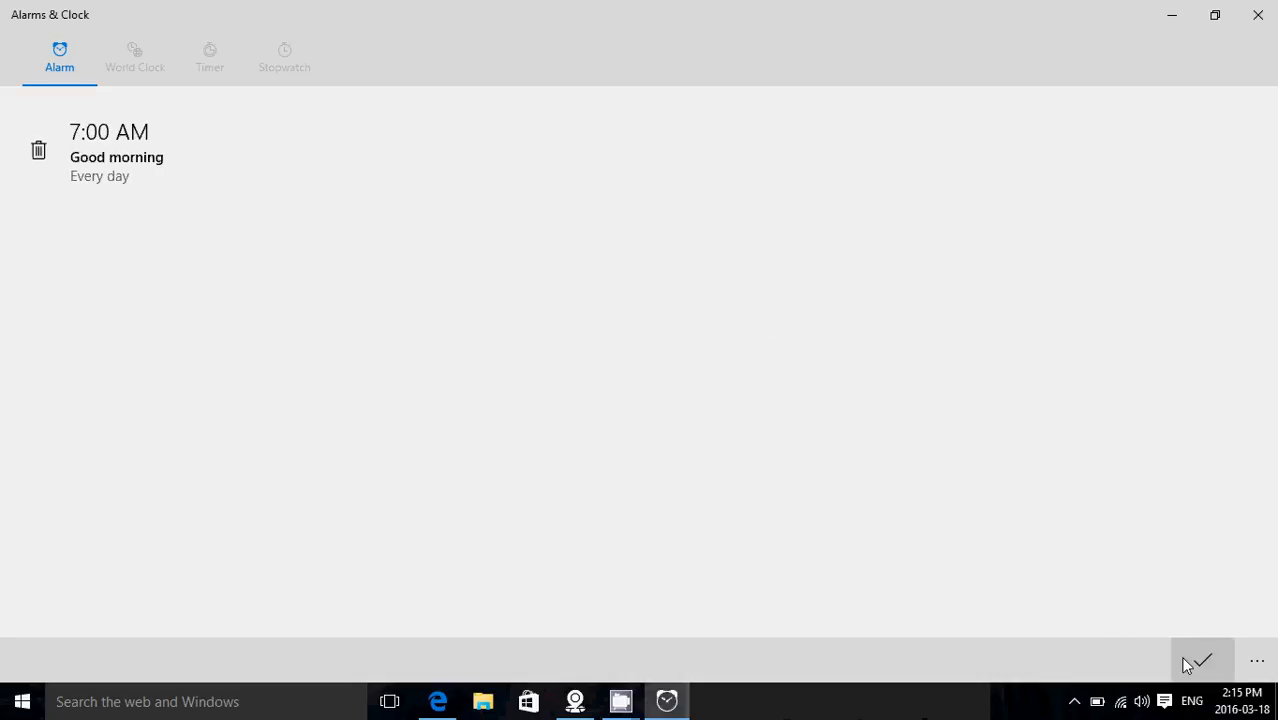
left_click(1204, 660)
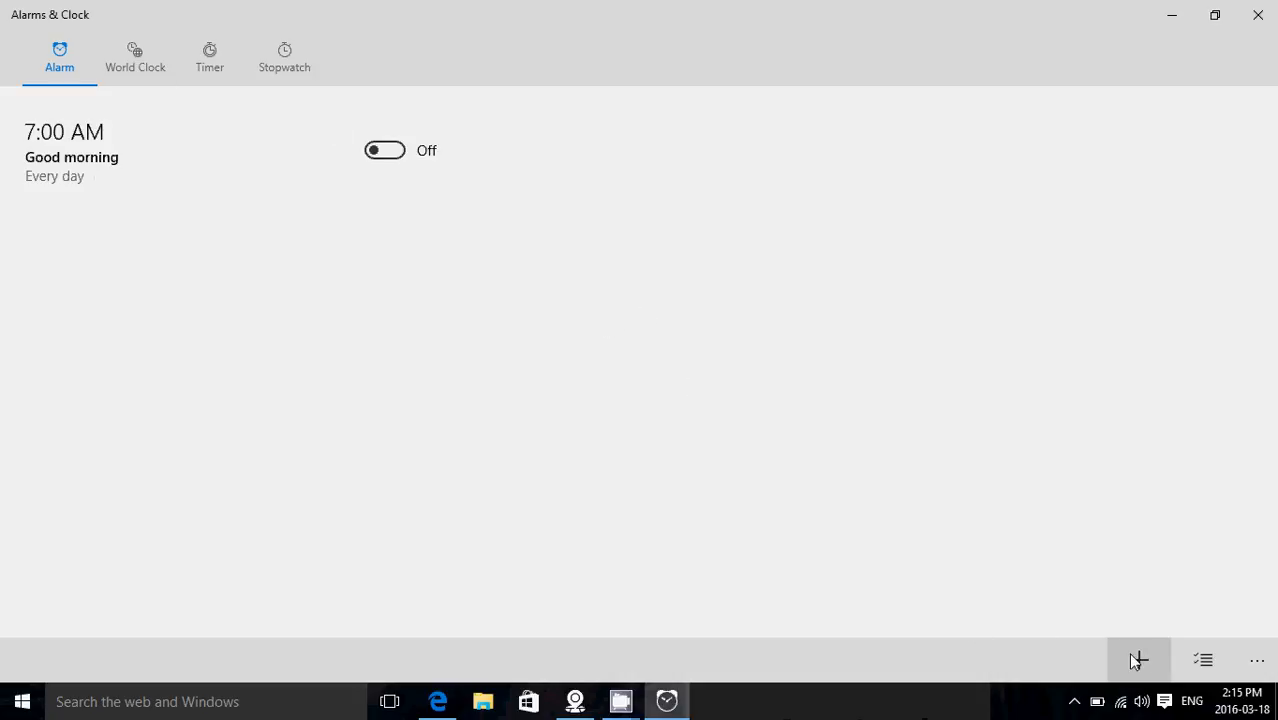
- Start a new 7:00 AM alarm, then back out without saving it
left_click(1138, 660)
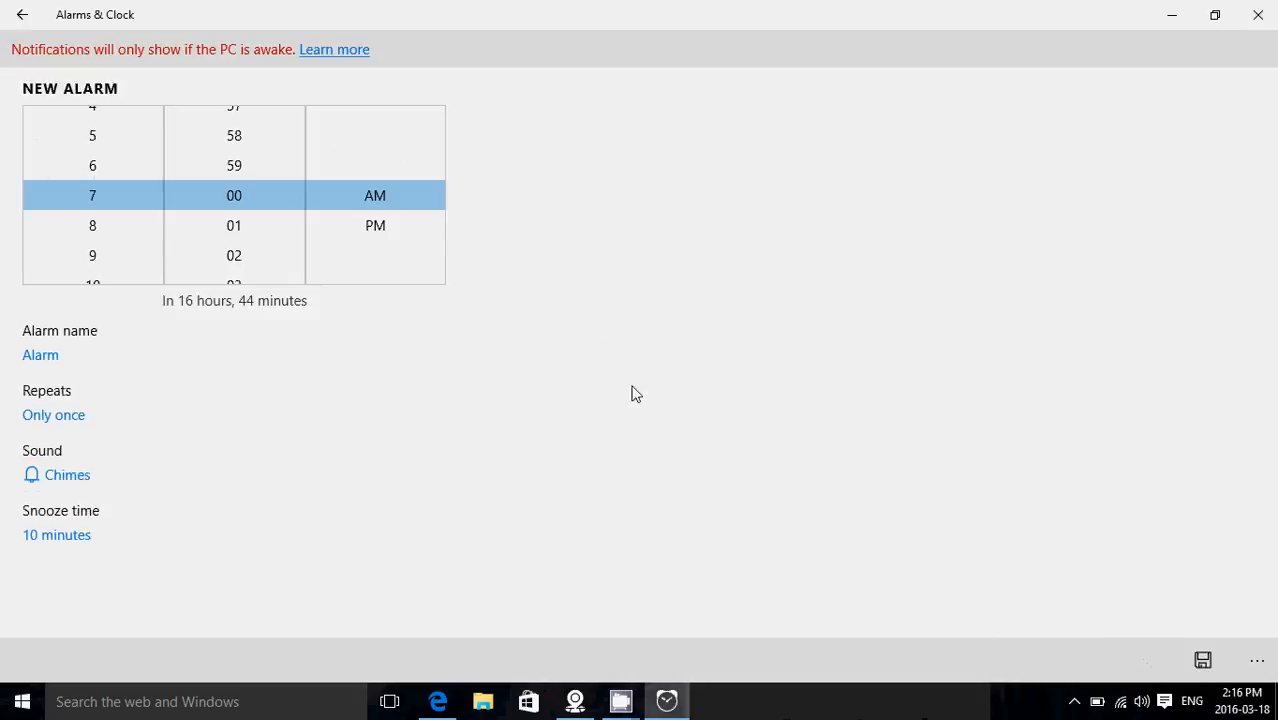
mouse_move(586, 418)
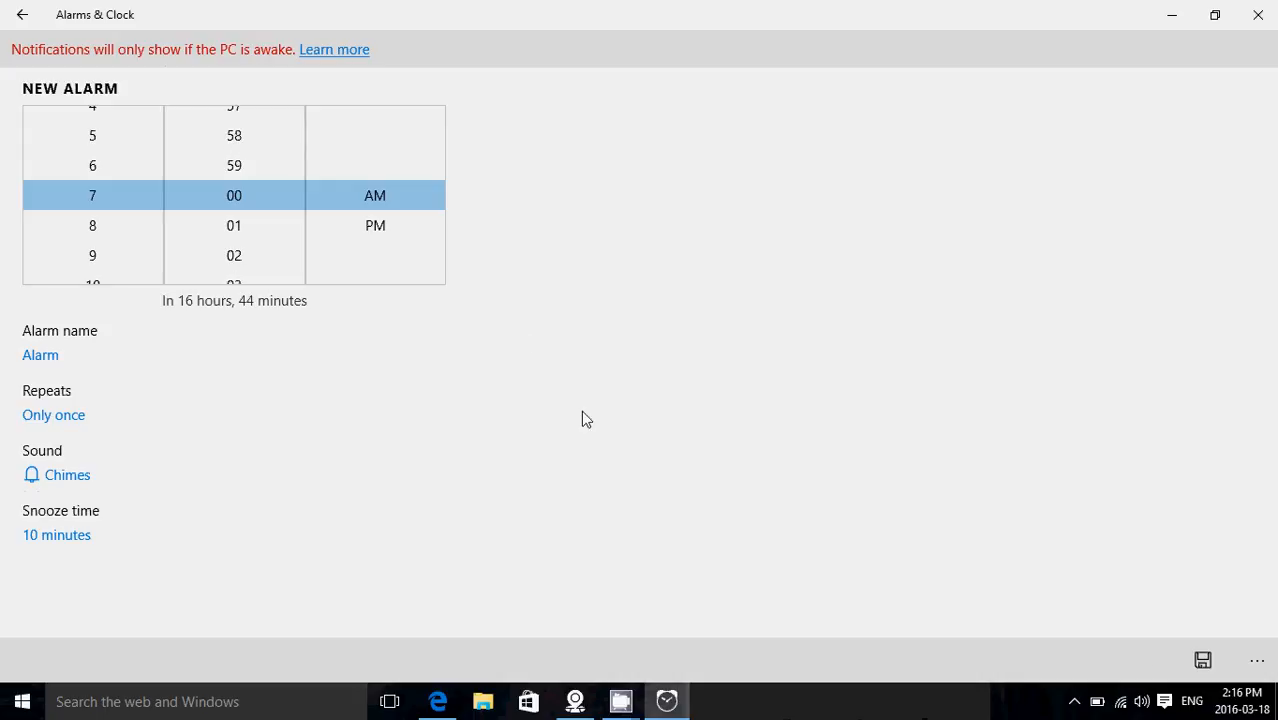
mouse_move(548, 304)
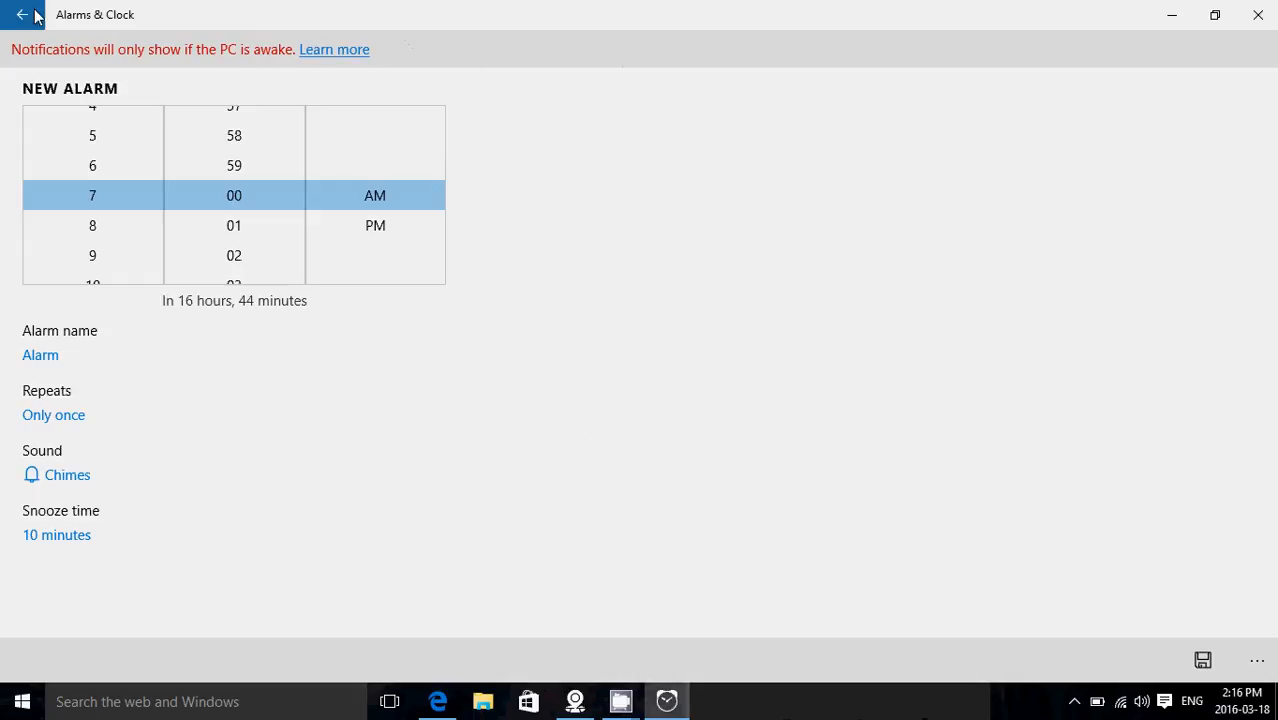
left_click(22, 14)
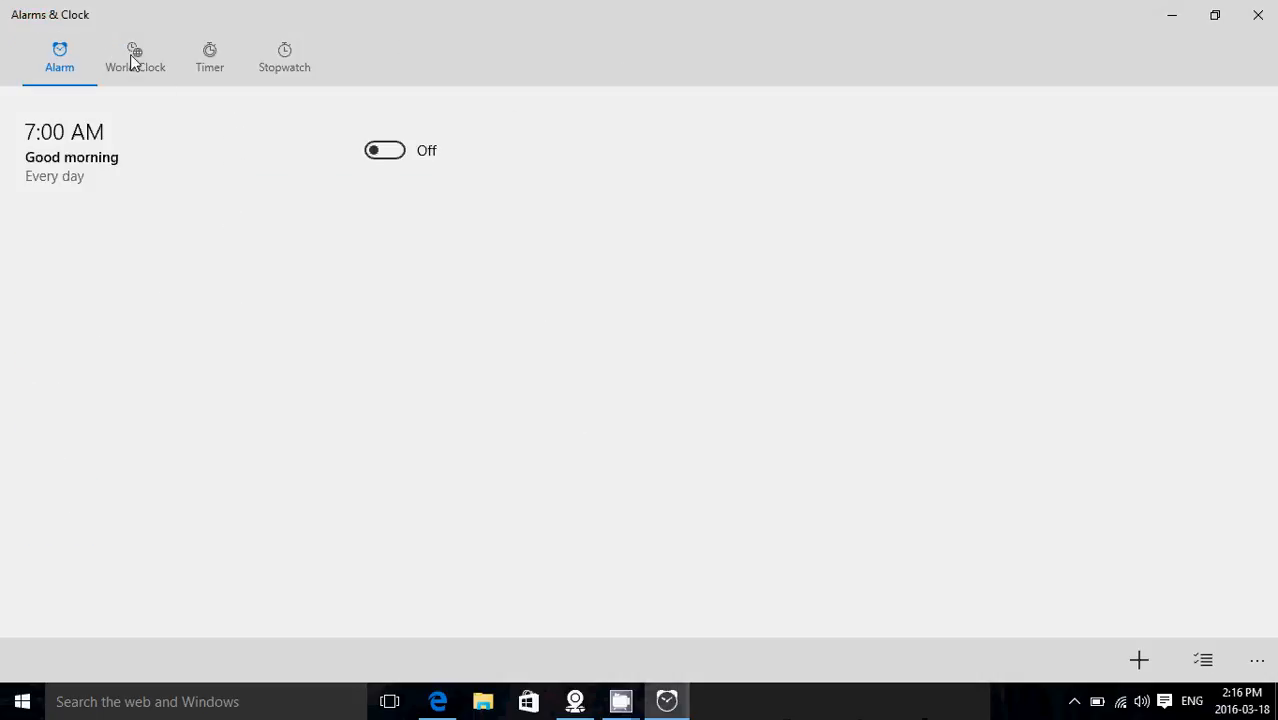
- Switch to the World Clock map showing the 2:16 PM local time
left_click(136, 56)
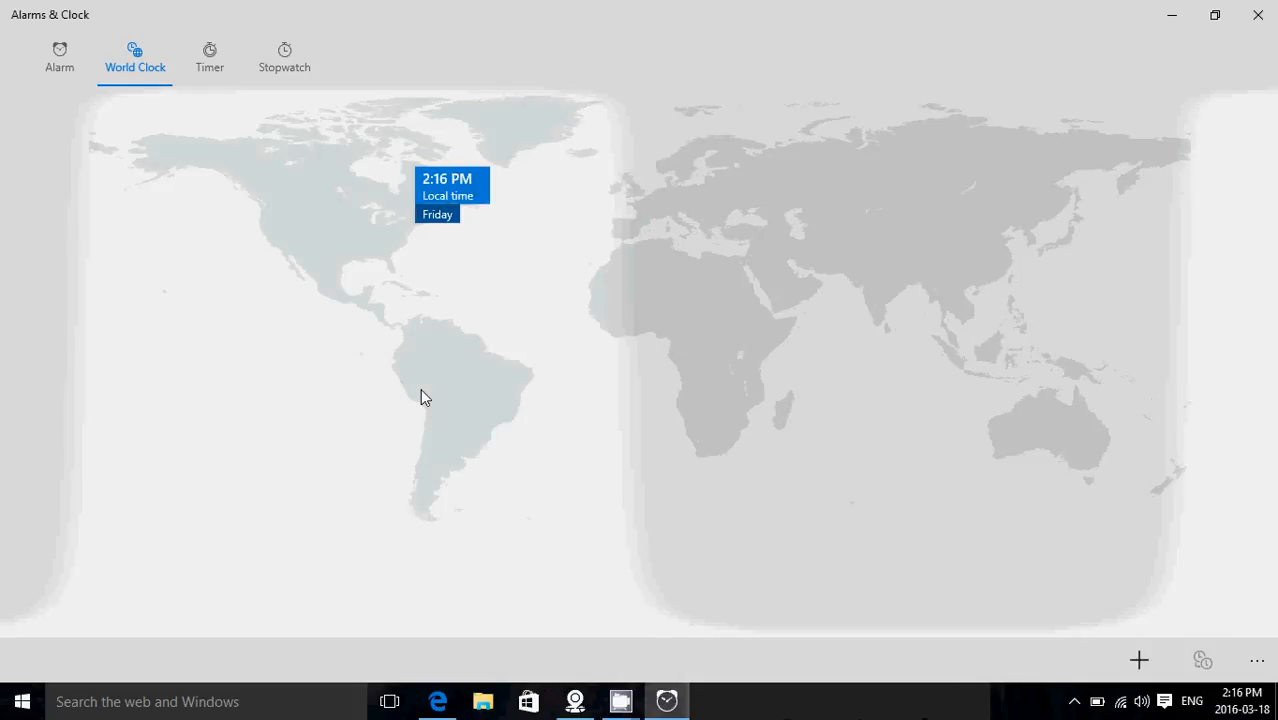
mouse_move(772, 462)
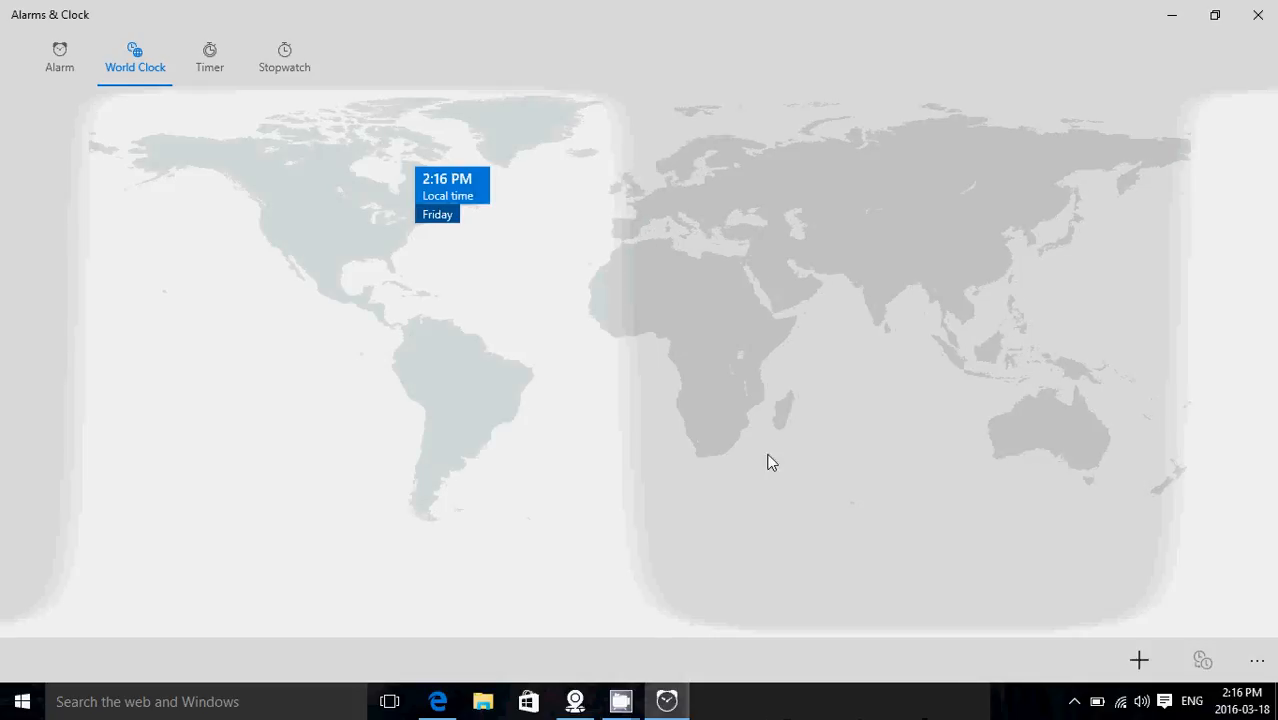
mouse_move(764, 456)
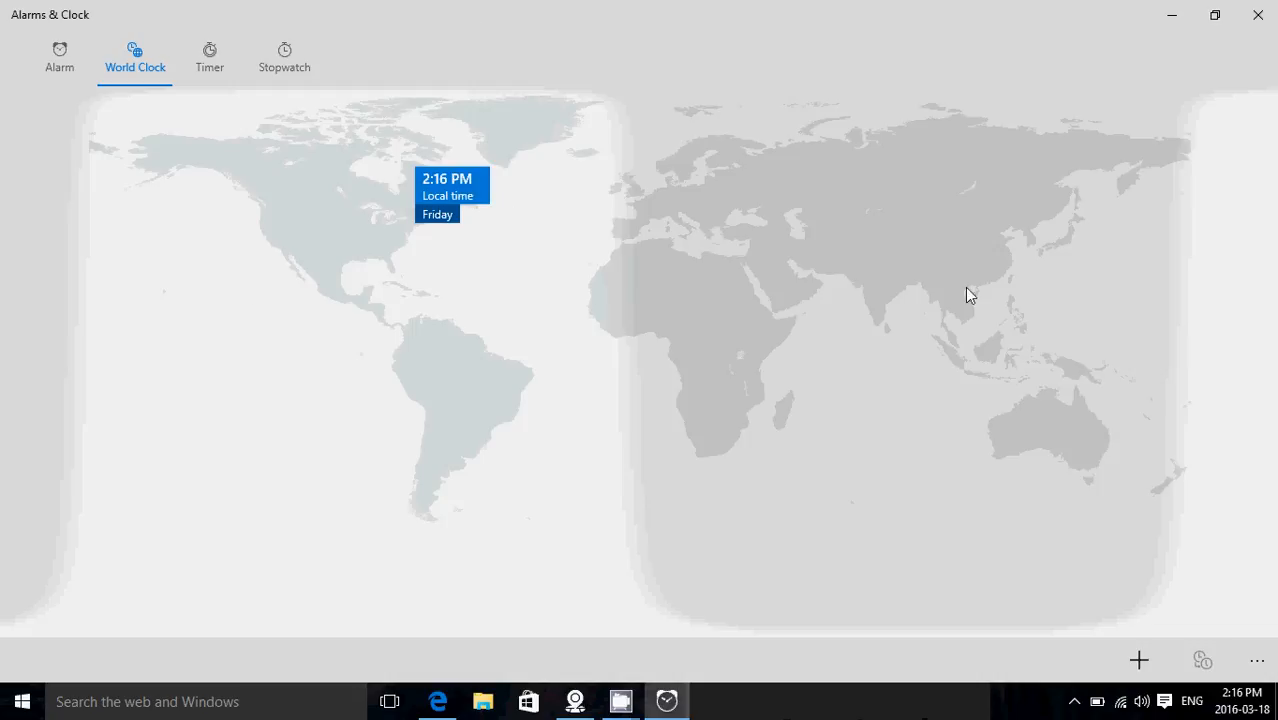
mouse_move(828, 458)
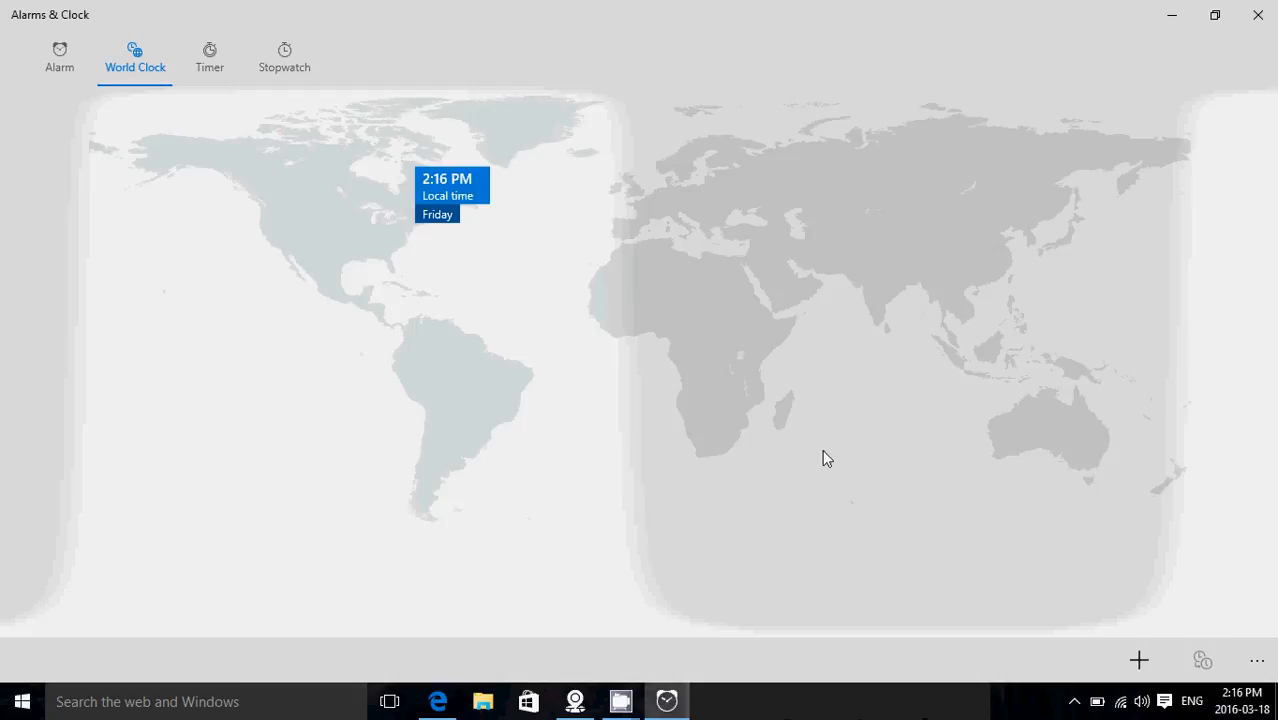
mouse_move(818, 54)
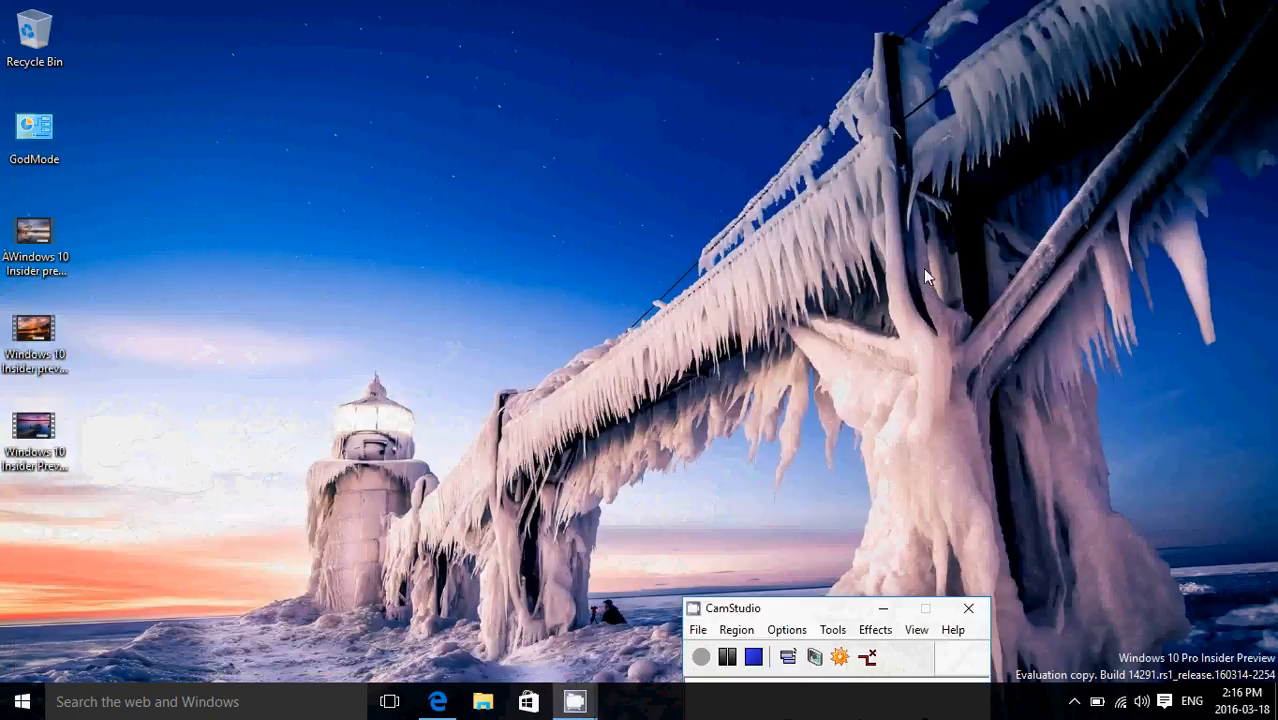
mouse_move(490, 536)
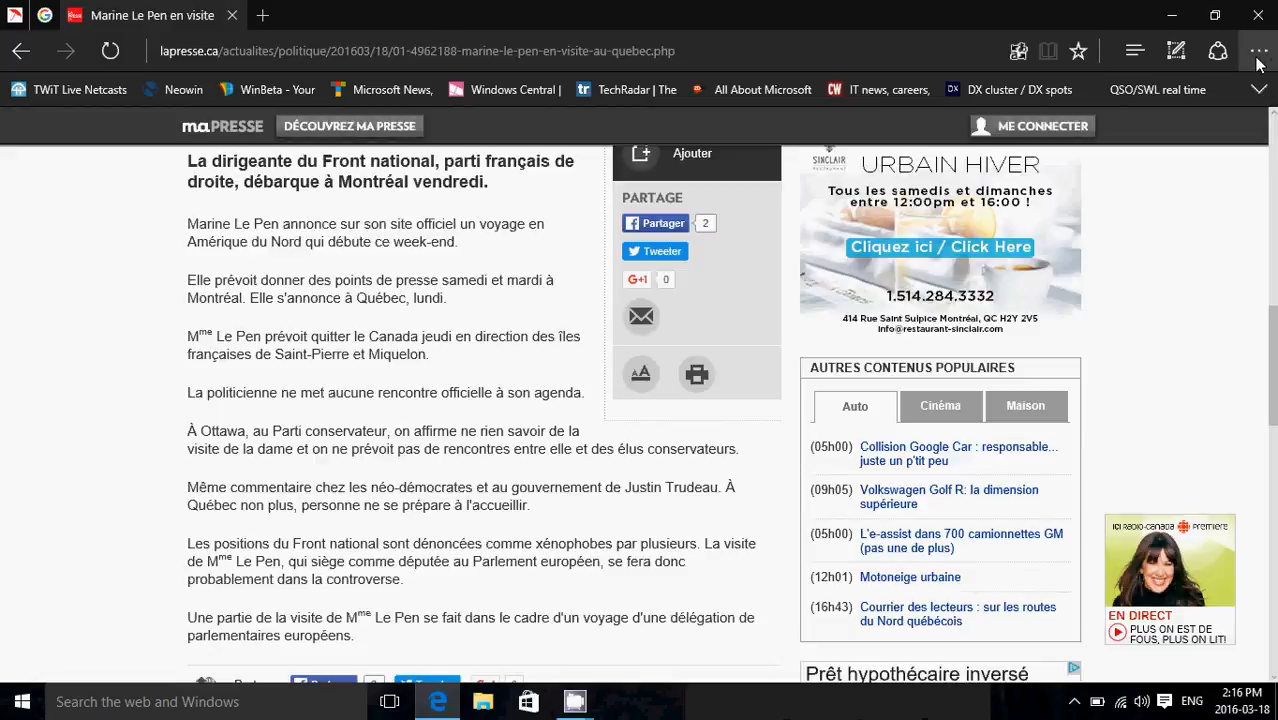
left_click(1260, 52)
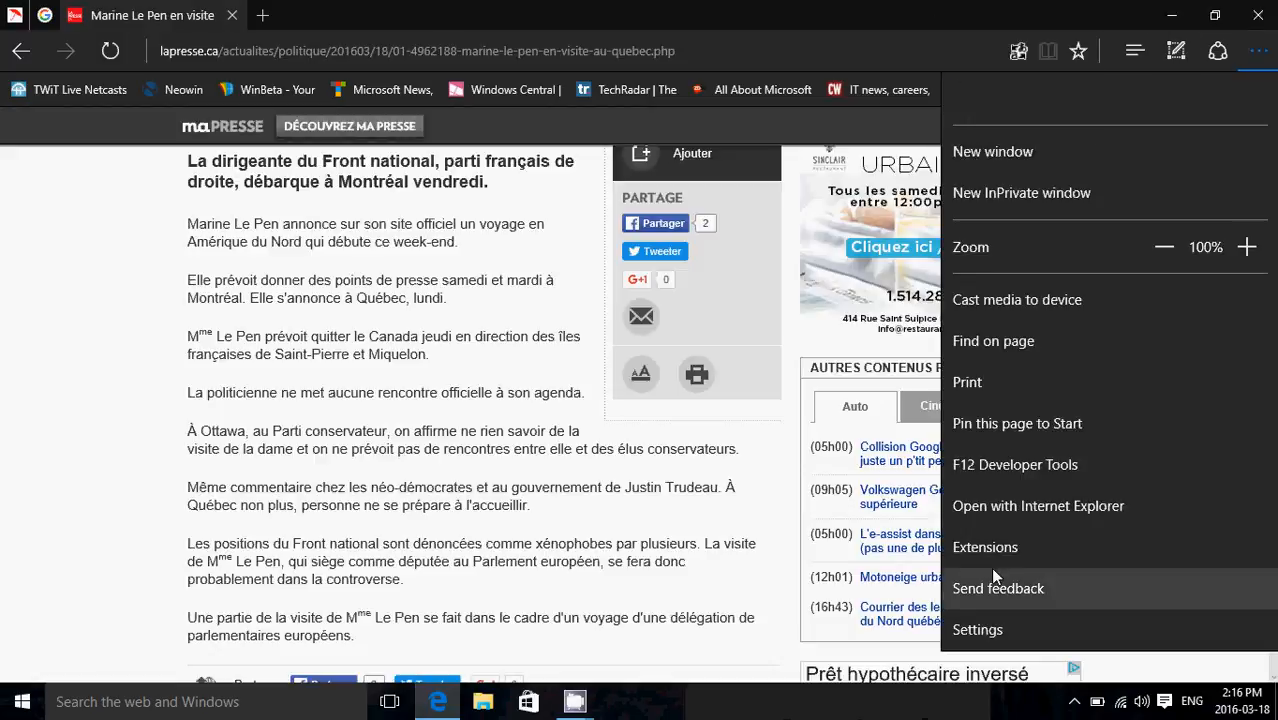
mouse_move(1064, 548)
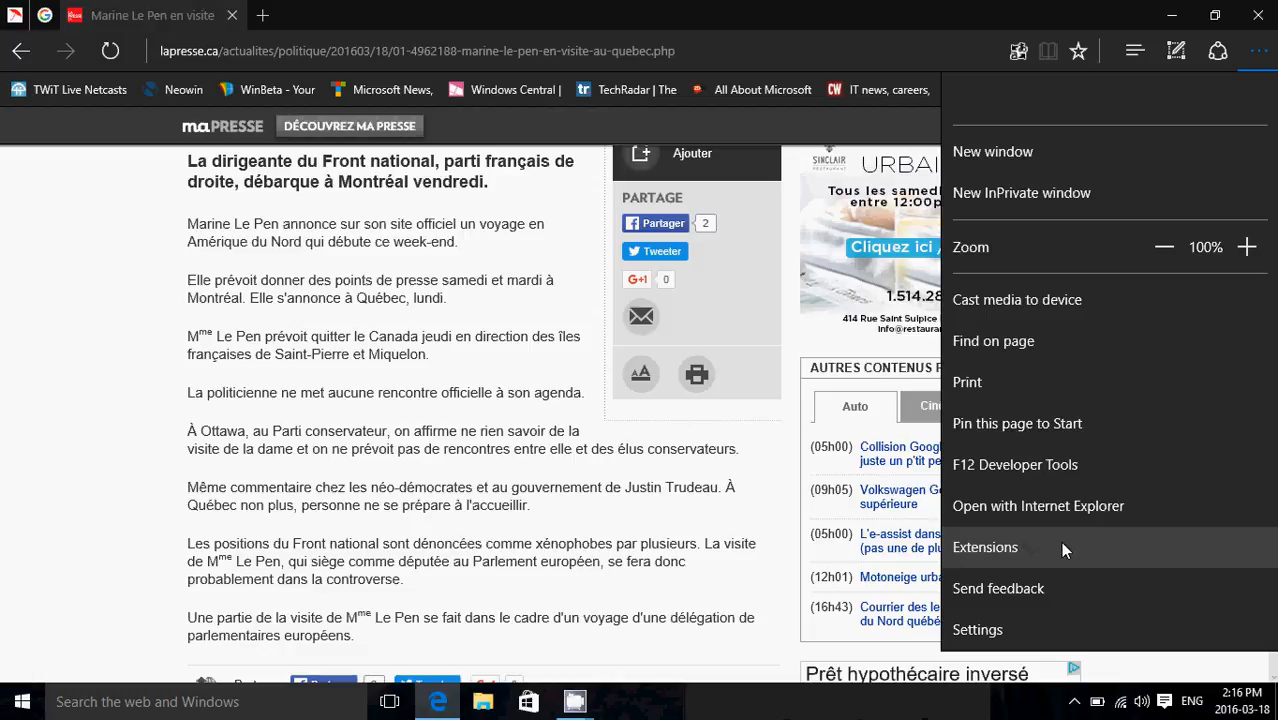
left_click(984, 548)
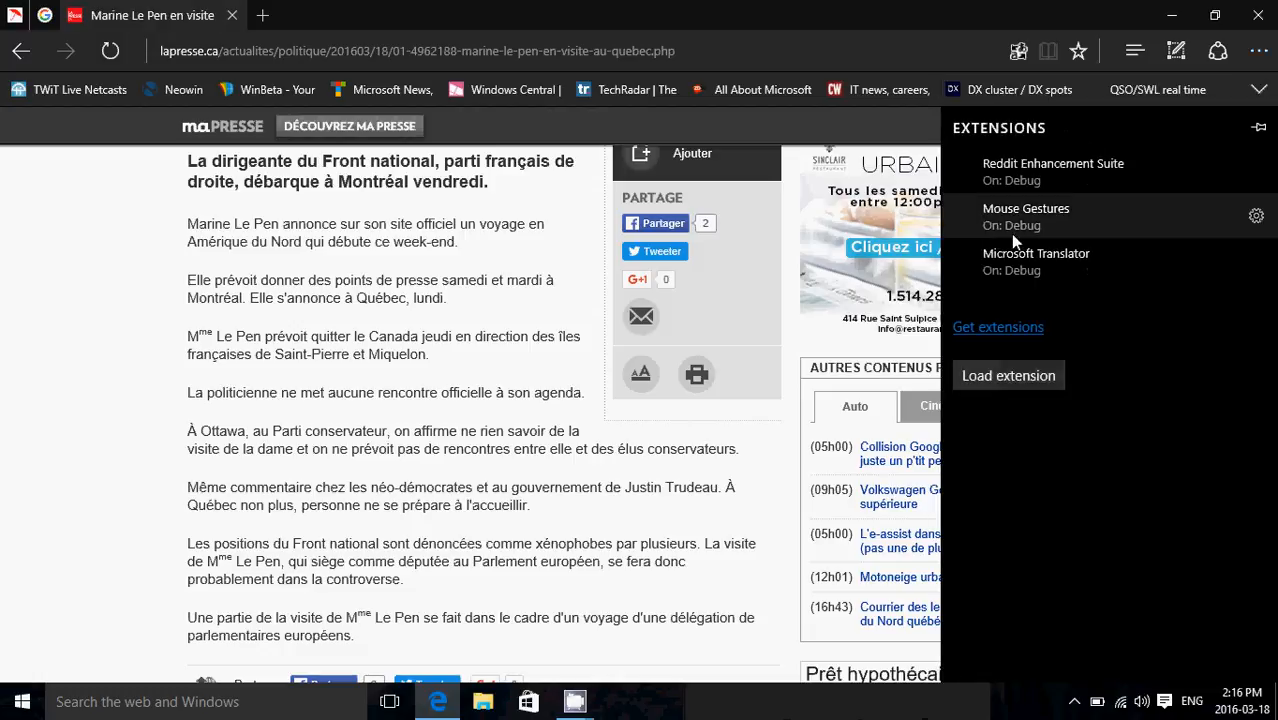
mouse_move(1150, 428)
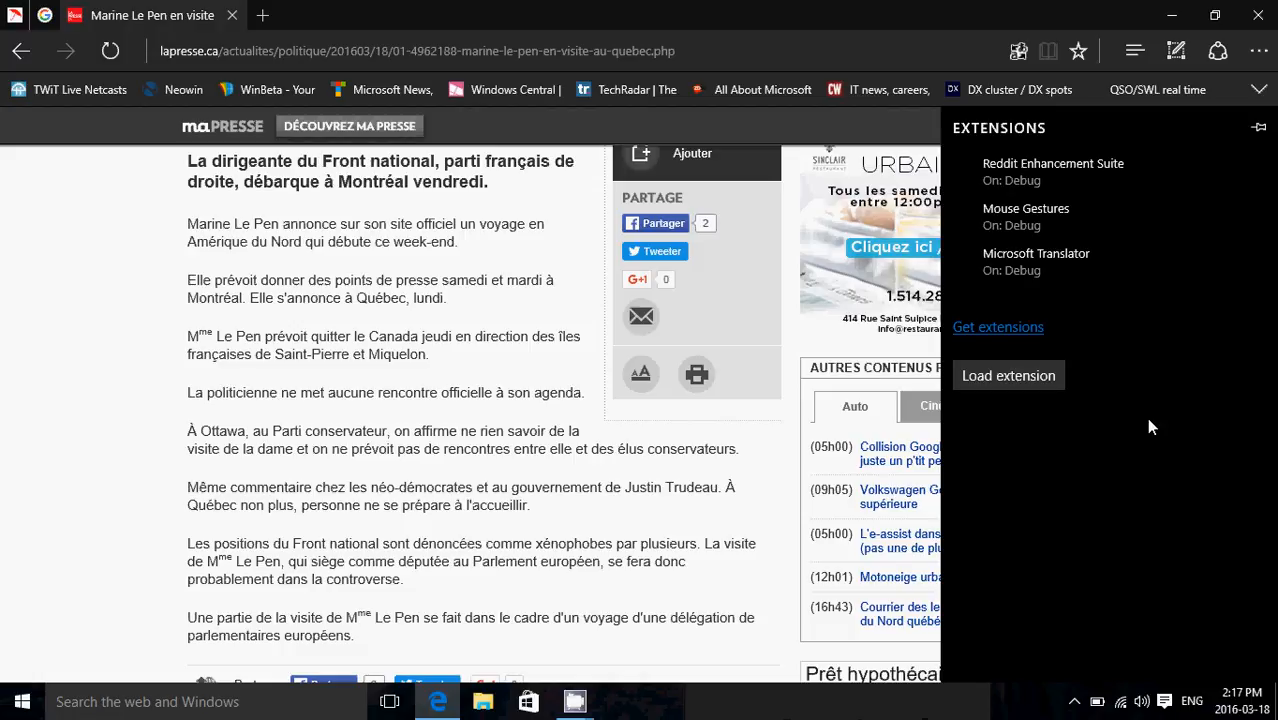
mouse_move(1120, 272)
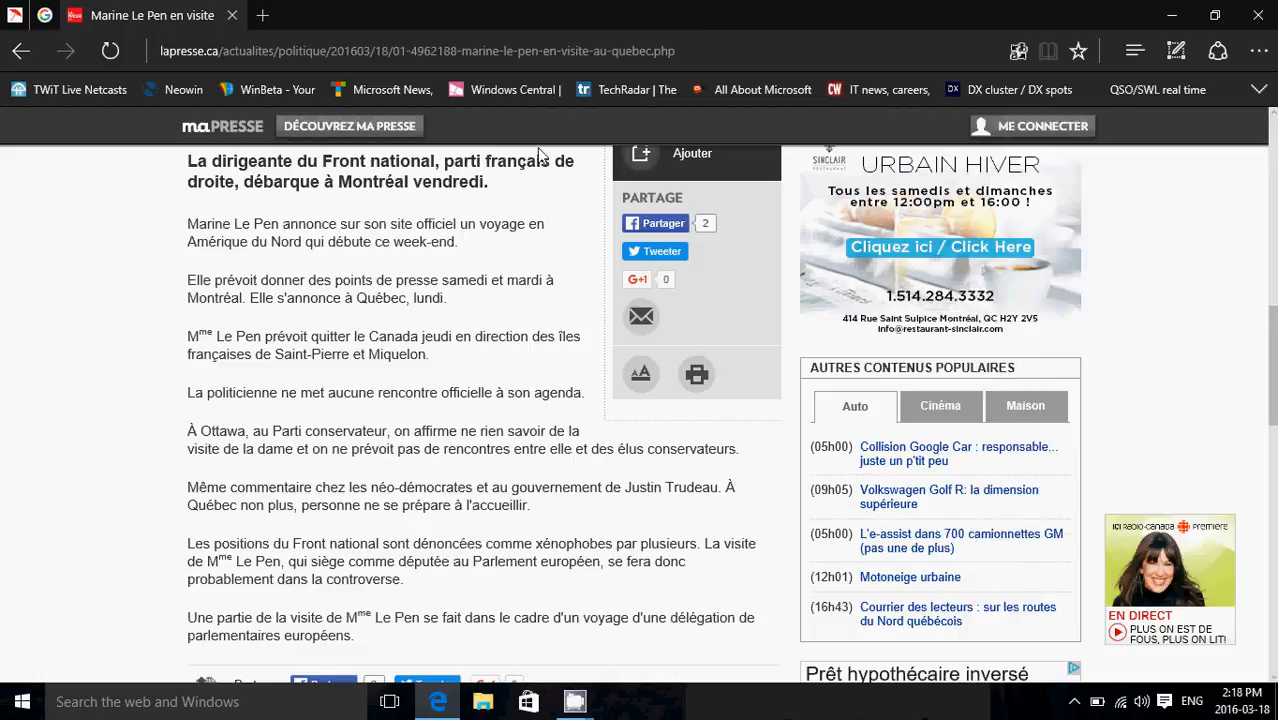
mouse_move(1018, 58)
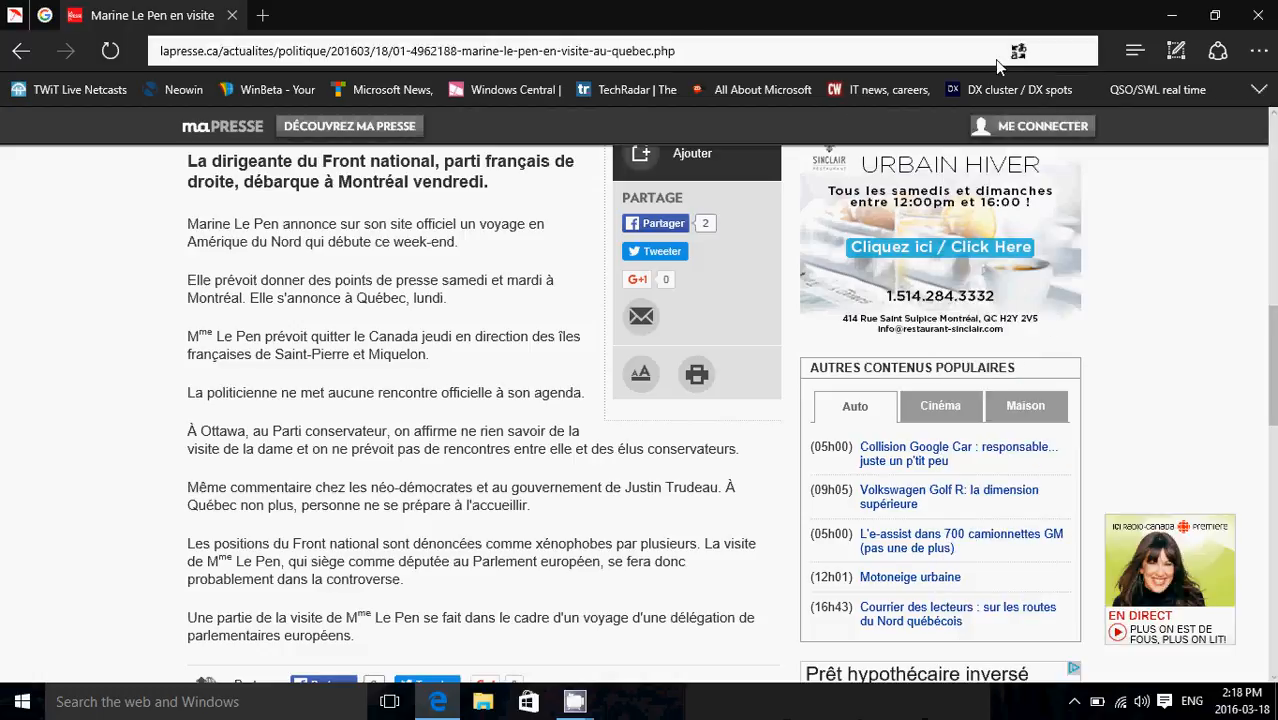
- Use the Microsoft Translator address-bar icon to translate the La Presse page into English
left_click(1018, 52)
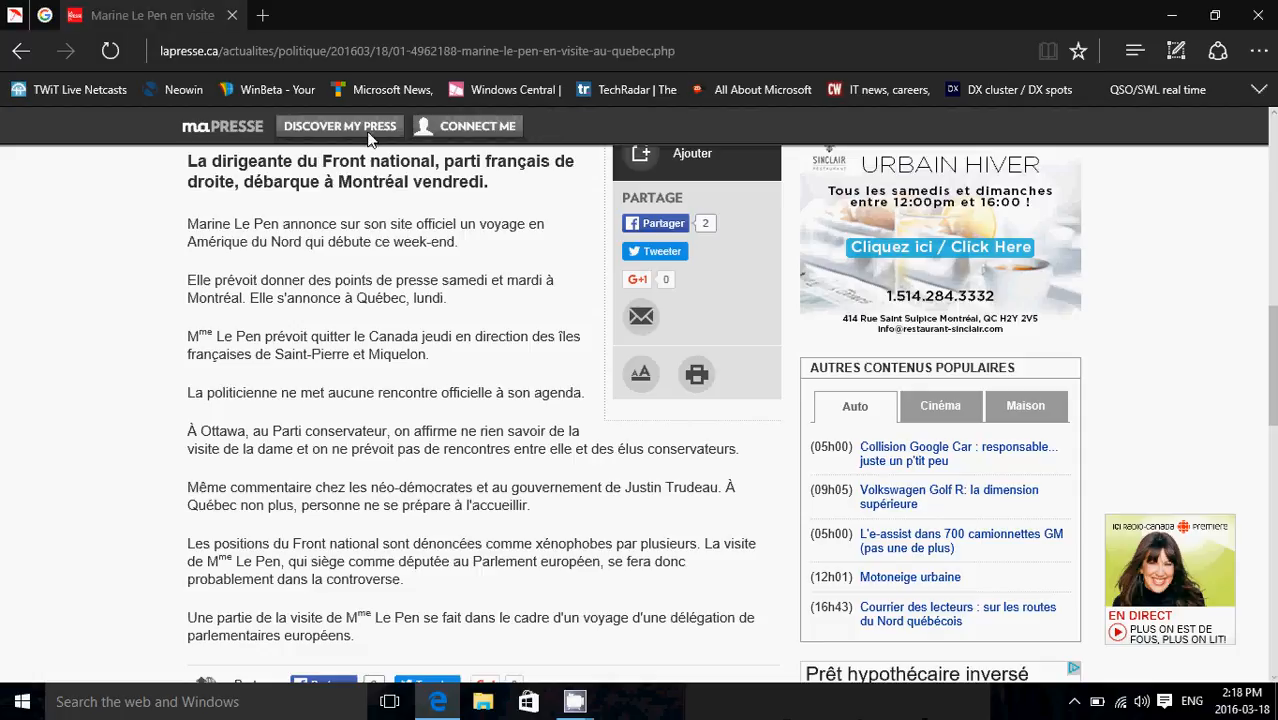
mouse_move(362, 204)
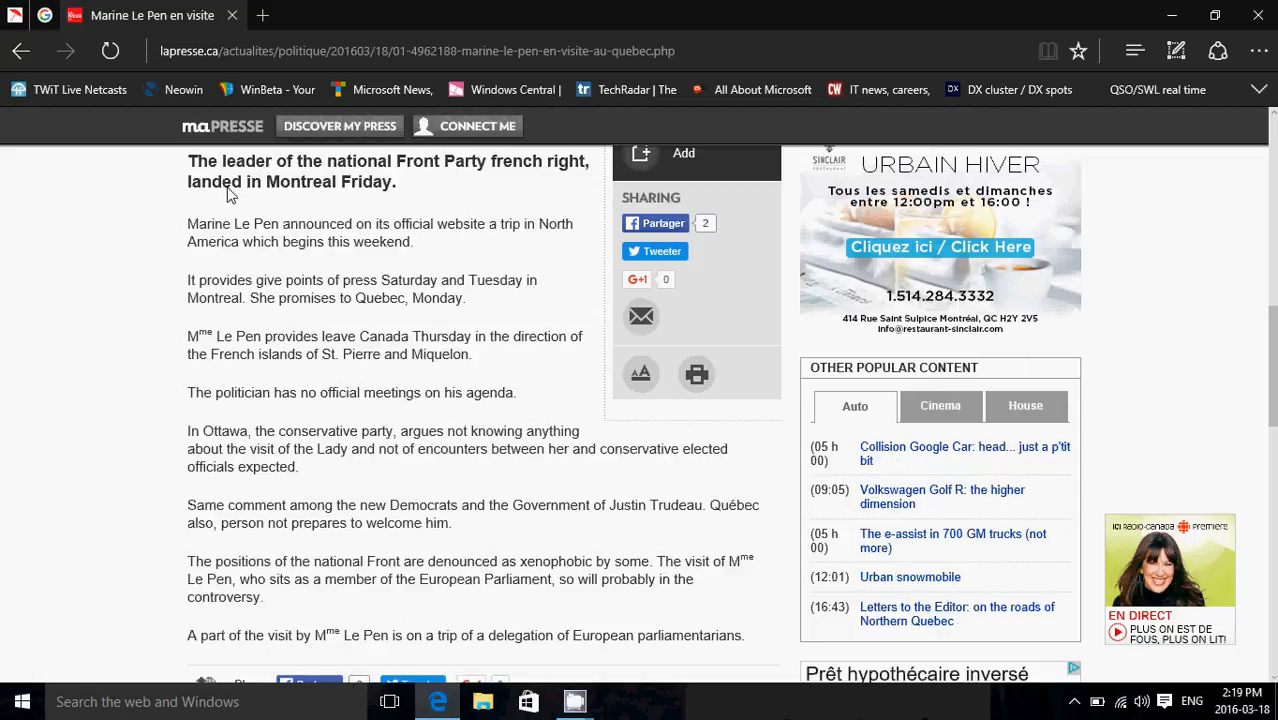
mouse_move(508, 178)
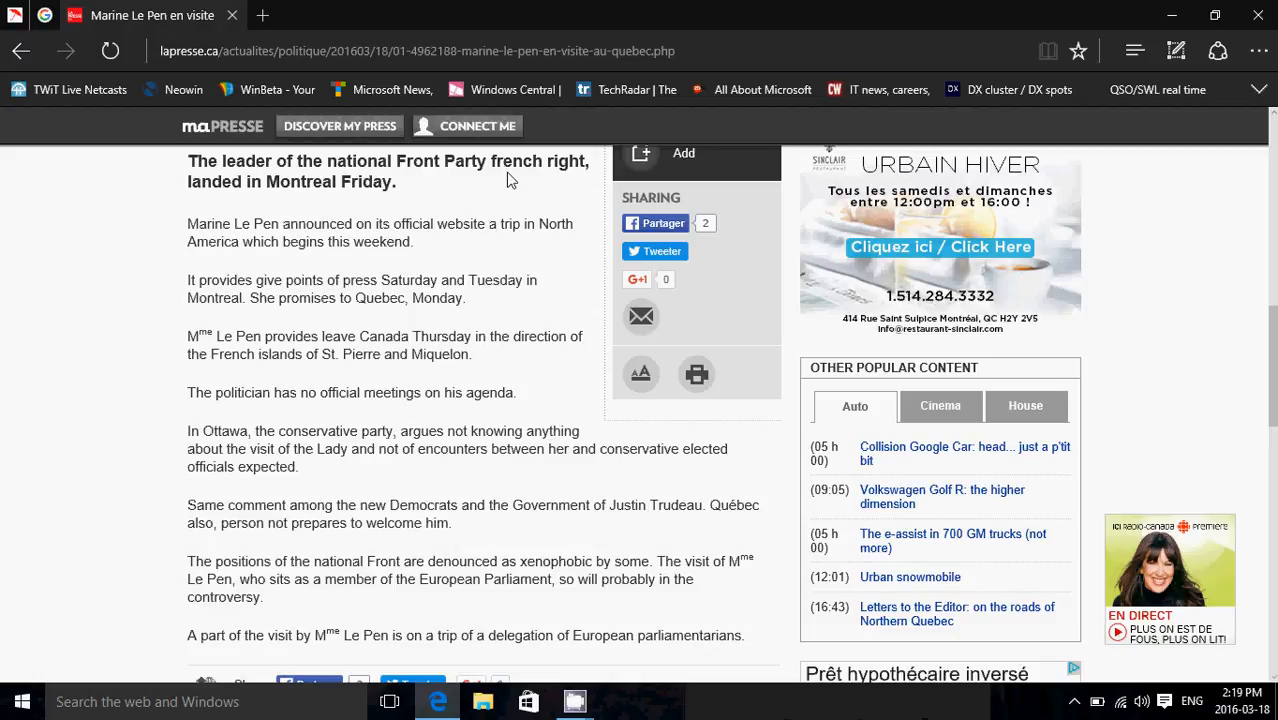
mouse_move(390, 208)
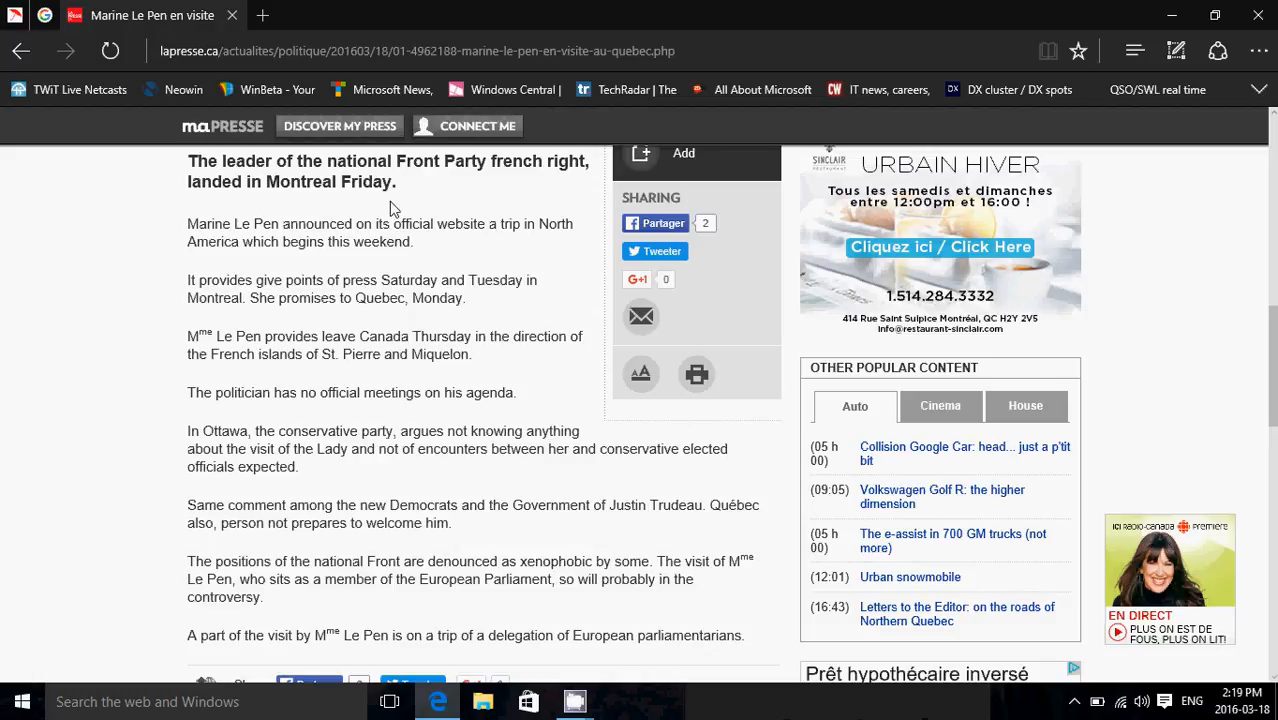
mouse_move(380, 232)
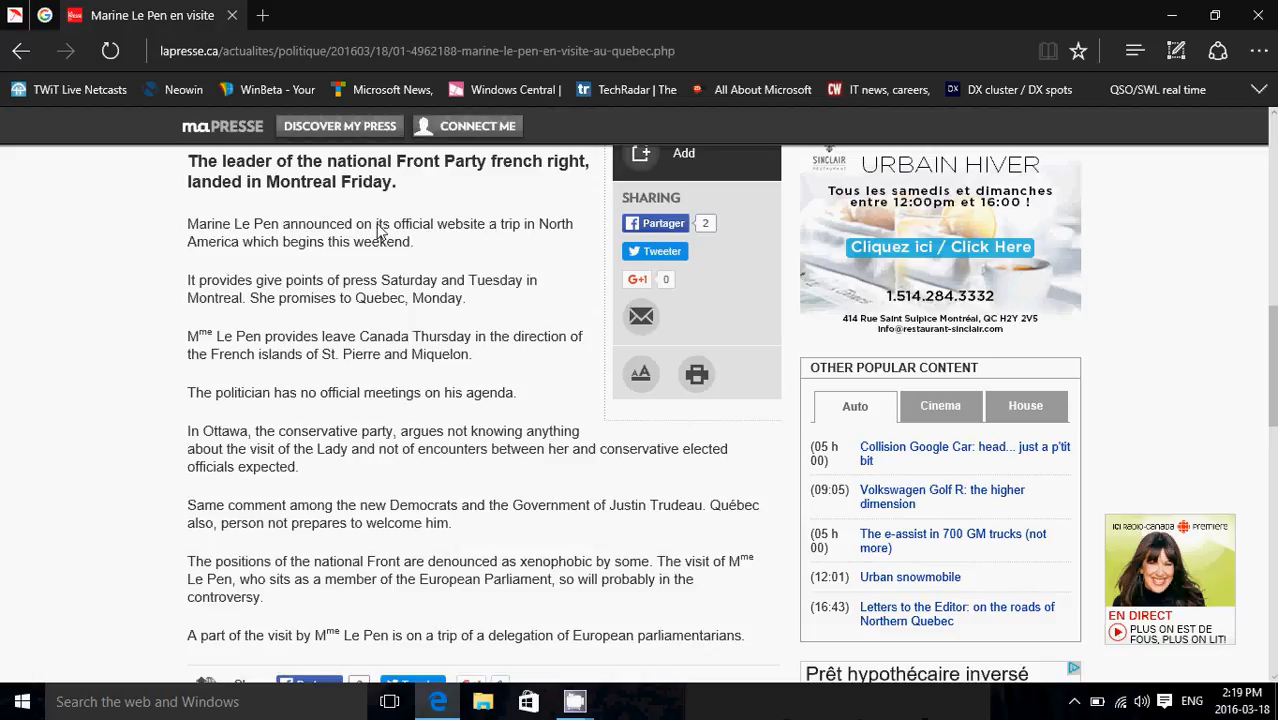
mouse_move(484, 448)
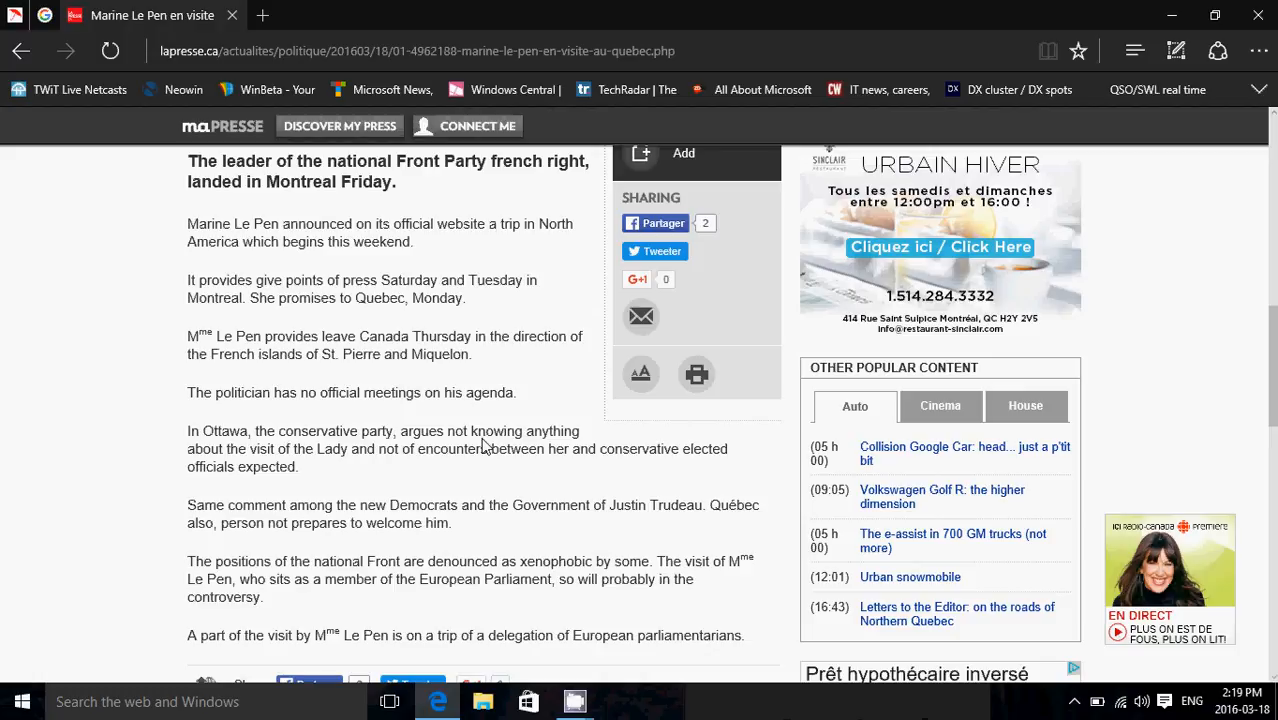
mouse_move(206, 156)
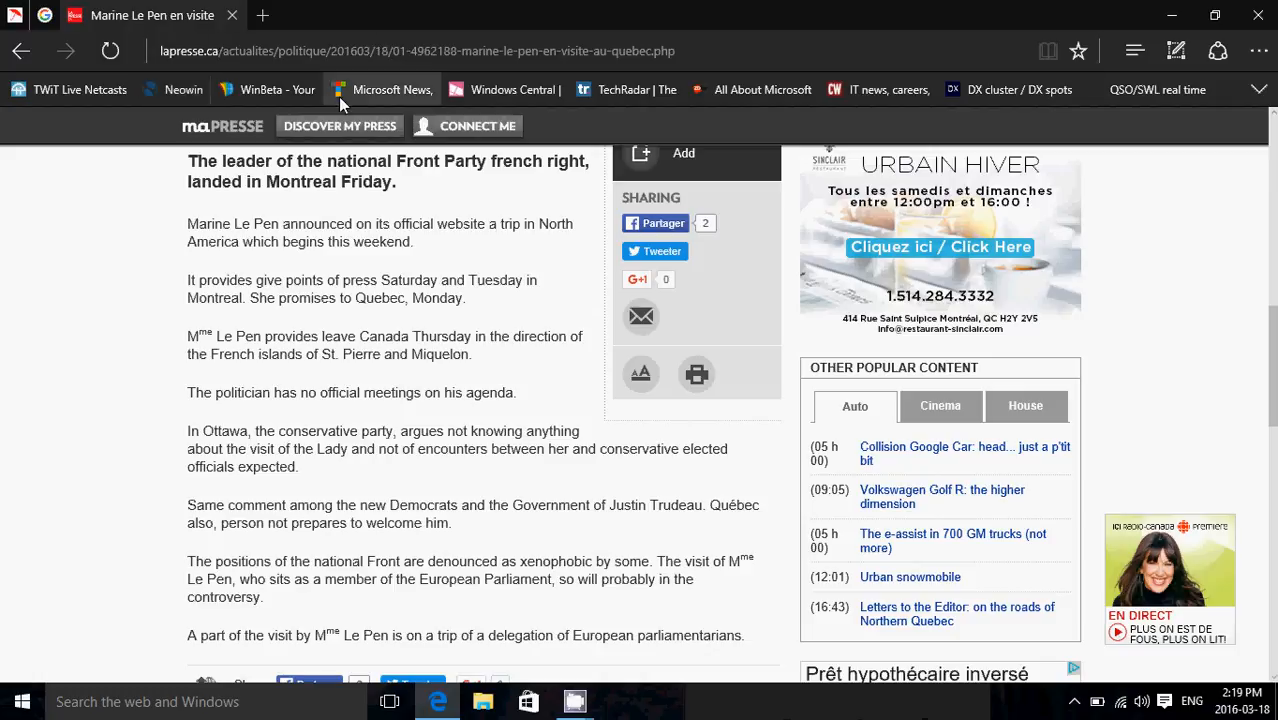
mouse_move(1264, 48)
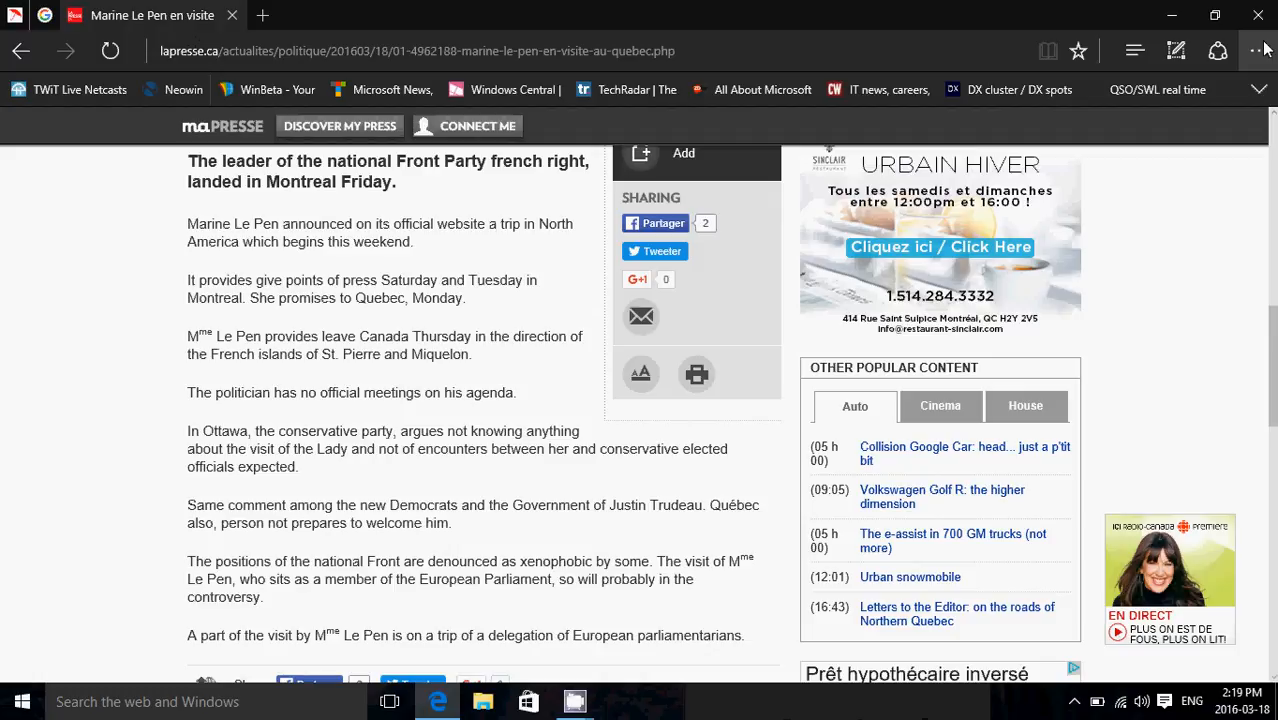
- Show the installed Extensions pane and follow its Get extensions link into a new tab
left_click(1252, 52)
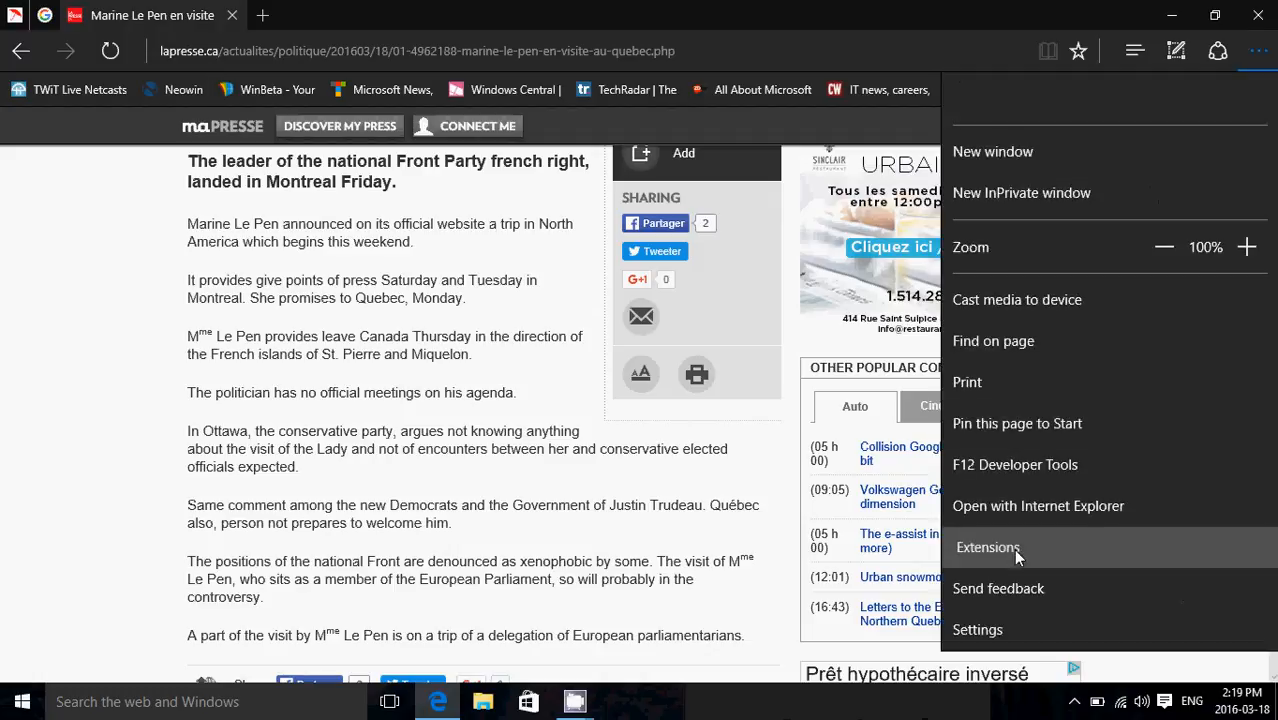
left_click(988, 548)
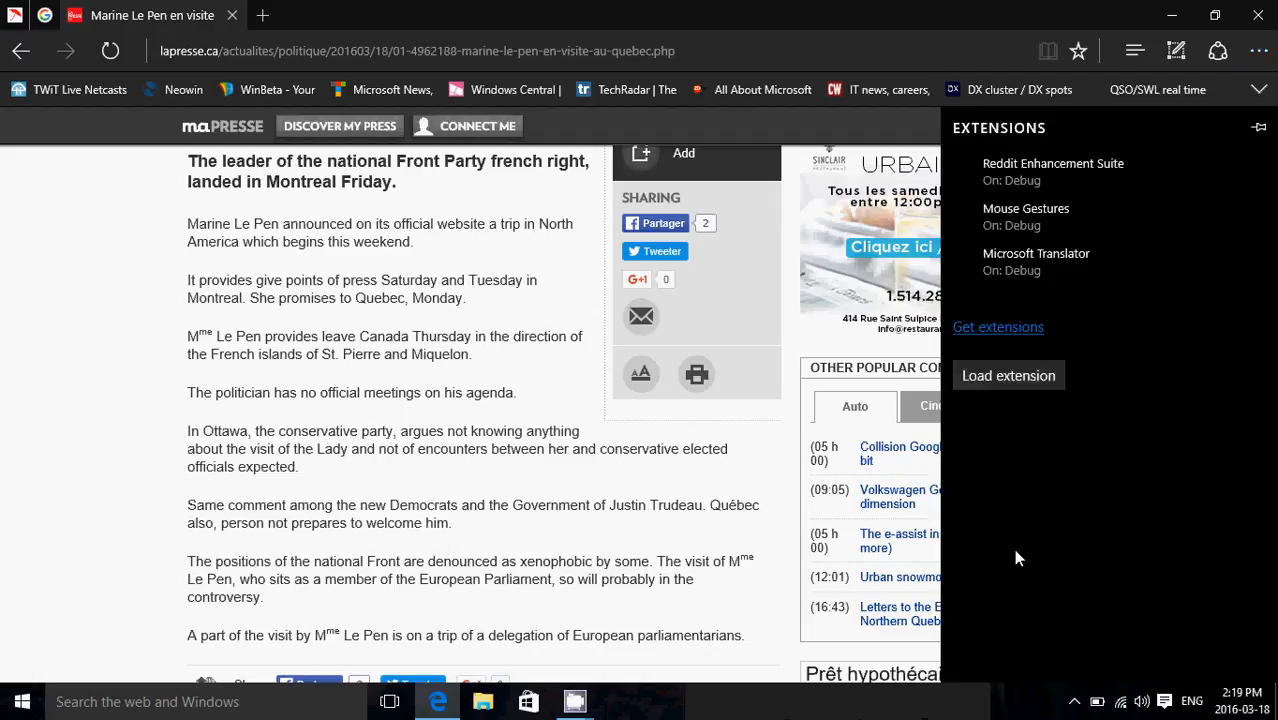
mouse_move(998, 328)
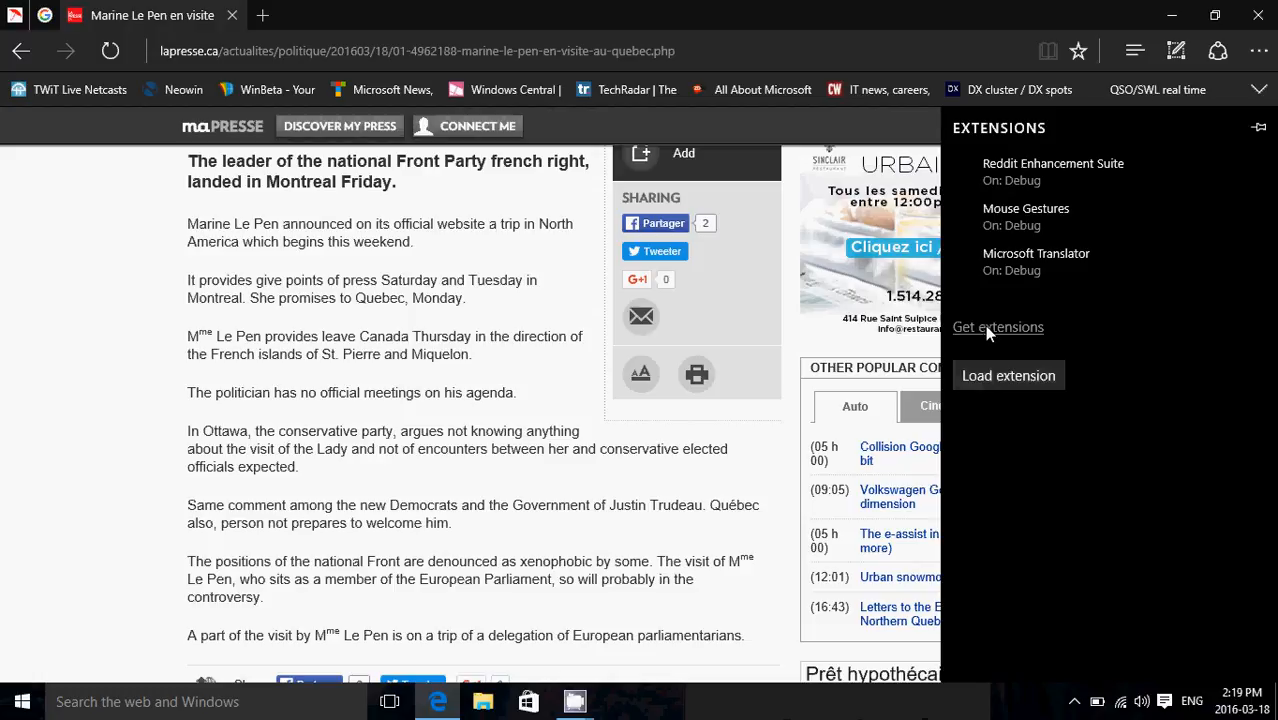
left_click(998, 328)
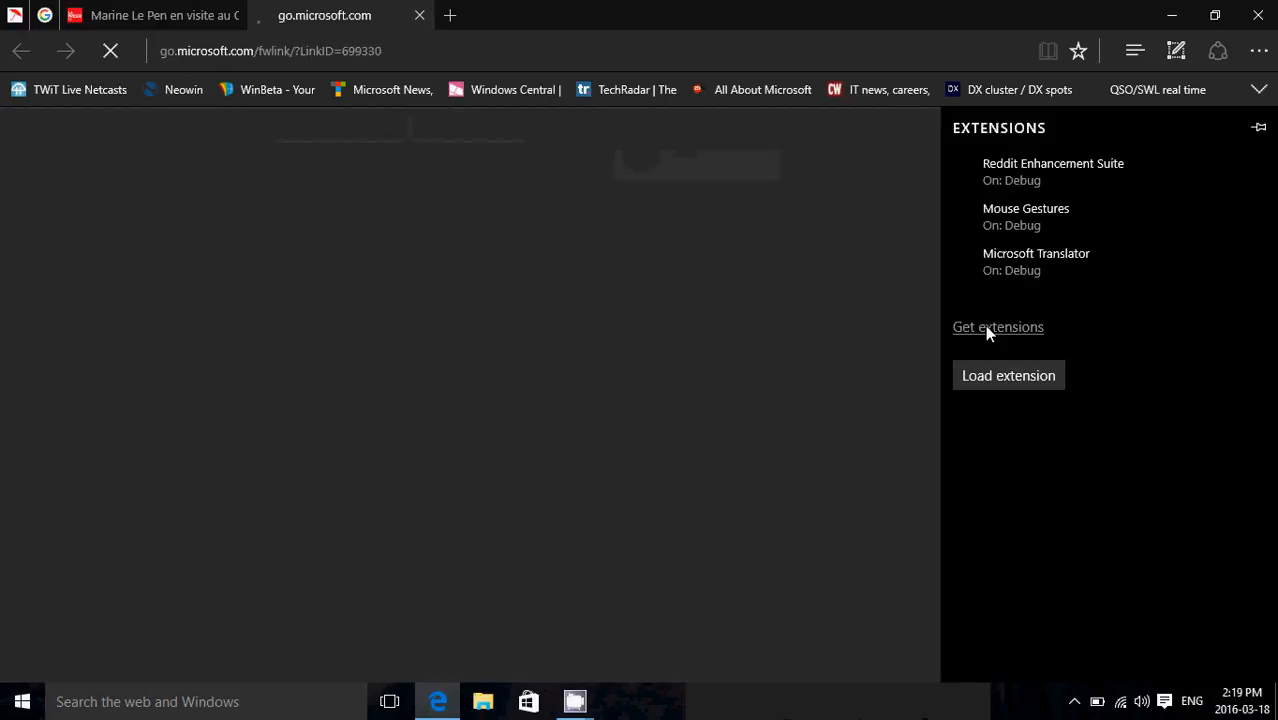
- Dismiss the Extensions pane and browse the Download extensions list on the Edge developer page
left_click(998, 328)
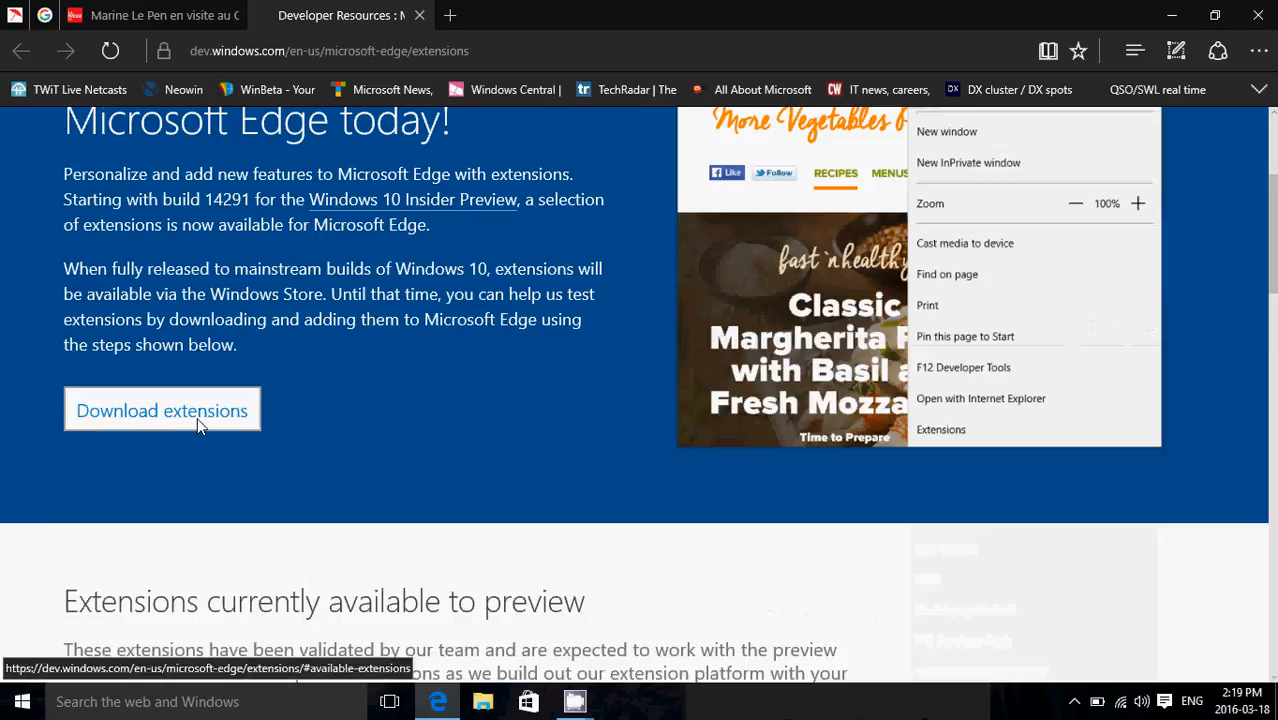
left_click(160, 410)
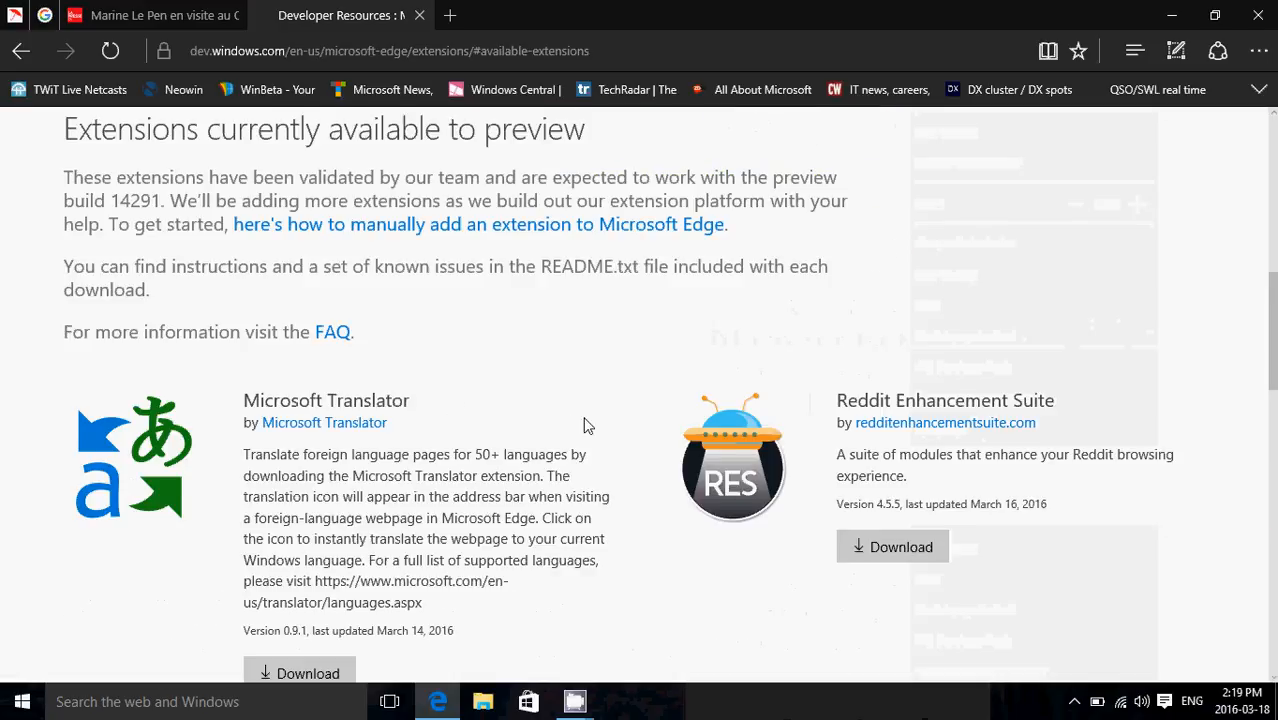
scroll("down", 3)
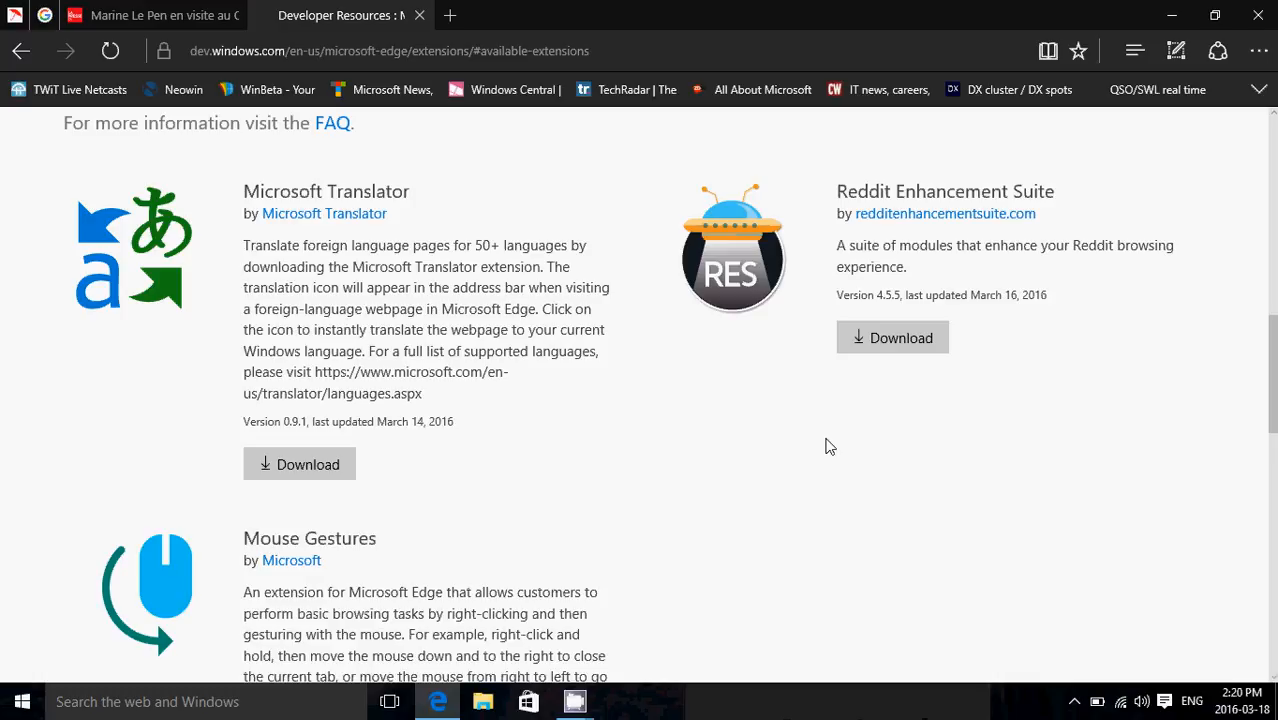
scroll("down", 3)
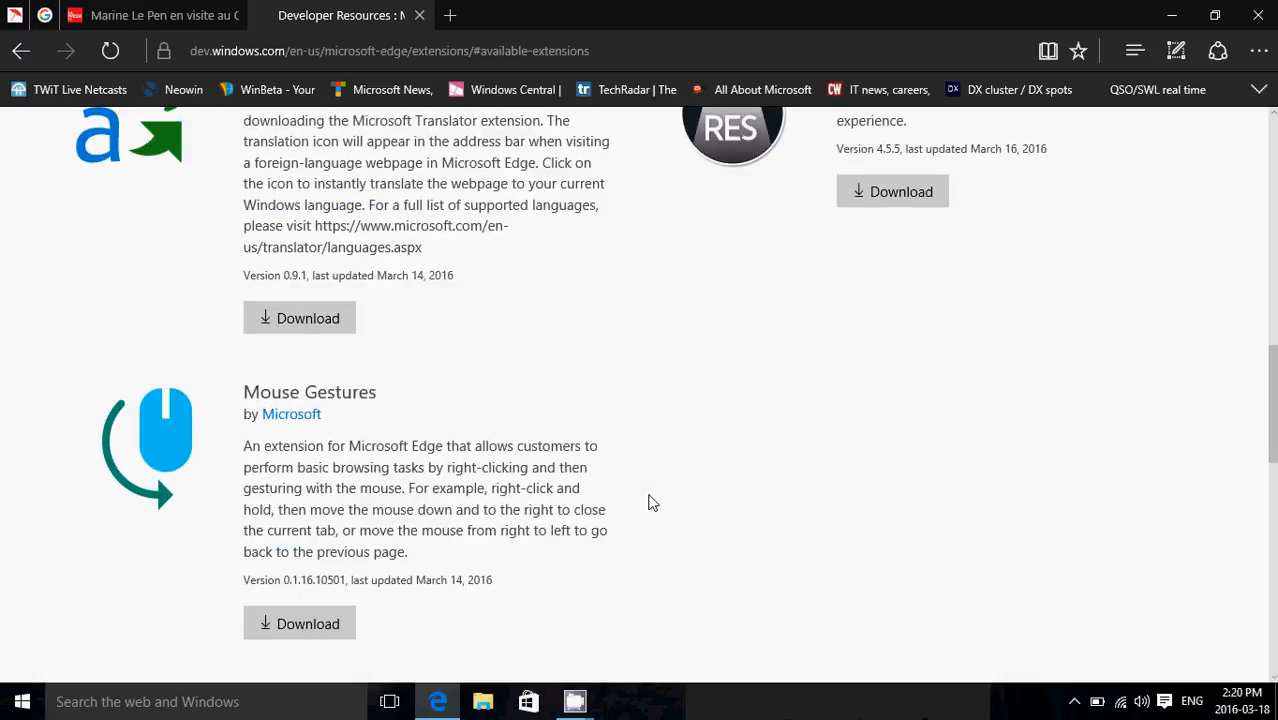
mouse_move(1212, 418)
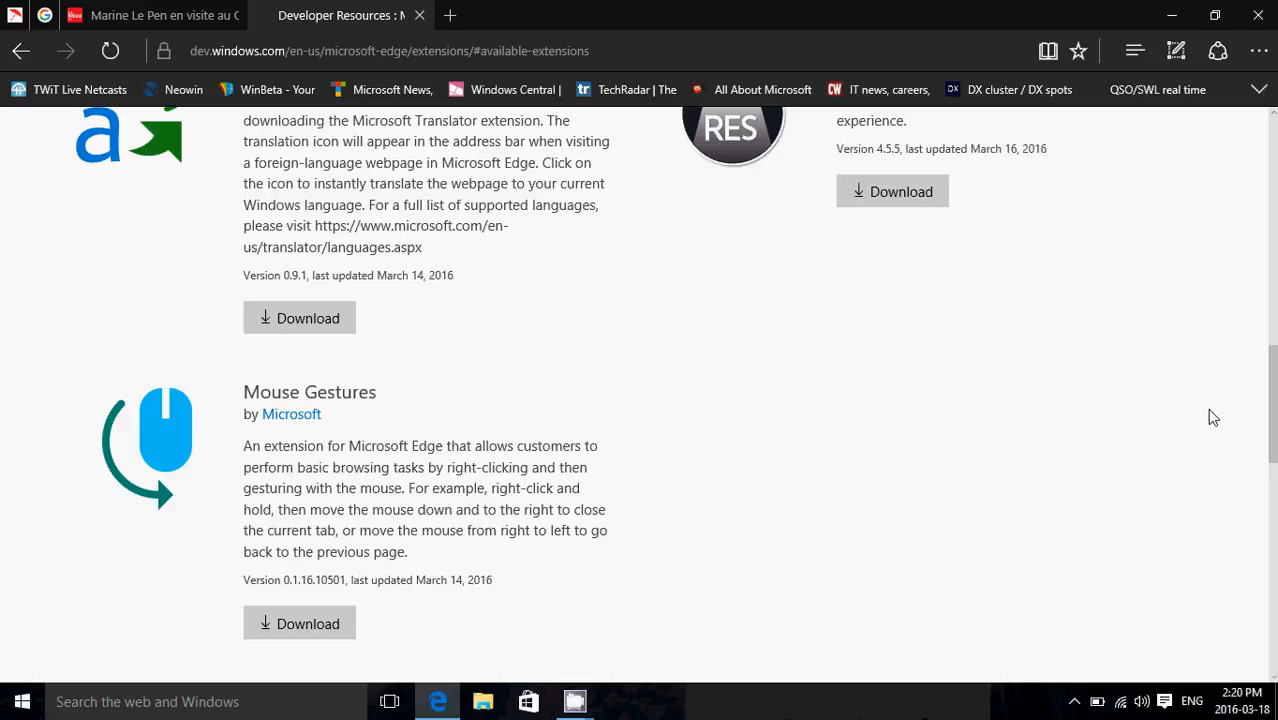
mouse_move(1130, 440)
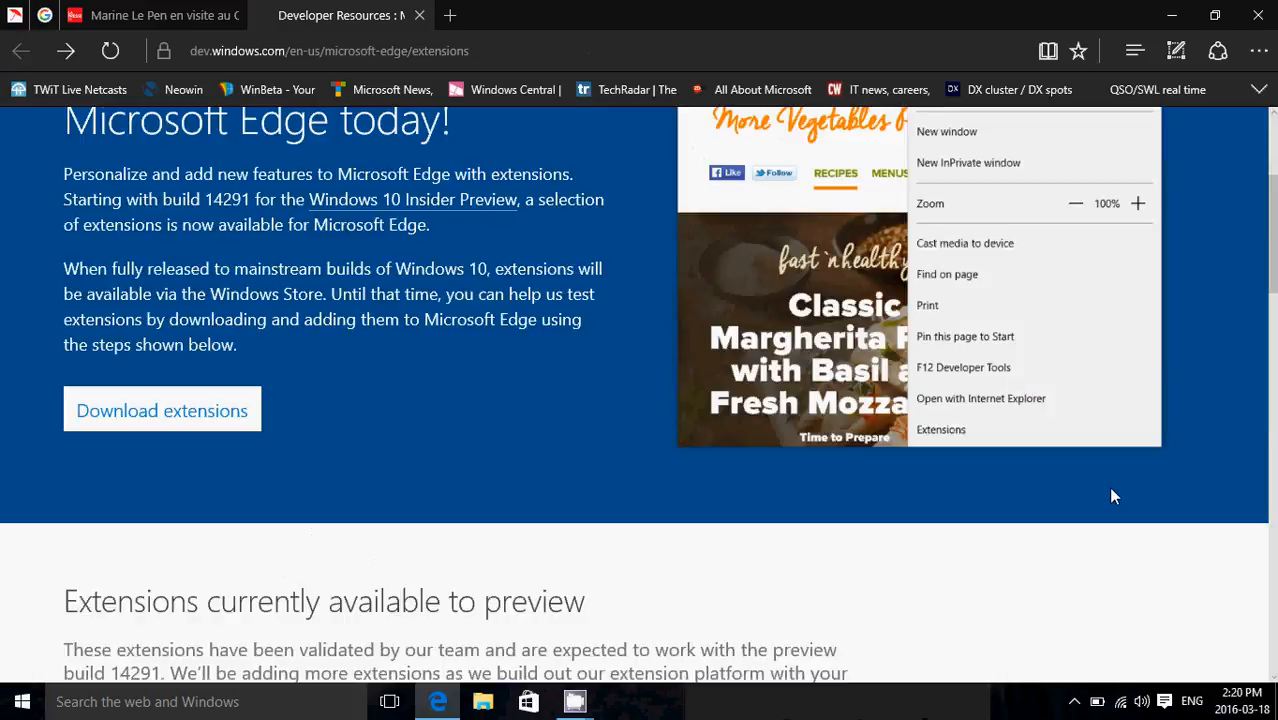
left_click(940, 428)
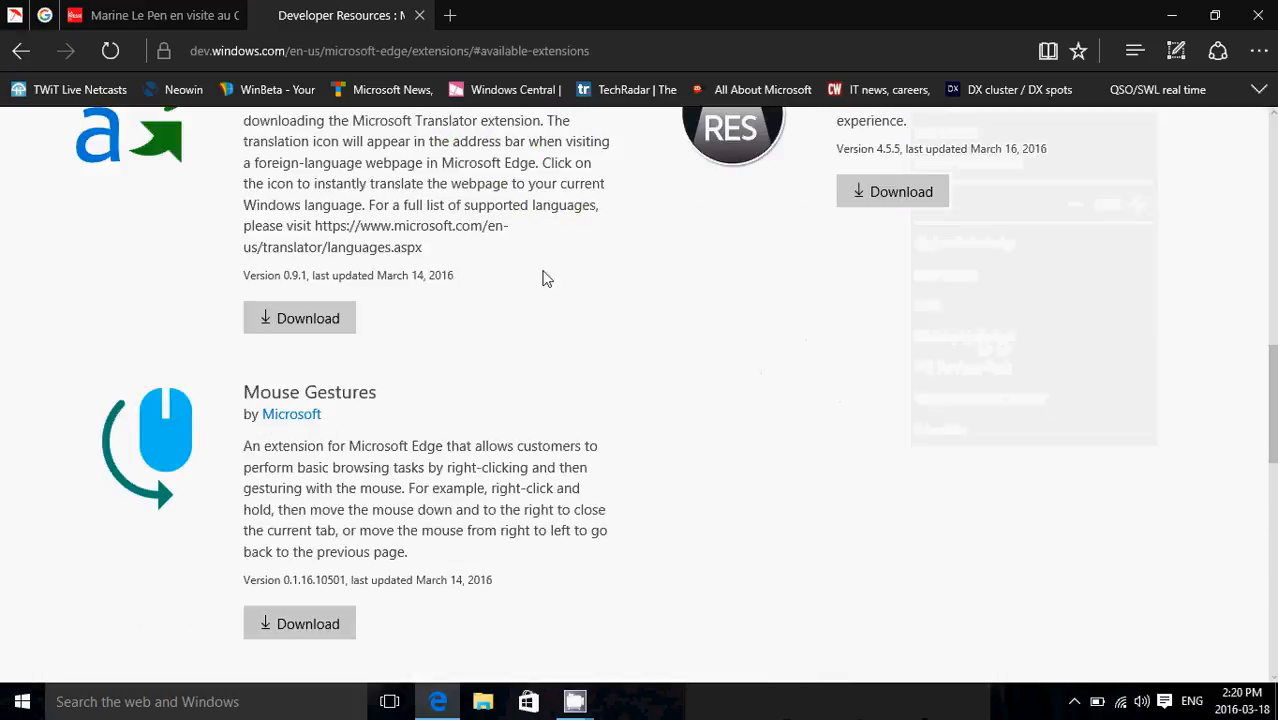
mouse_move(640, 318)
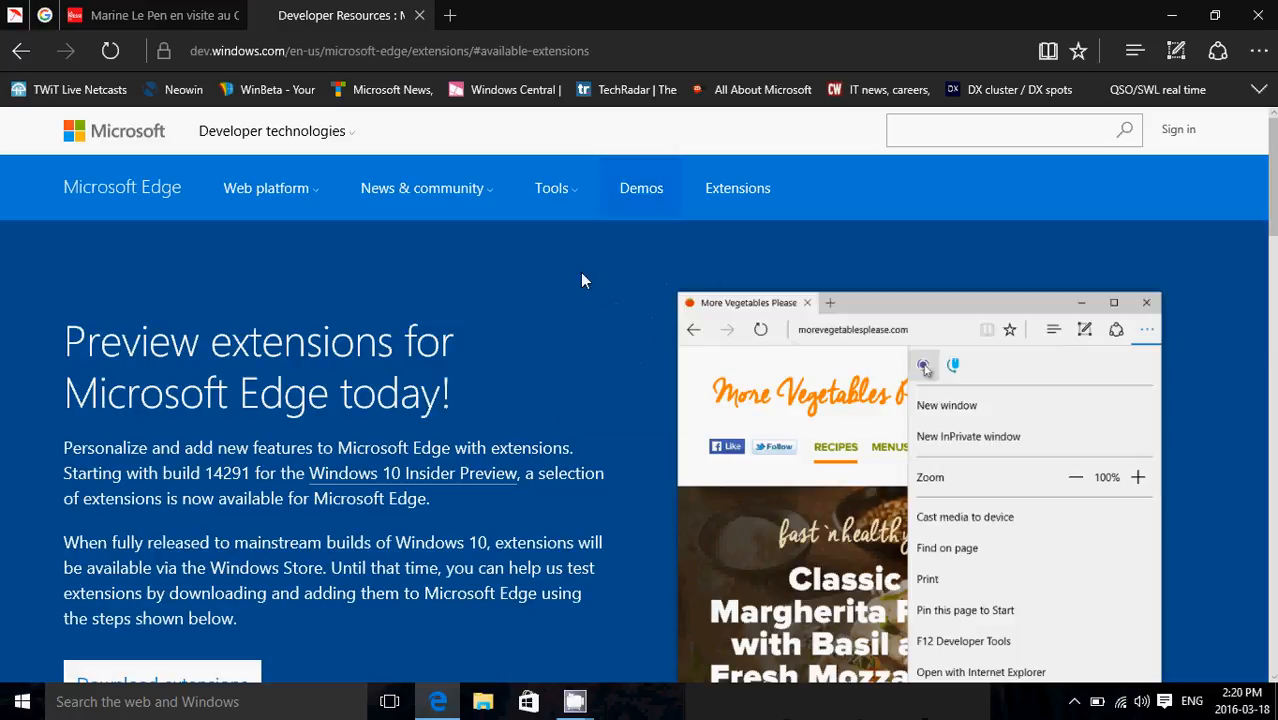
mouse_move(668, 244)
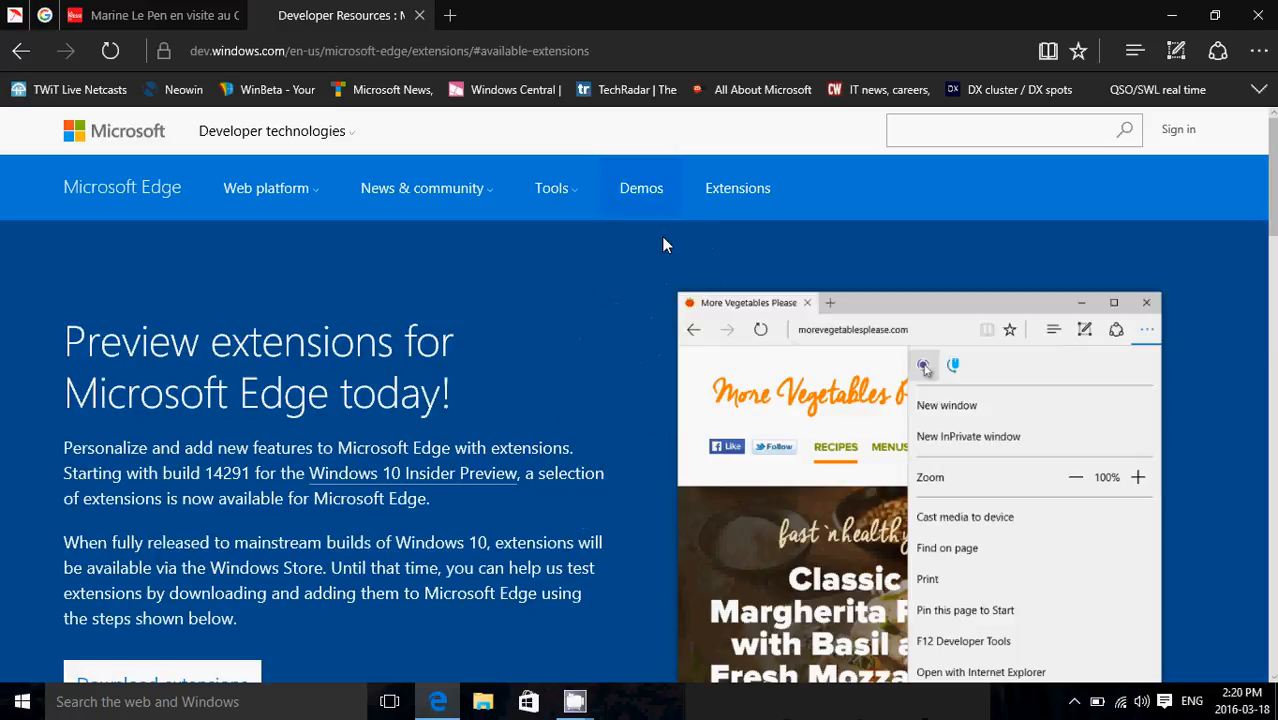
scroll("down", 3)
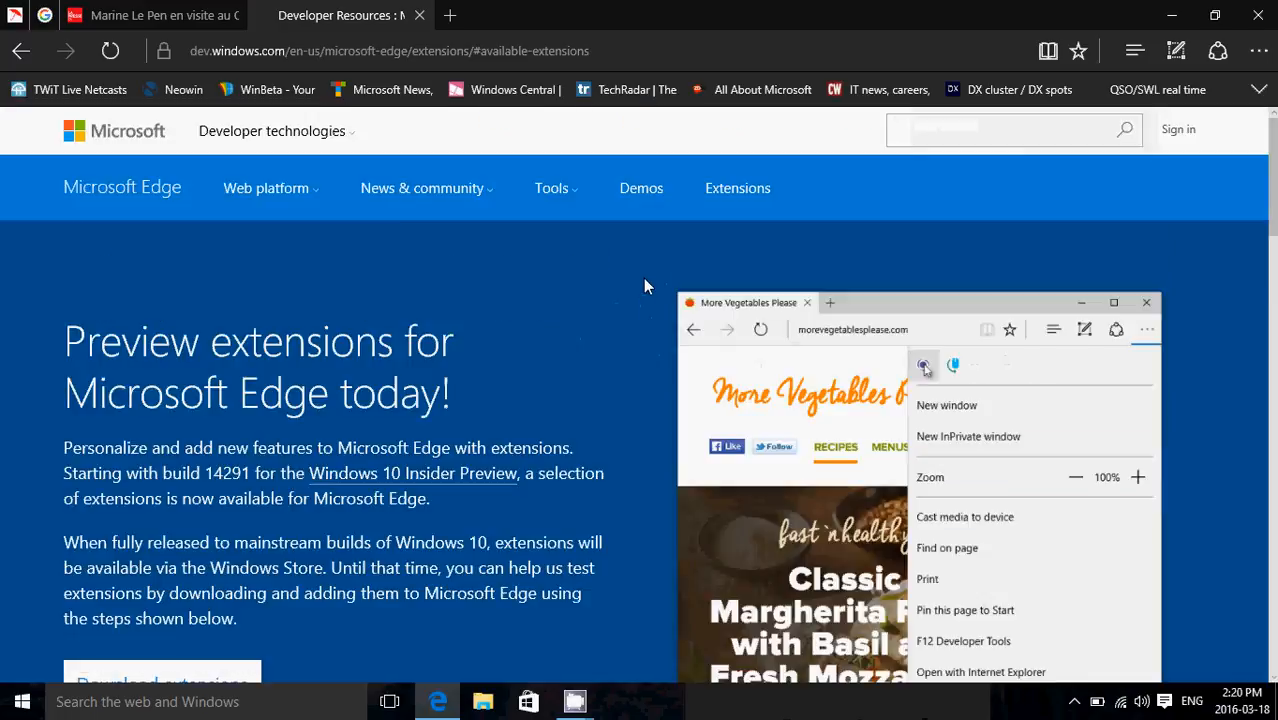
mouse_move(1100, 490)
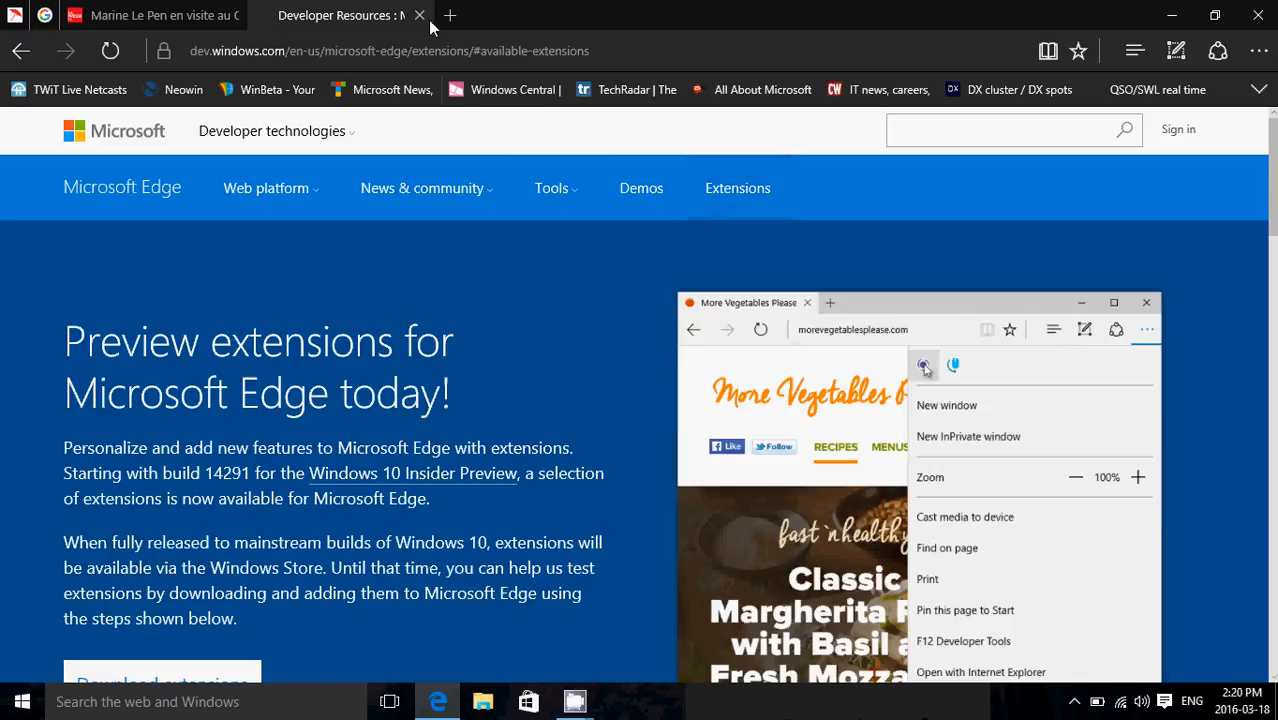
right_click(340, 16)
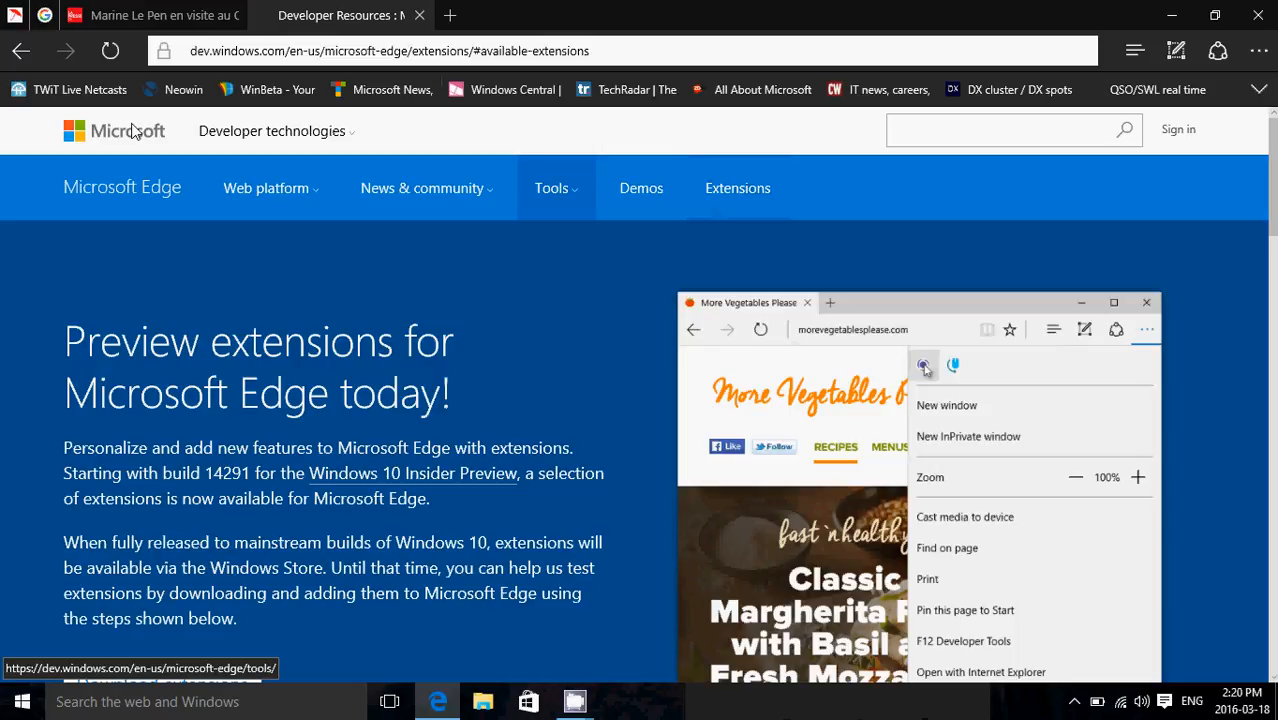
right_click(340, 16)
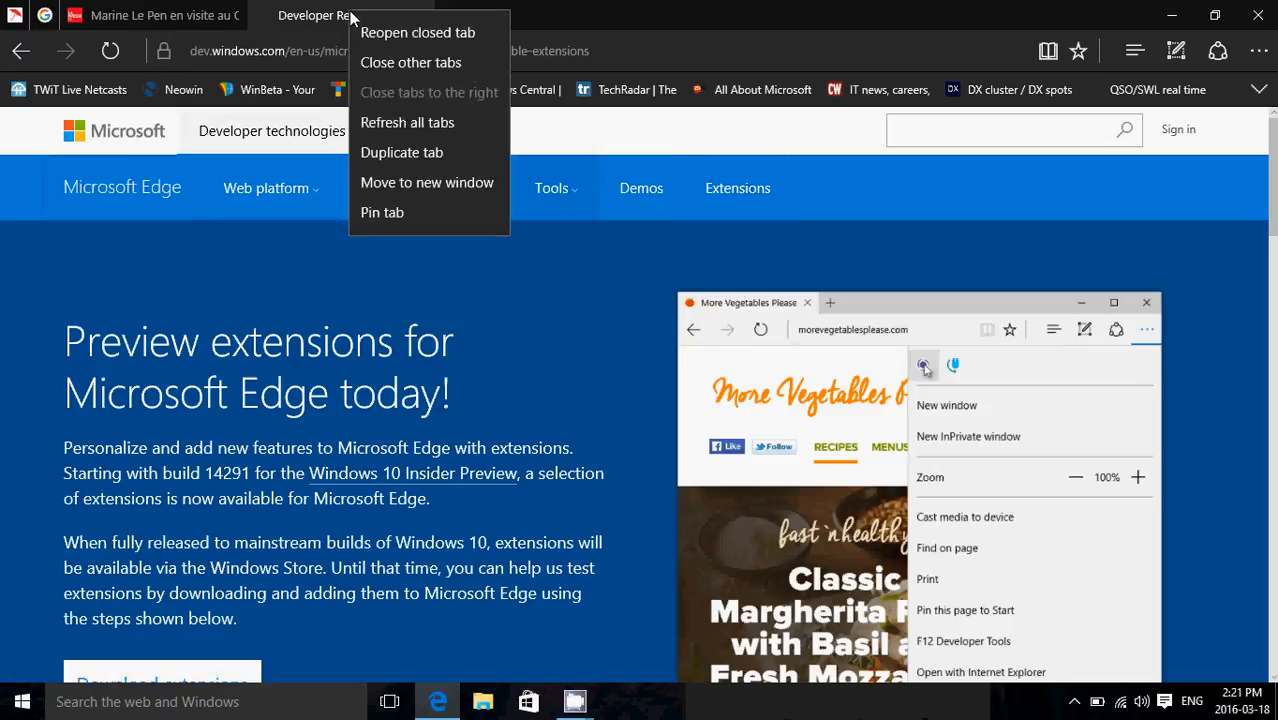
mouse_move(88, 48)
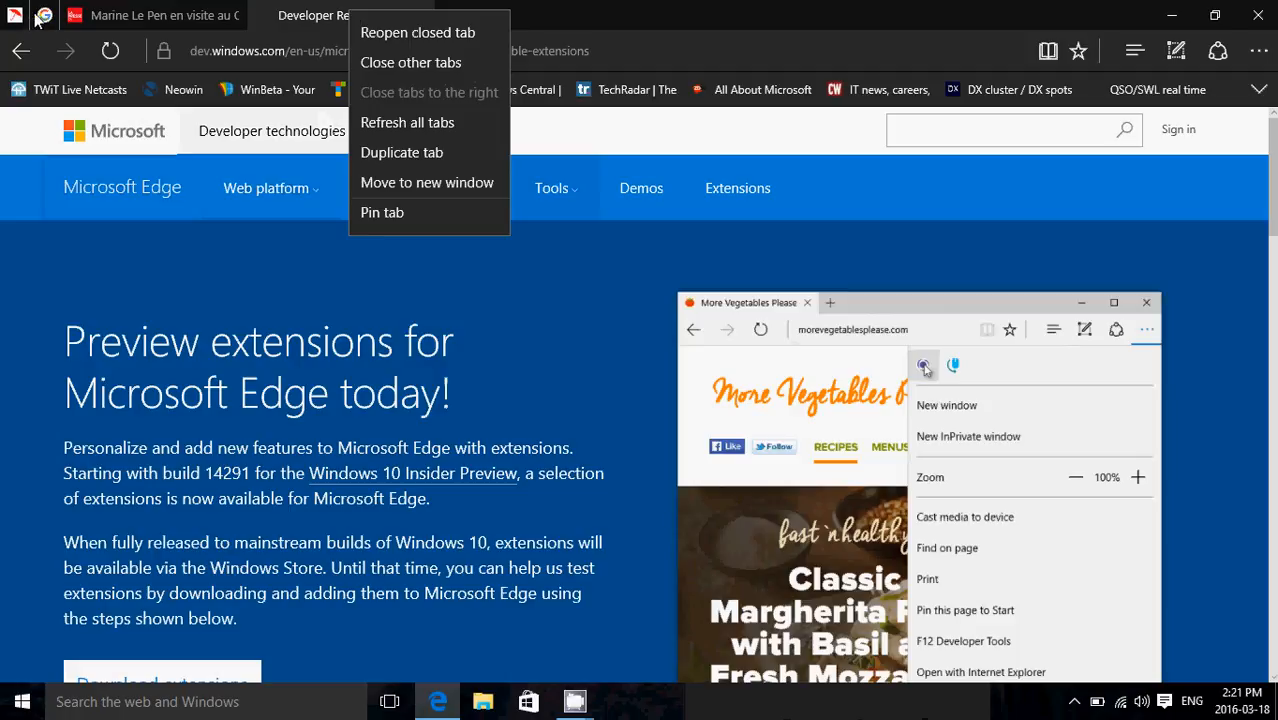
left_click(44, 16)
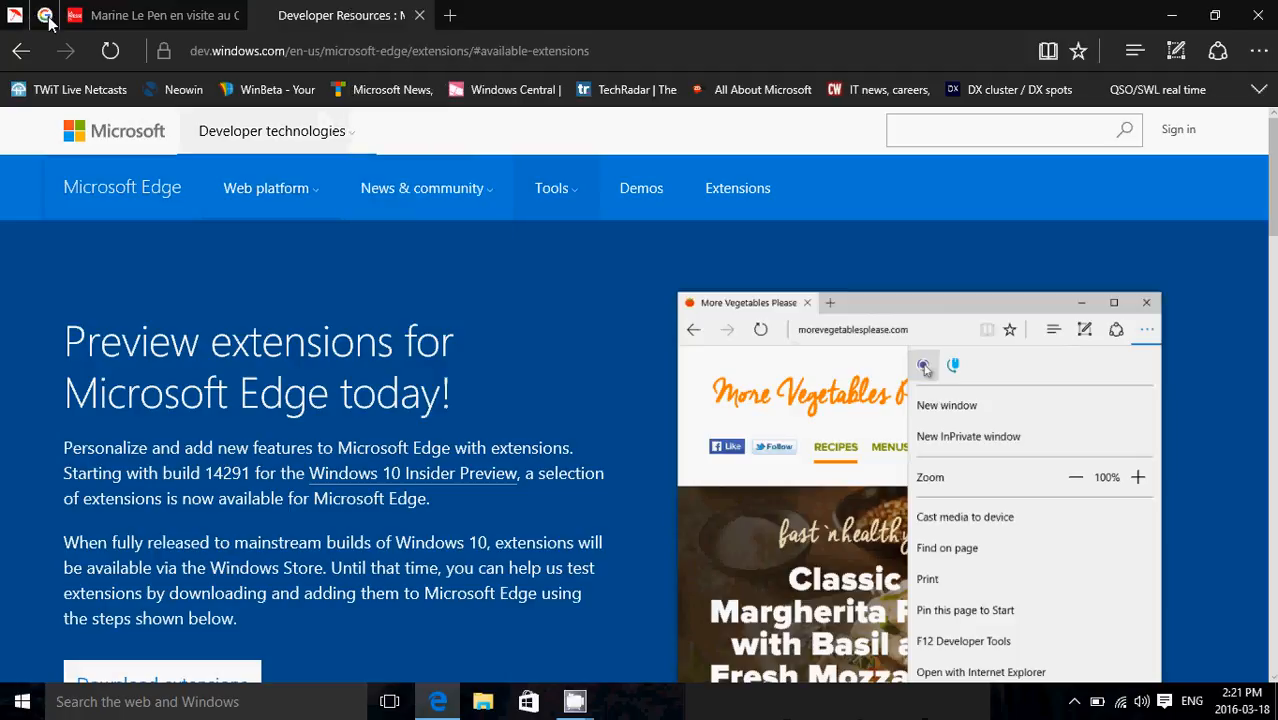
- Close Edge with all its tabs and relaunch it from the taskbar onto the Google start page
left_click(44, 16)
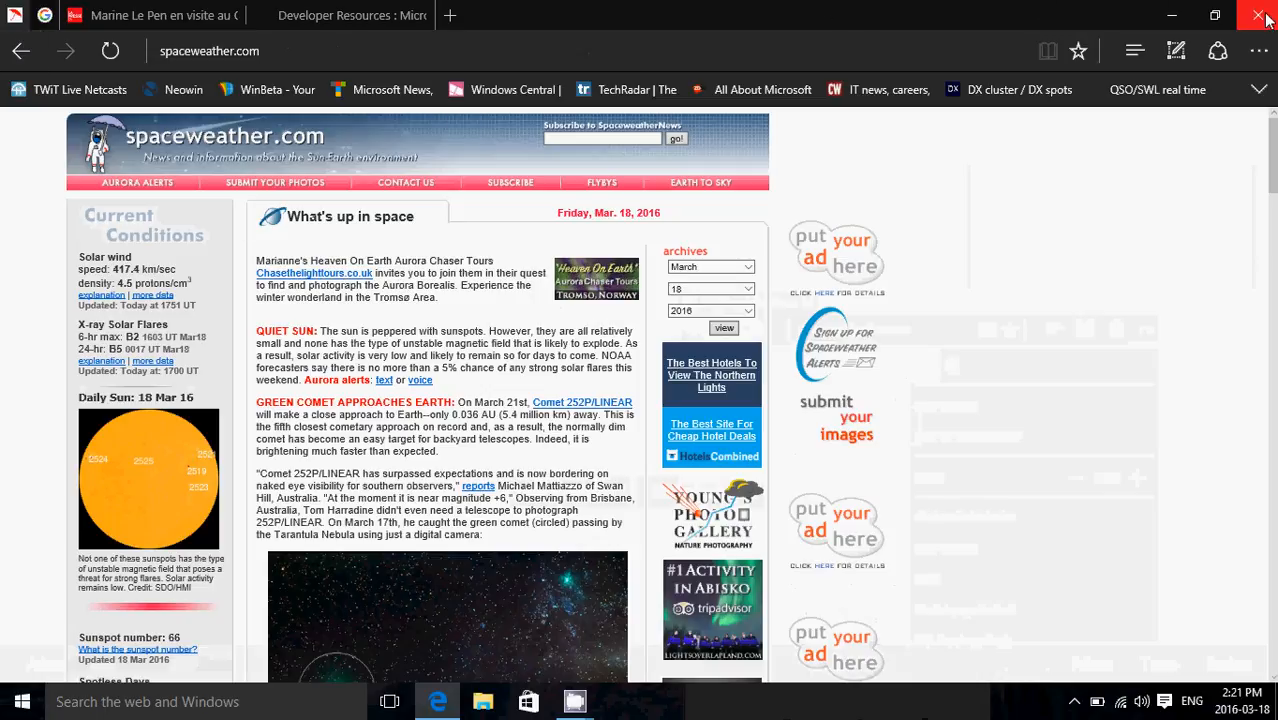
left_click(1260, 16)
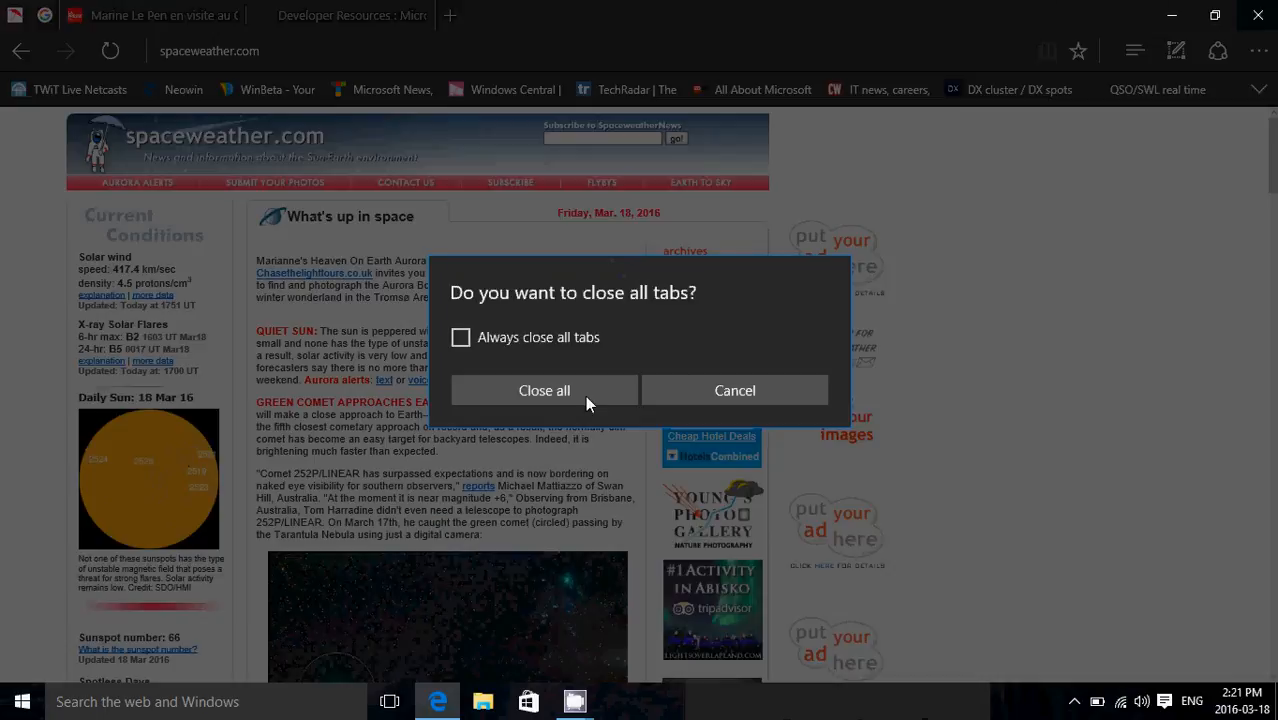
left_click(544, 390)
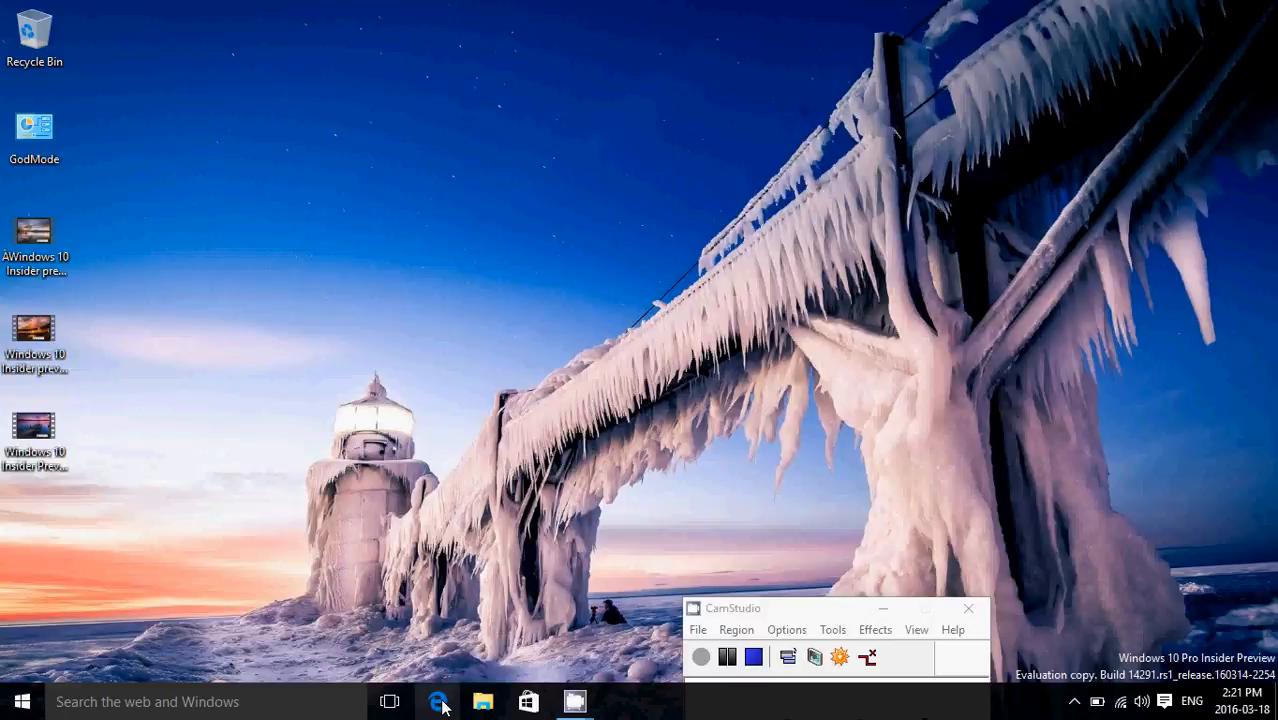
left_click(438, 700)
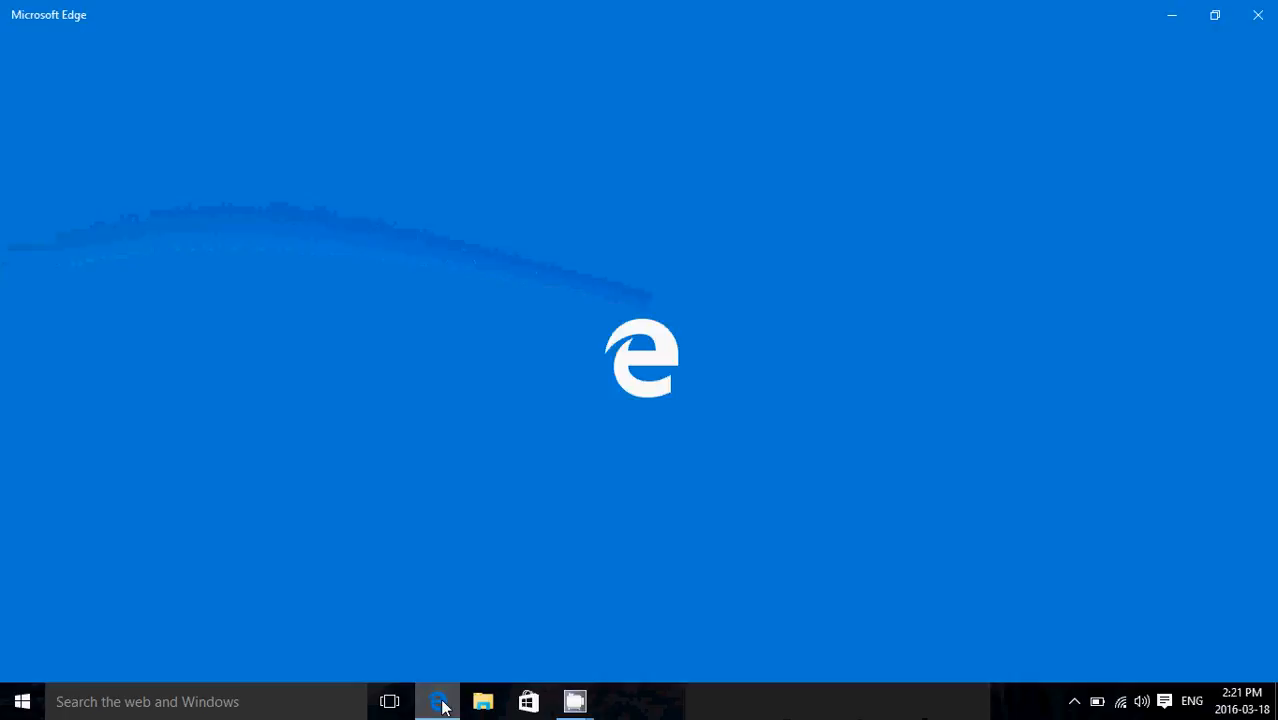
left_click(438, 700)
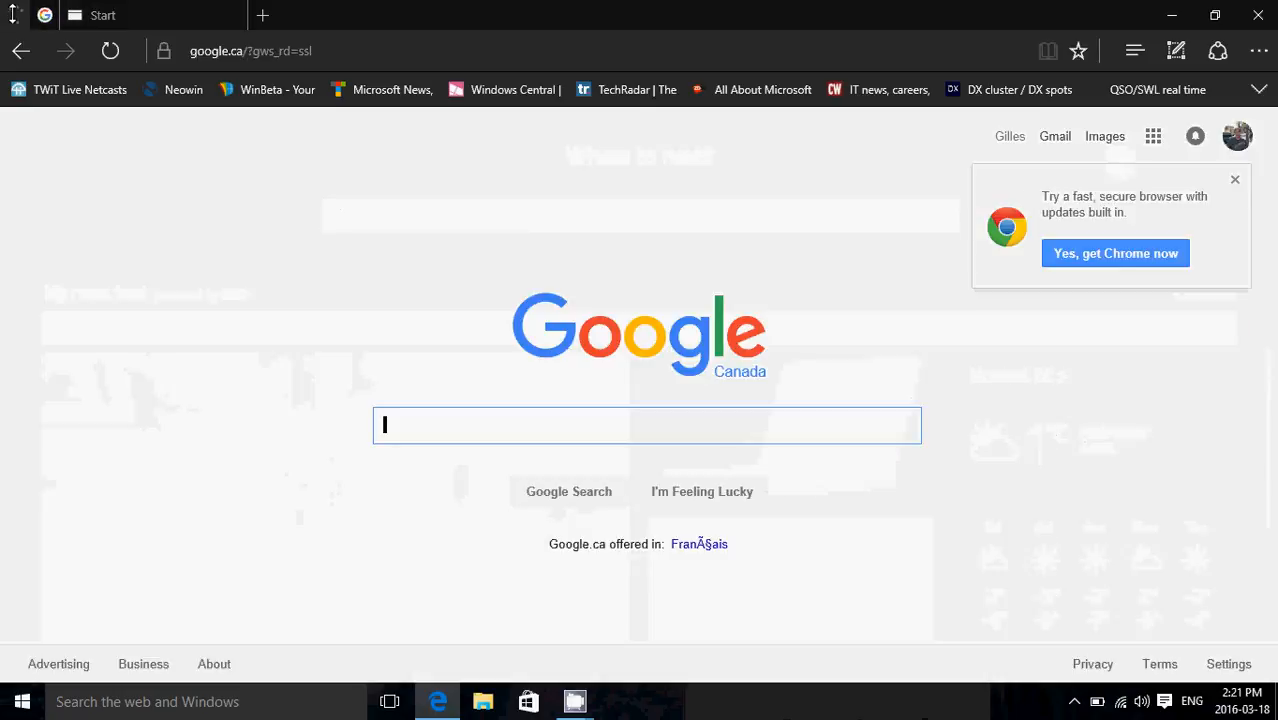
- Browse to spaceweather.com, read down its front page, then bring up the Extensions pane
type("spaceweather.com")
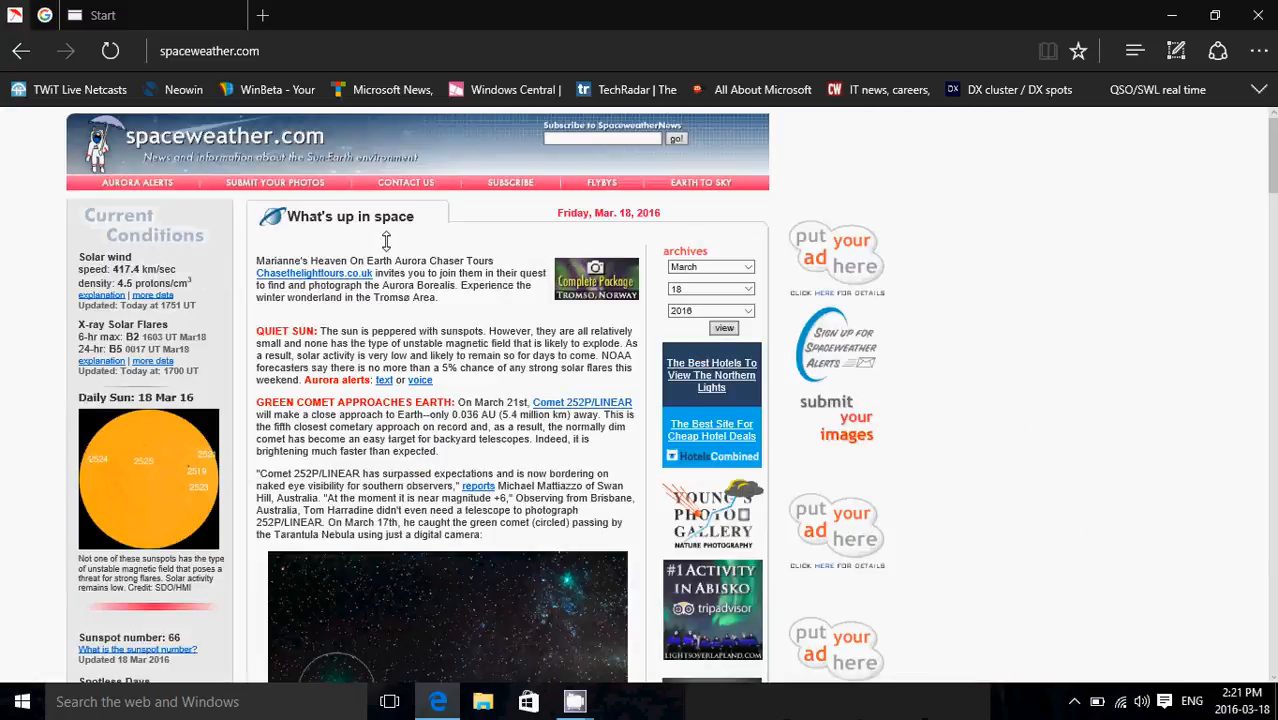
scroll("down", 3)
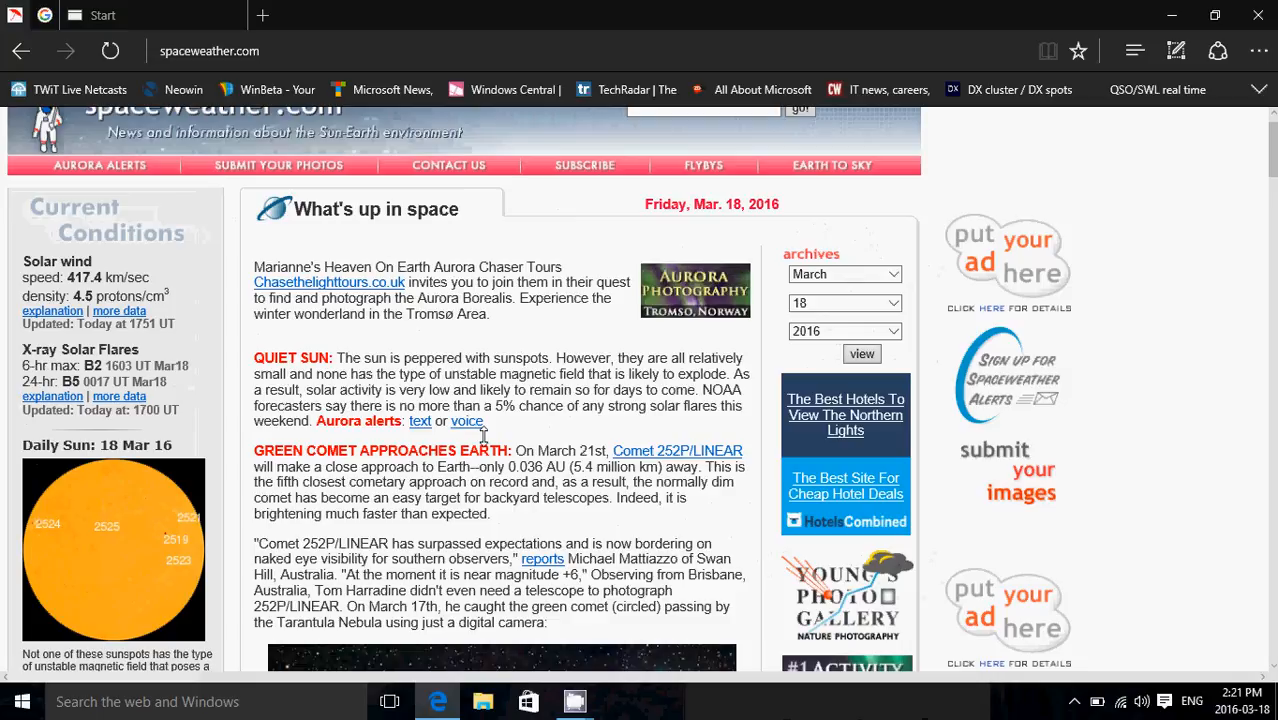
scroll("down", 3)
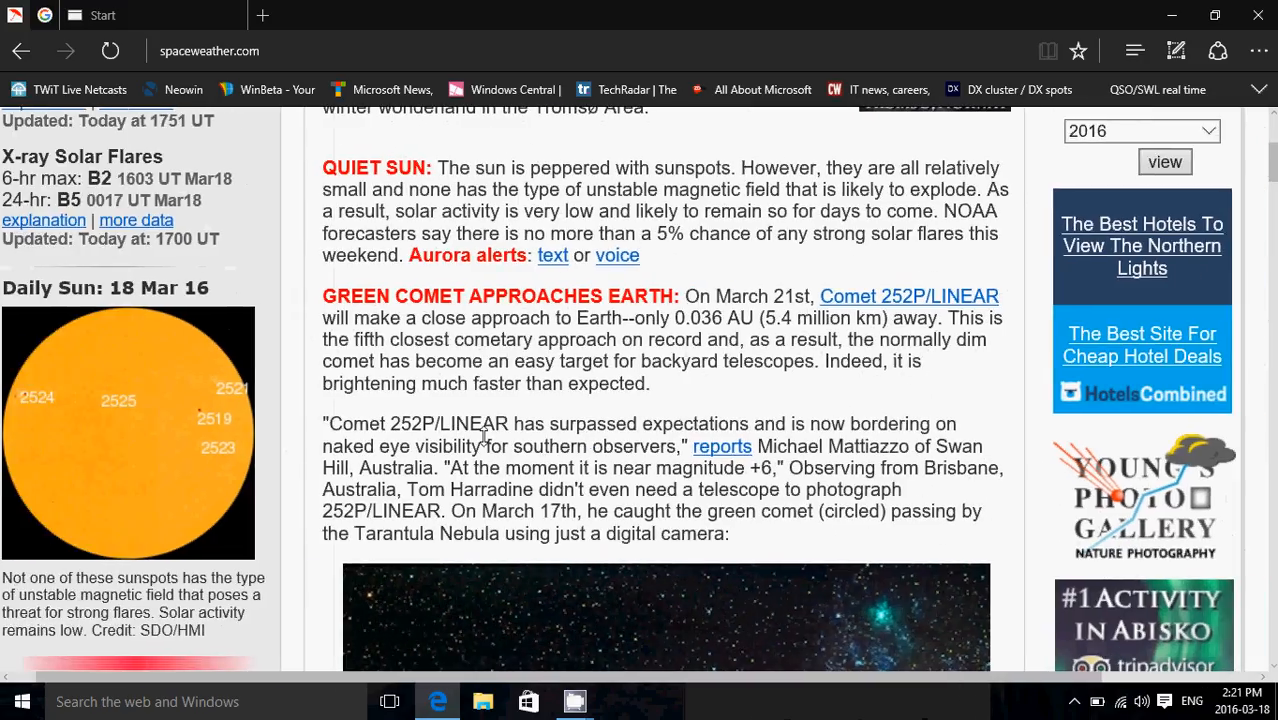
scroll("down", 3)
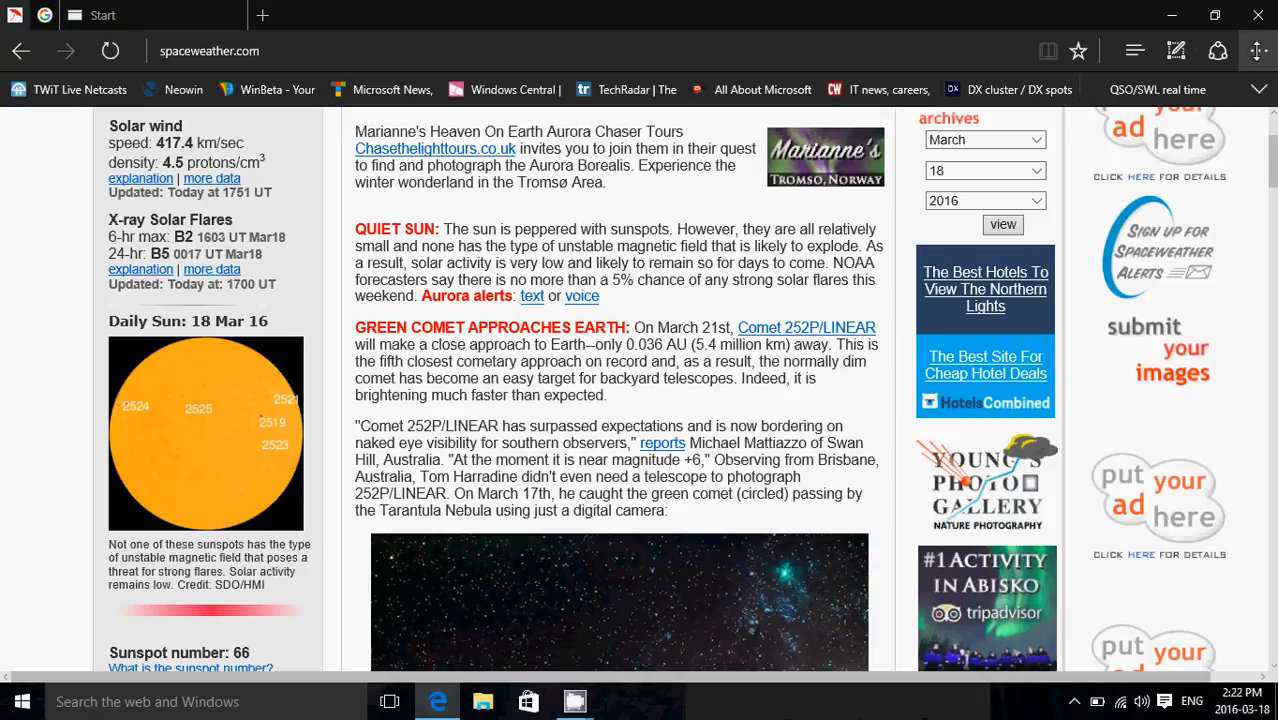
left_click(1258, 52)
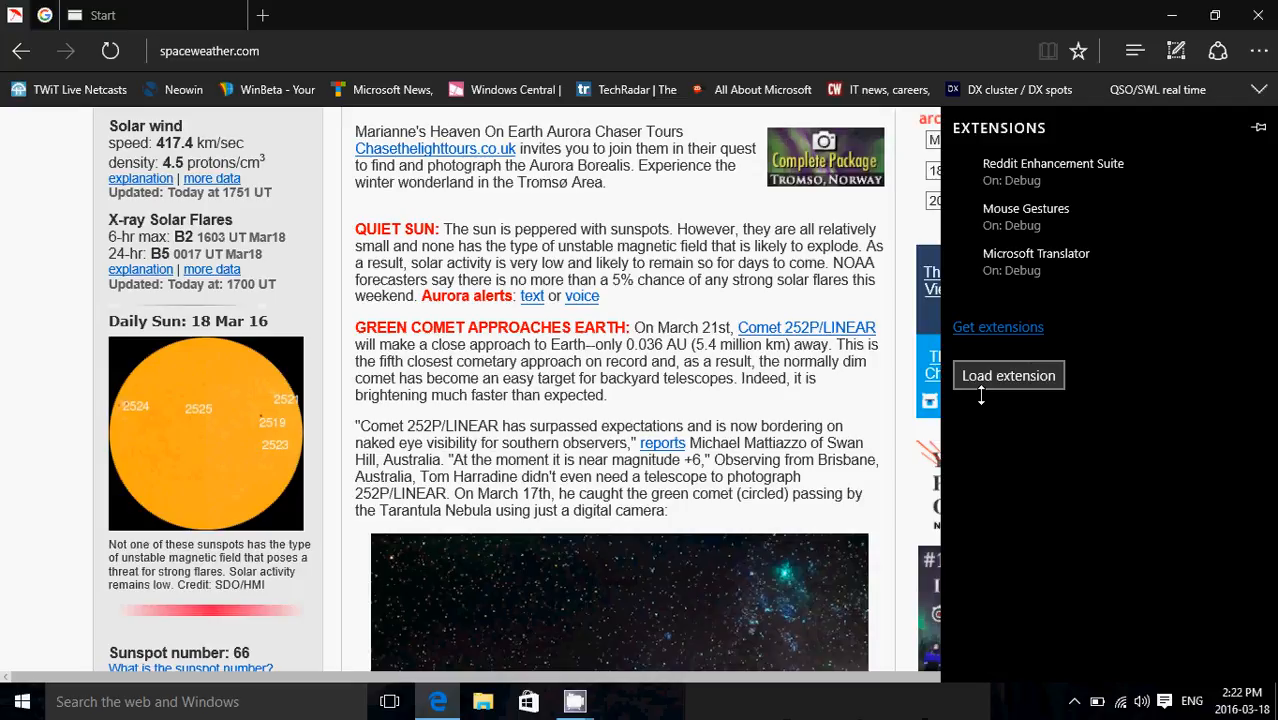
- Start Load extension and cancel the Select Folder picker, leaving spaceweather.com showing
left_click(1008, 376)
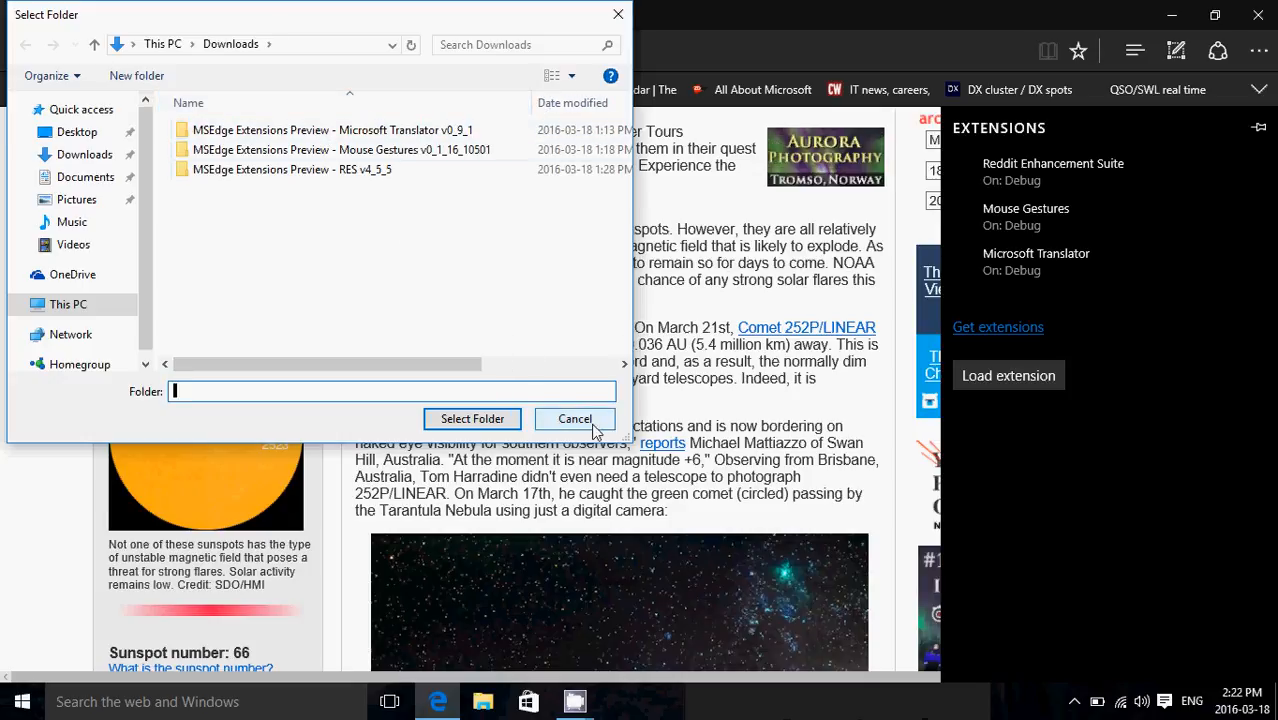
left_click(574, 418)
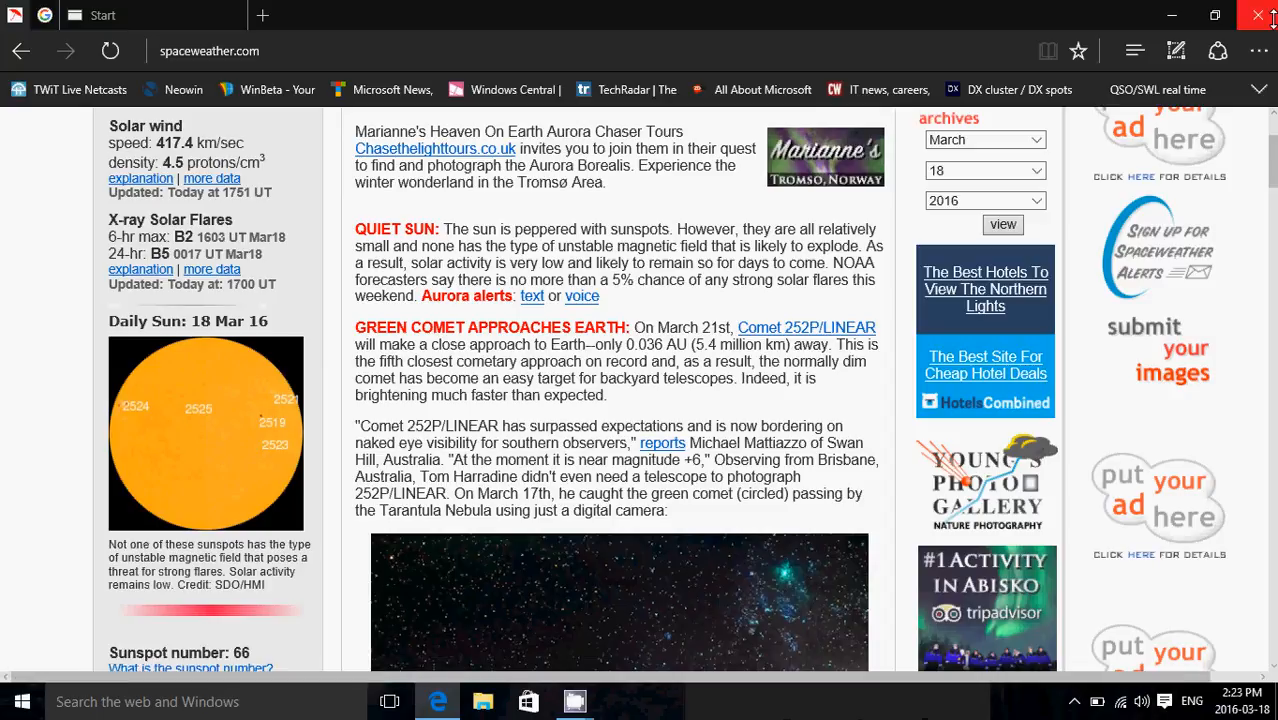
- Close the browser window, then relaunch Microsoft Edge from the taskbar
left_click(1258, 16)
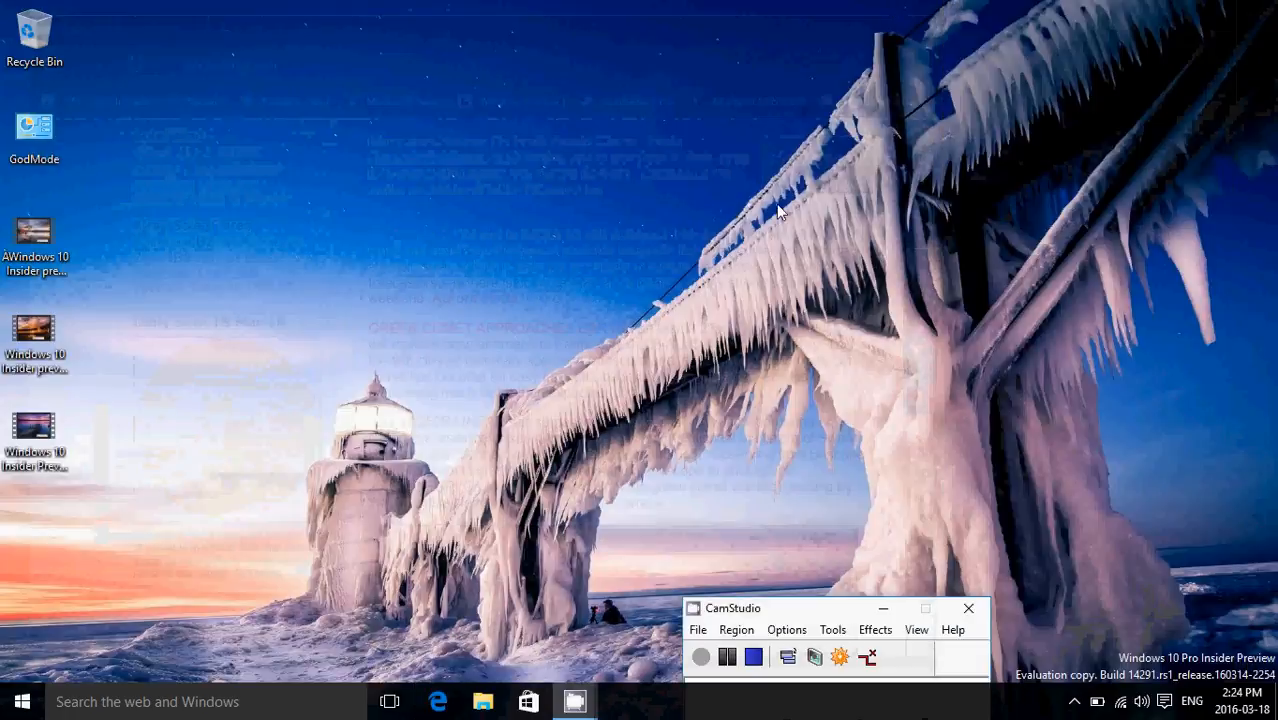
mouse_move(836, 260)
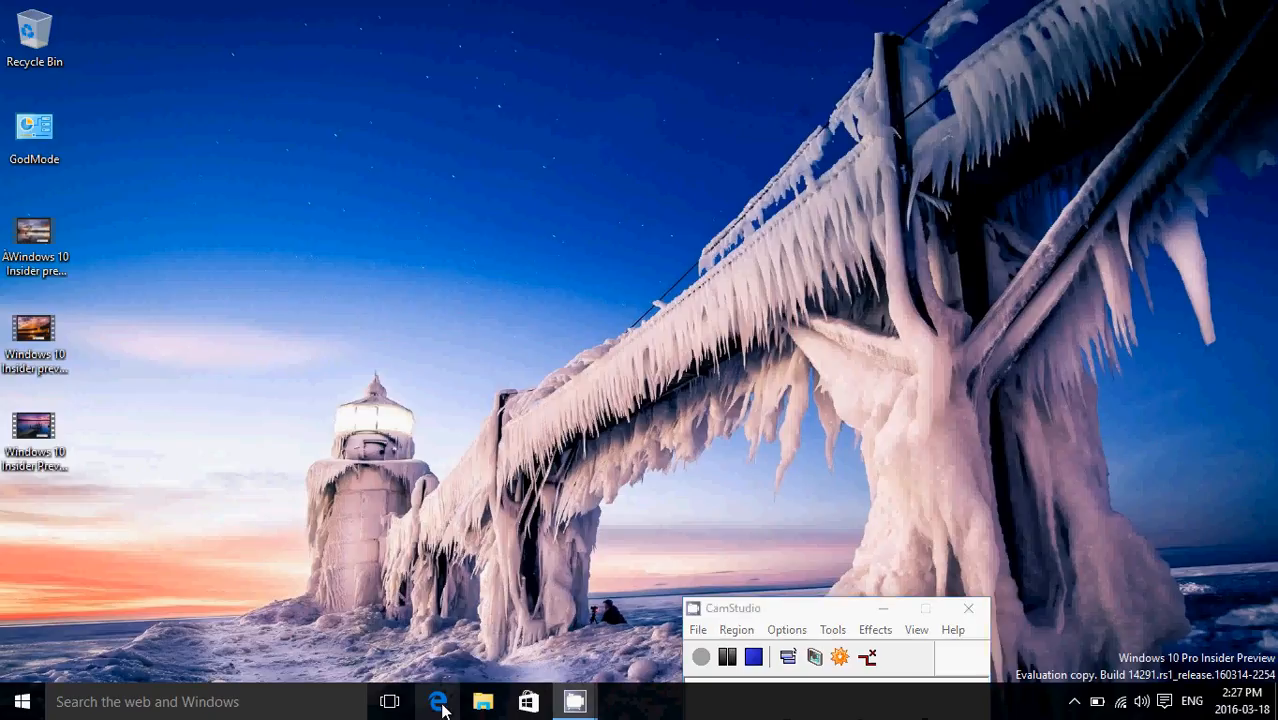
left_click(440, 700)
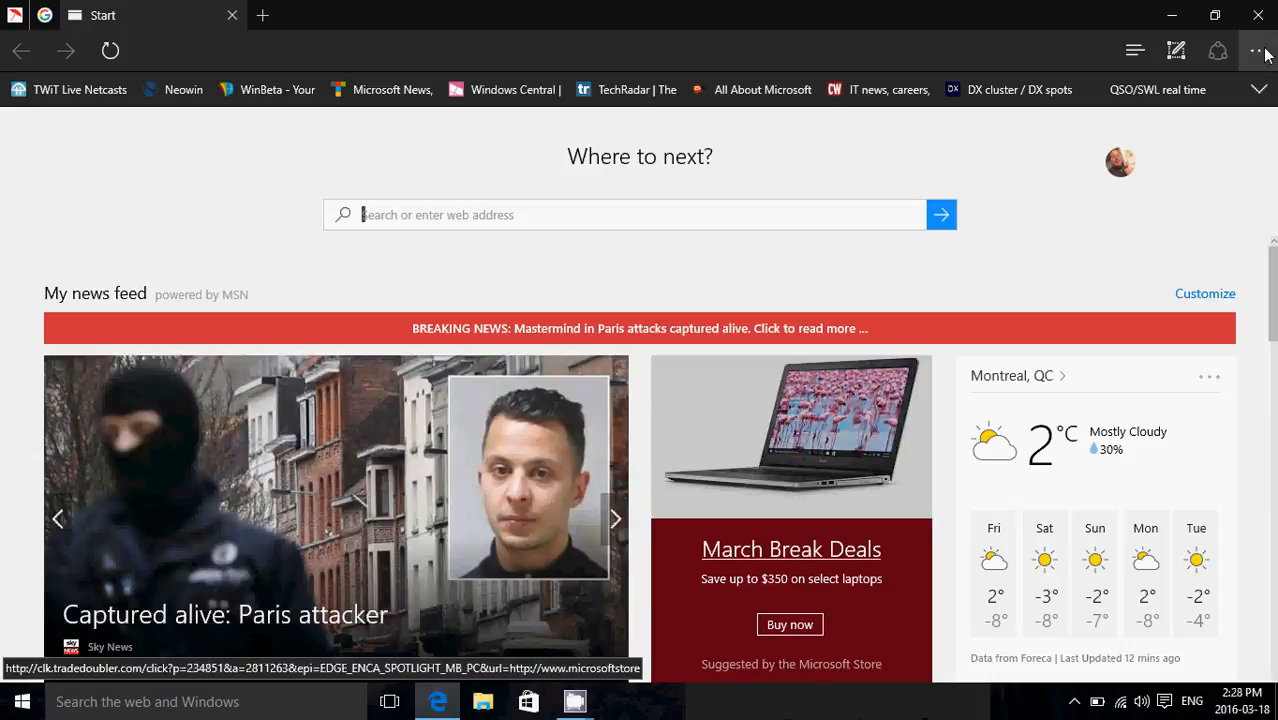
- Show the installed extensions via the More menu, then return from Reddit Enhancement Suite's details
left_click(1258, 50)
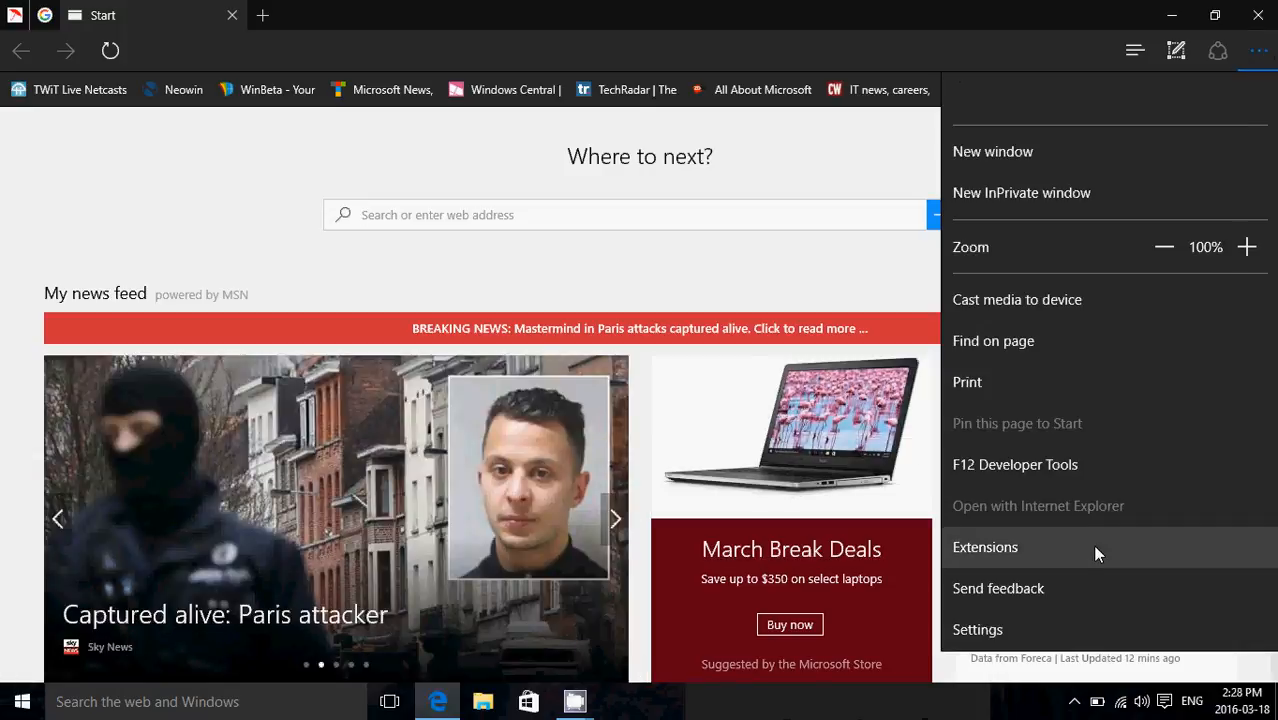
left_click(984, 548)
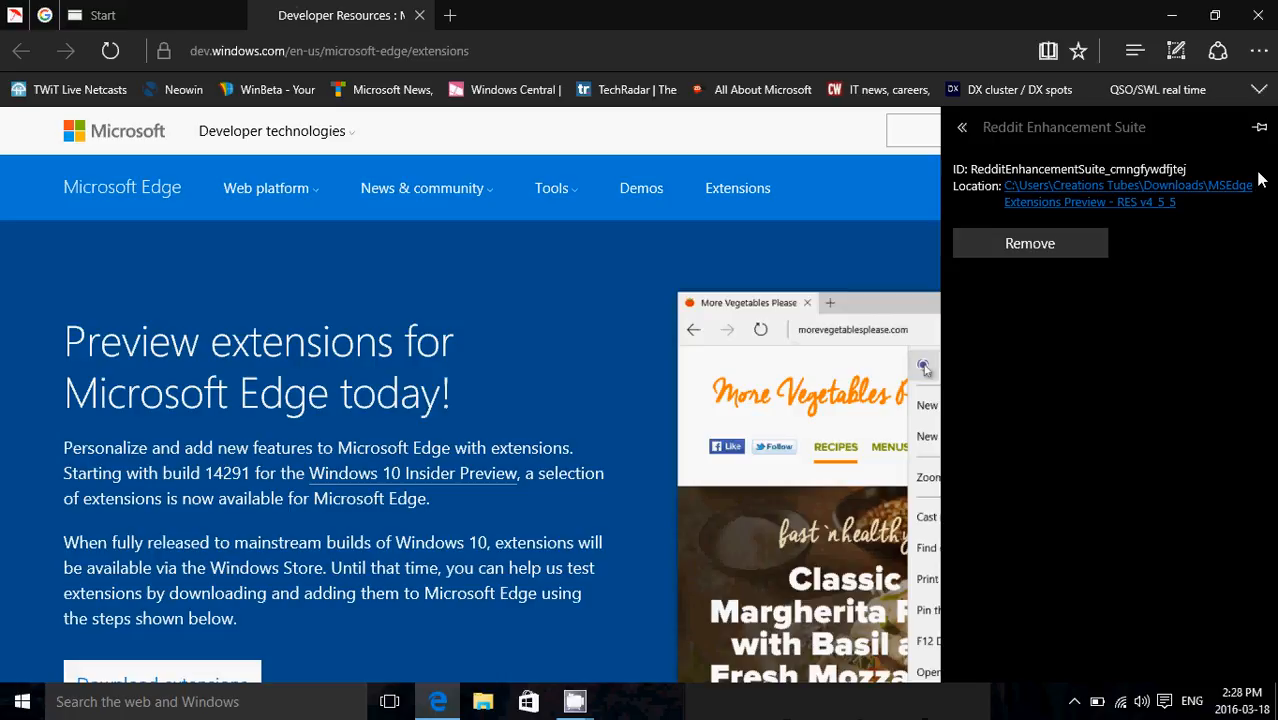
mouse_move(1100, 234)
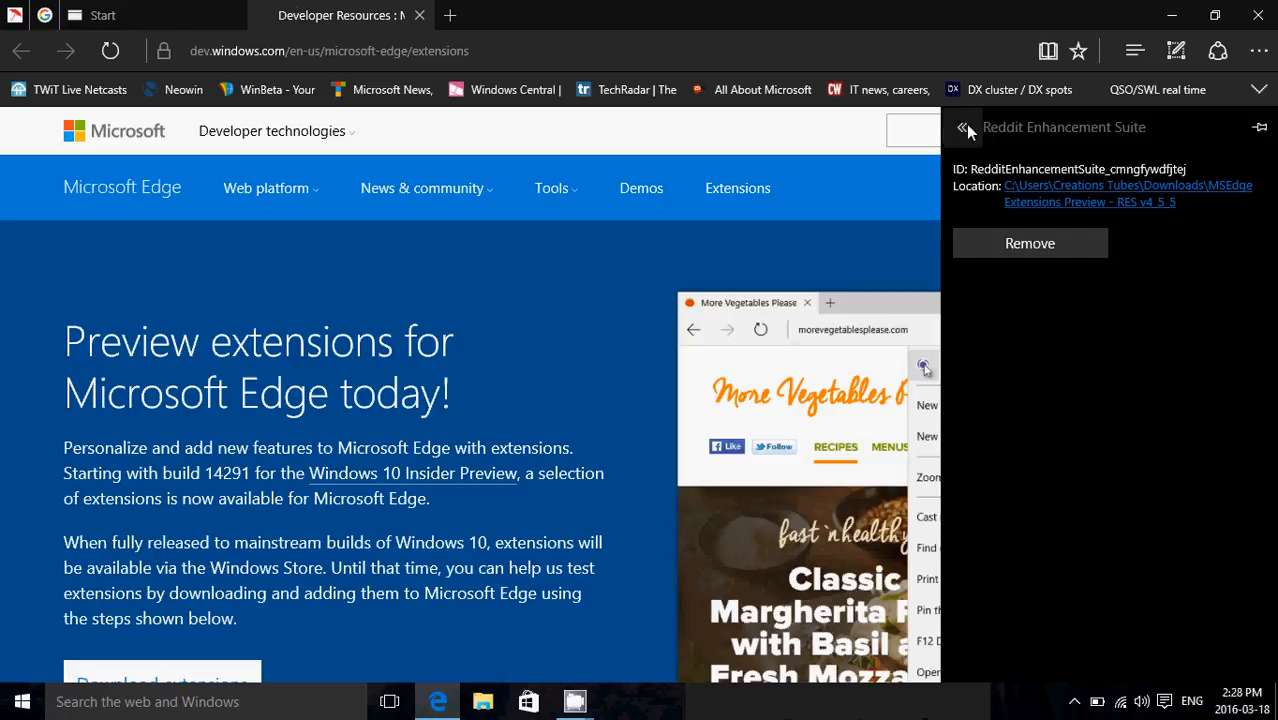
left_click(964, 128)
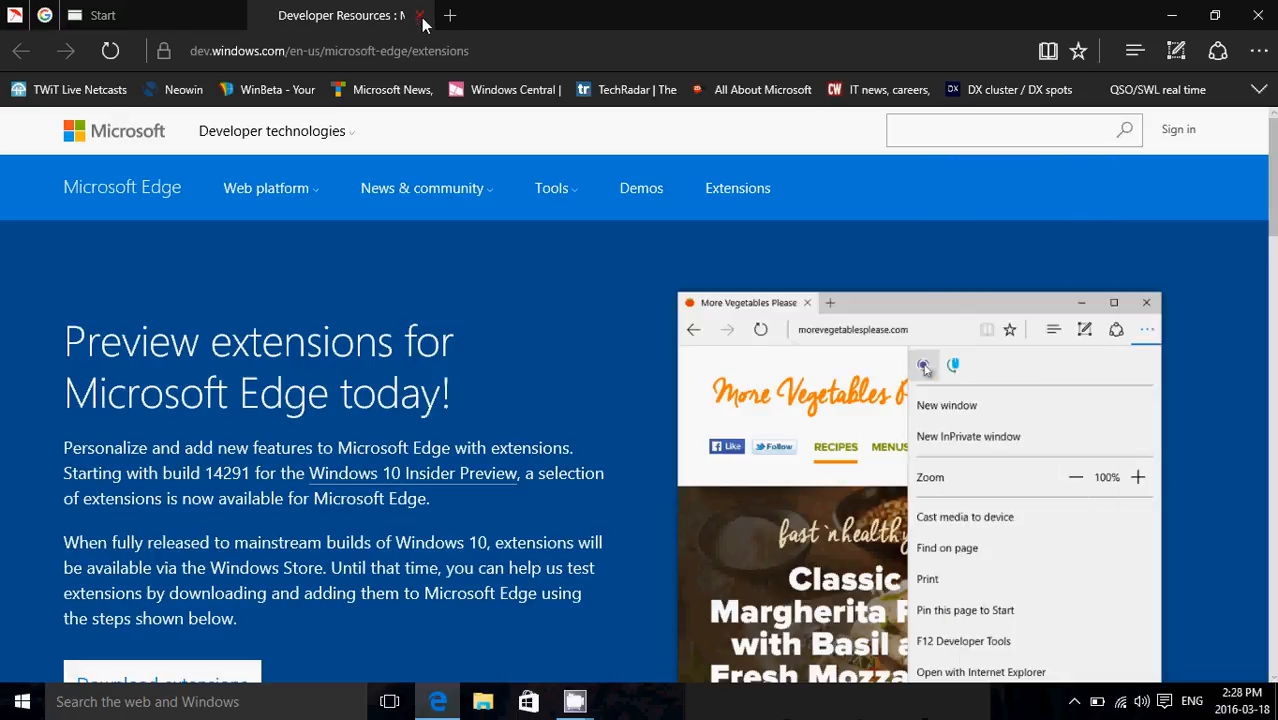
- Close the extensions preview tab and quit Edge, confirming closing all open tabs
left_click(420, 16)
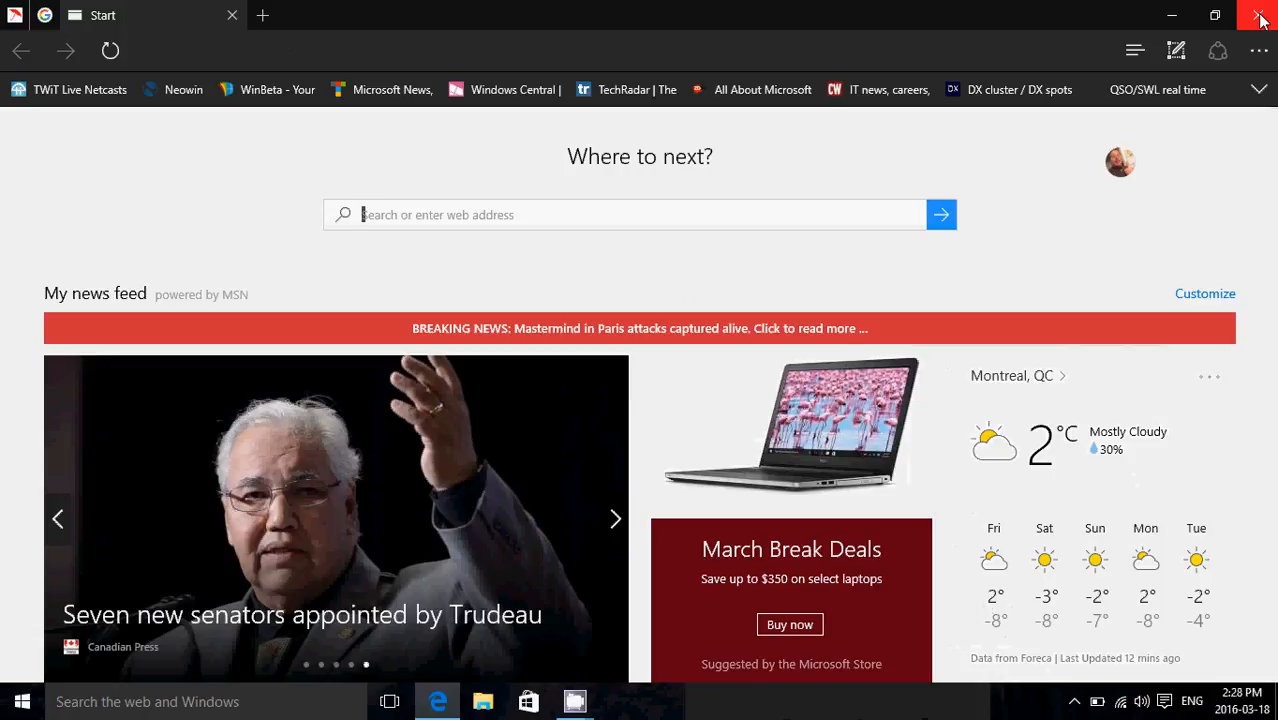
left_click(1260, 18)
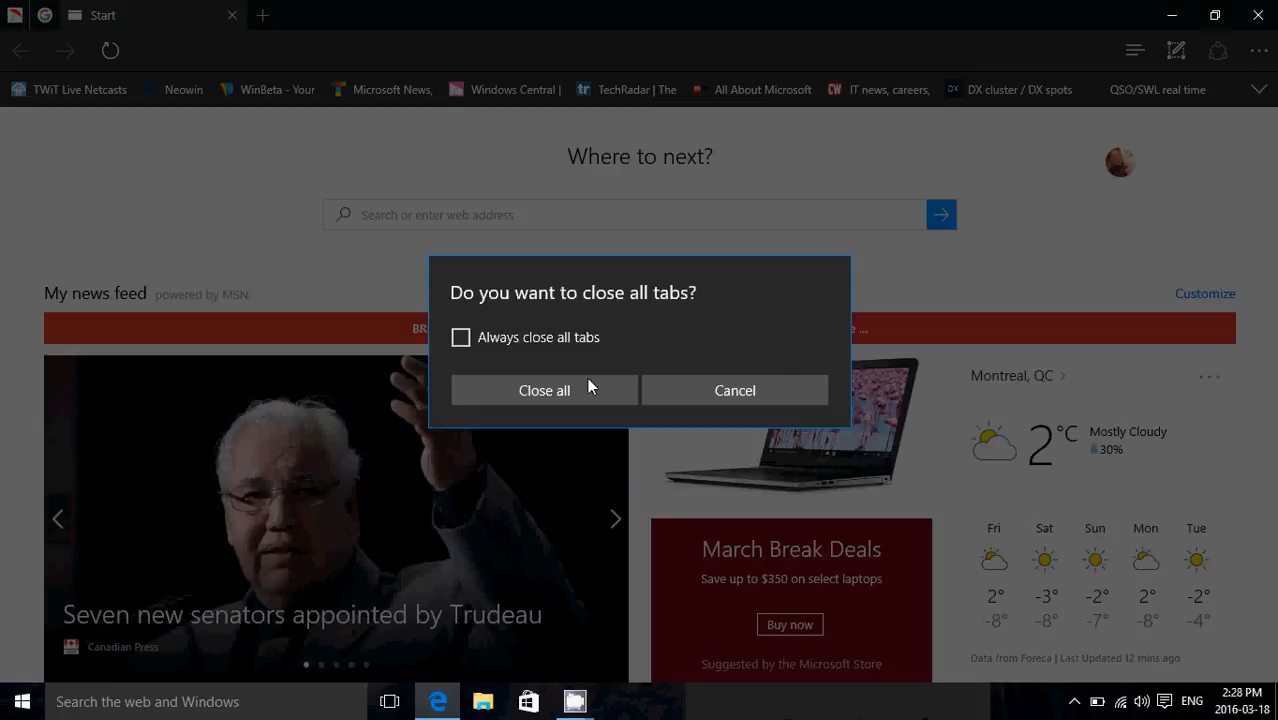
left_click(734, 390)
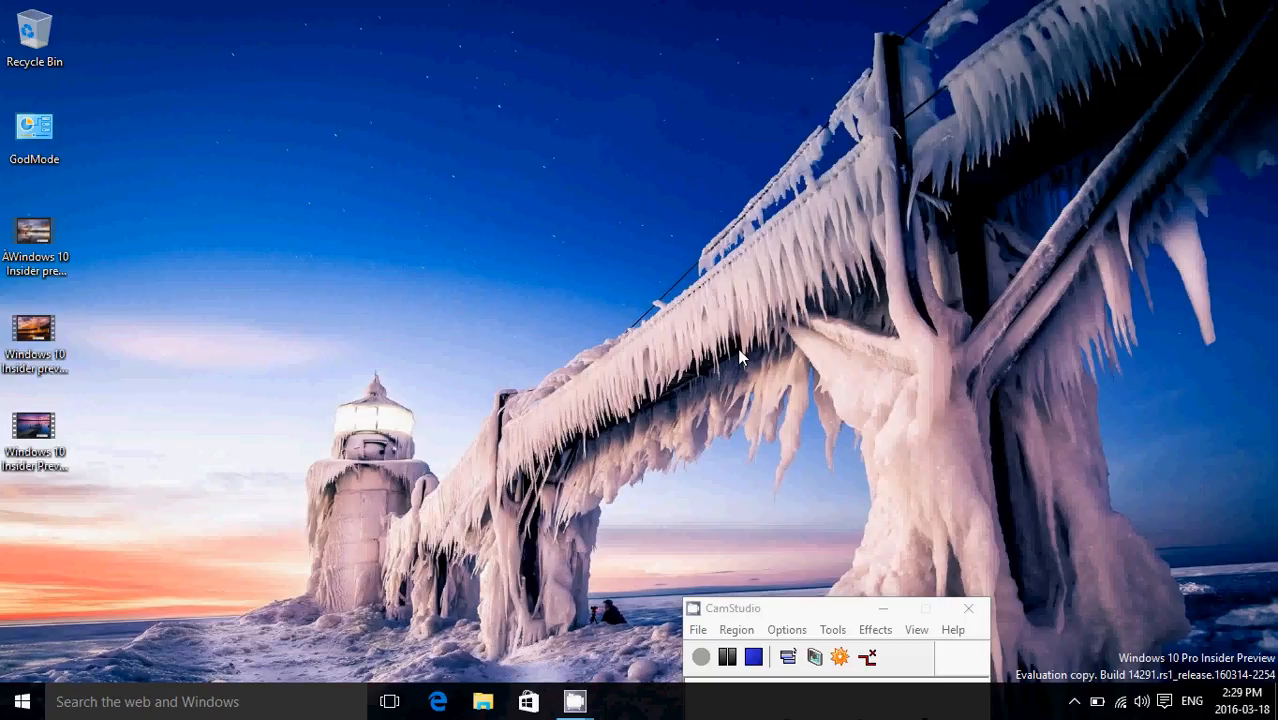
mouse_move(670, 676)
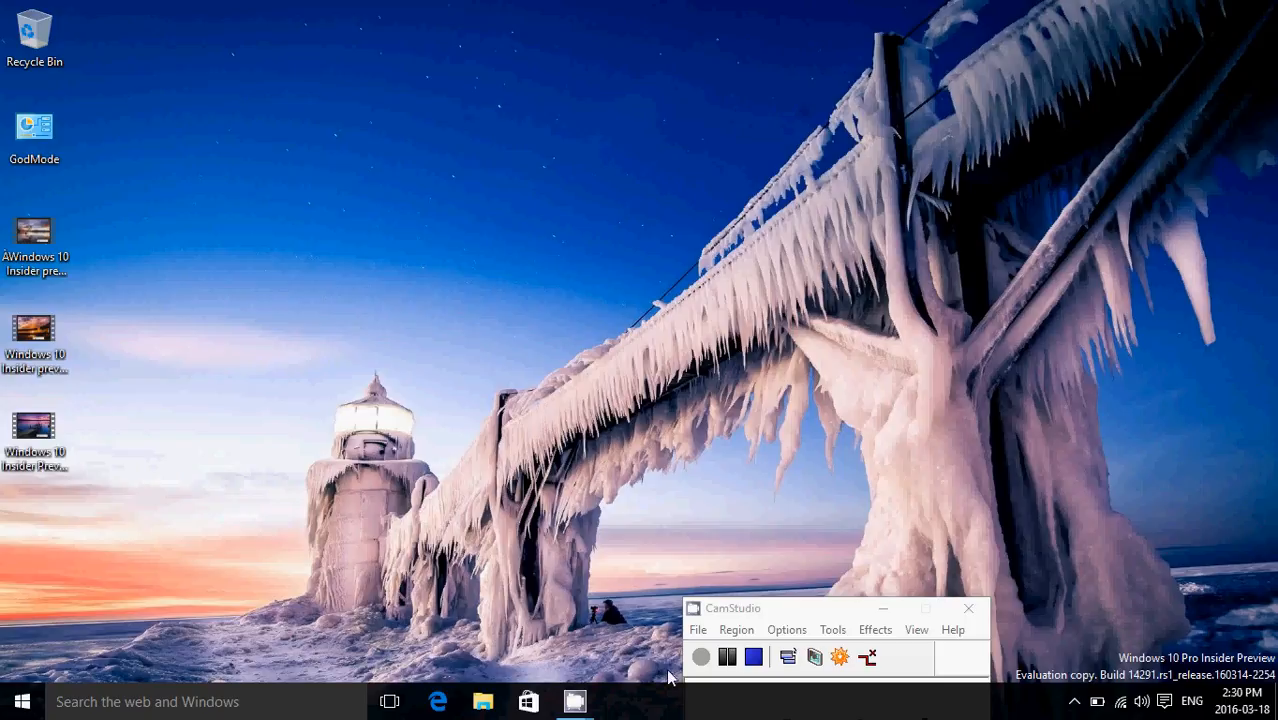